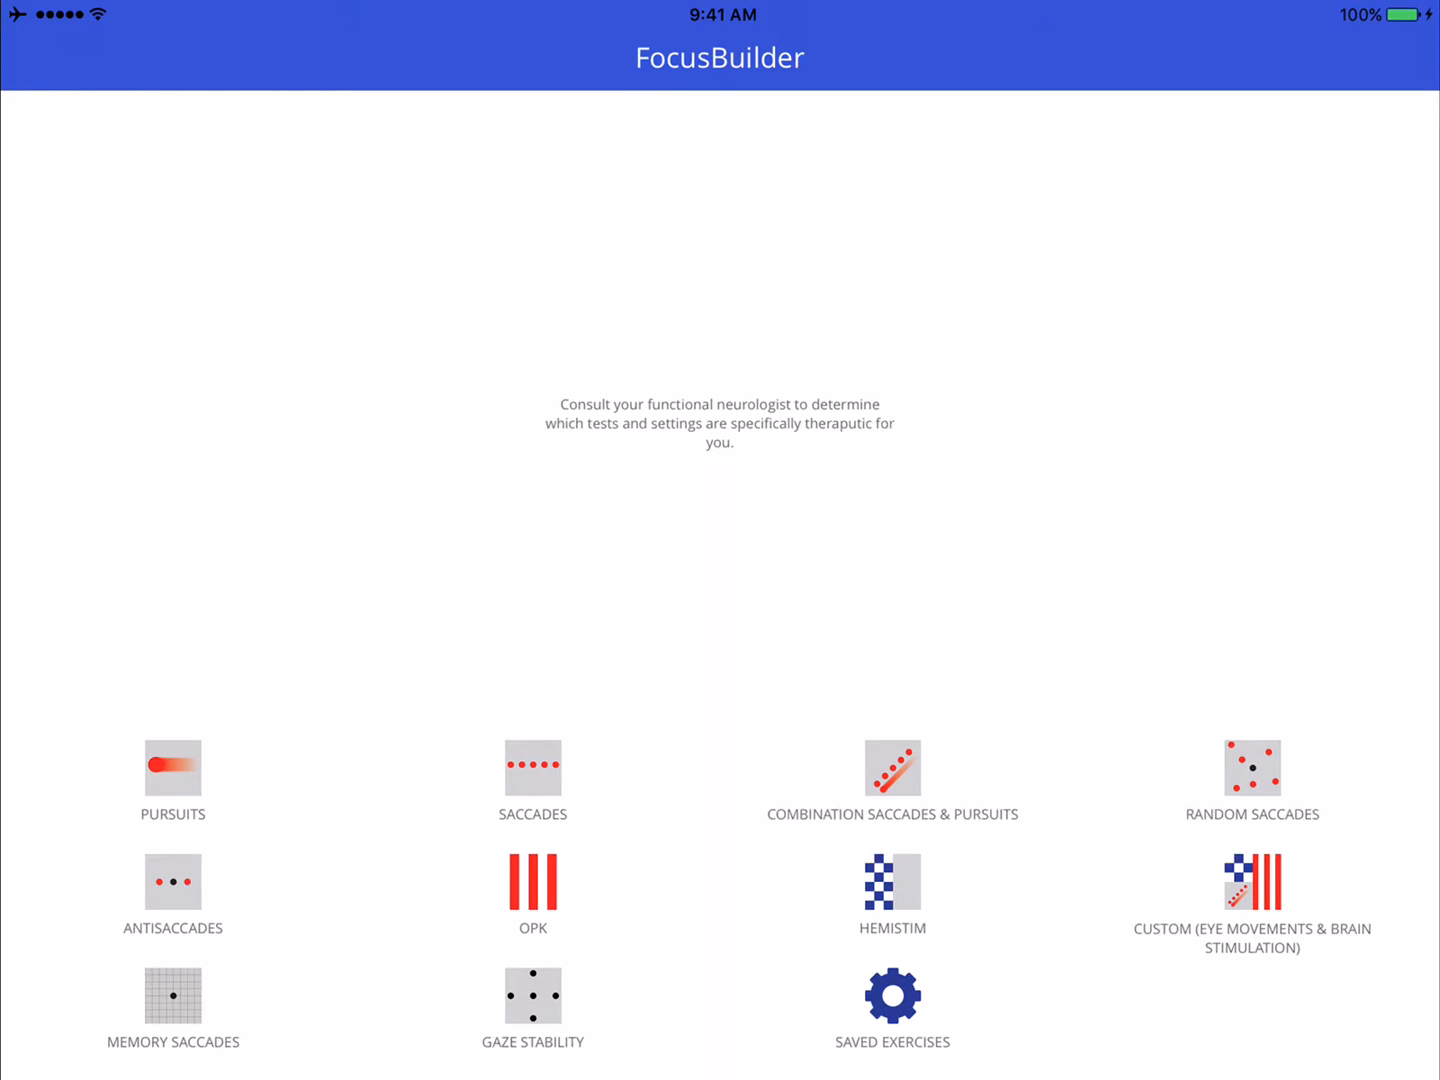
Open the PURSUITS exercise tile on the FocusBuilder home screen
click(172, 768)
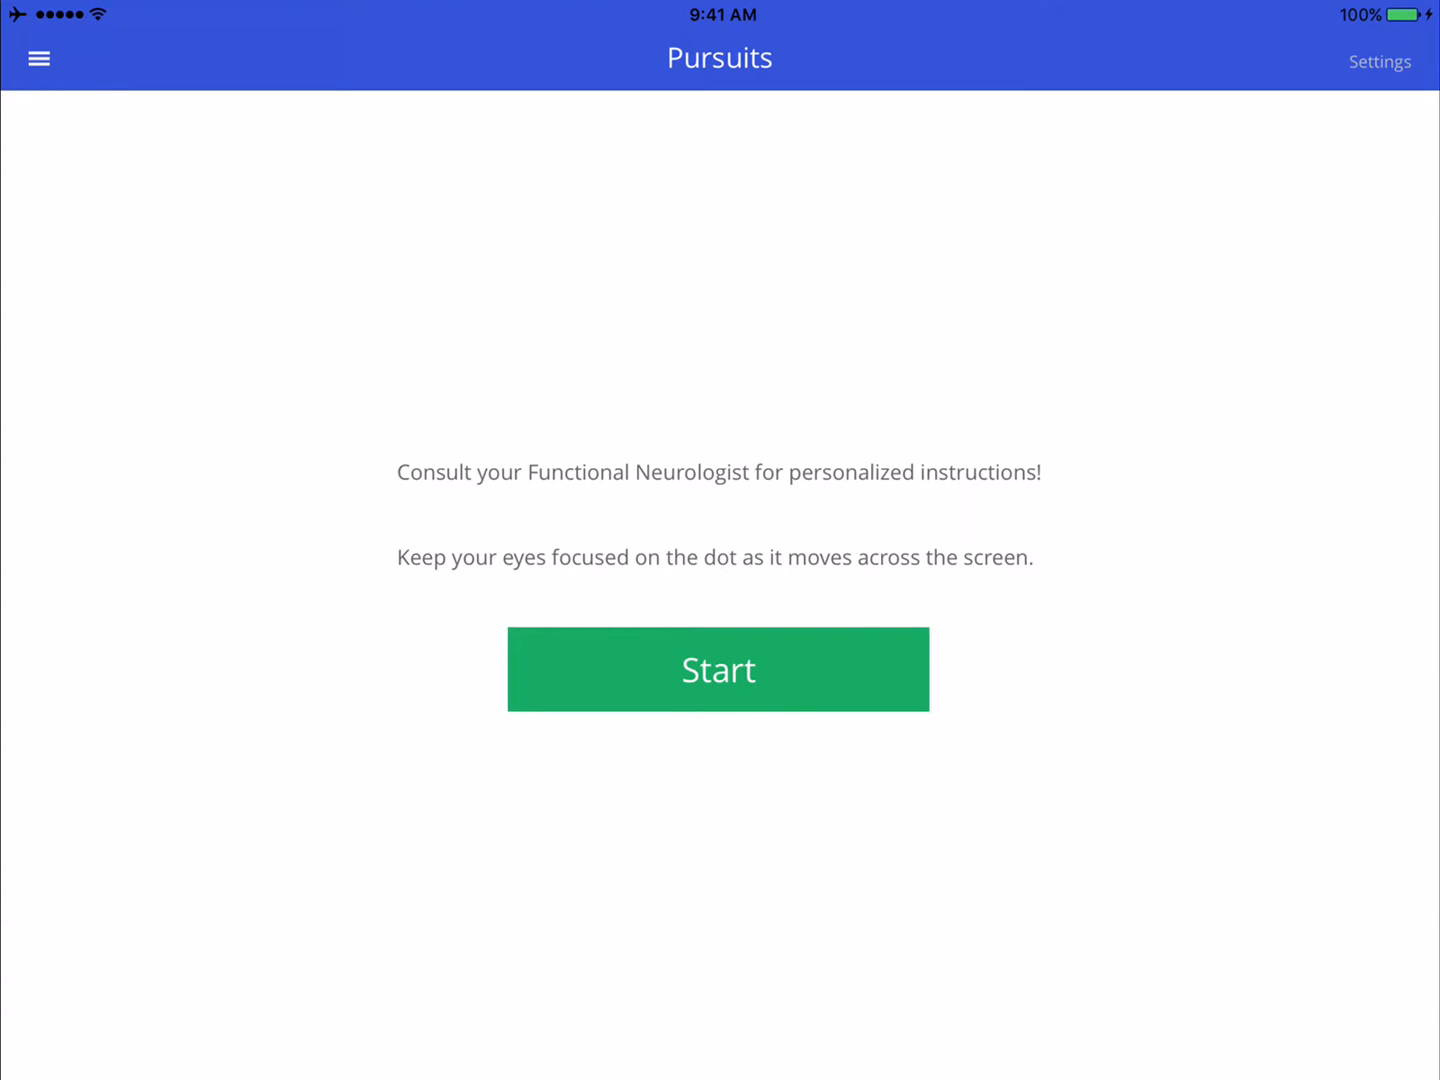
Open the Pursuits Settings from the top-right corner
click(1379, 61)
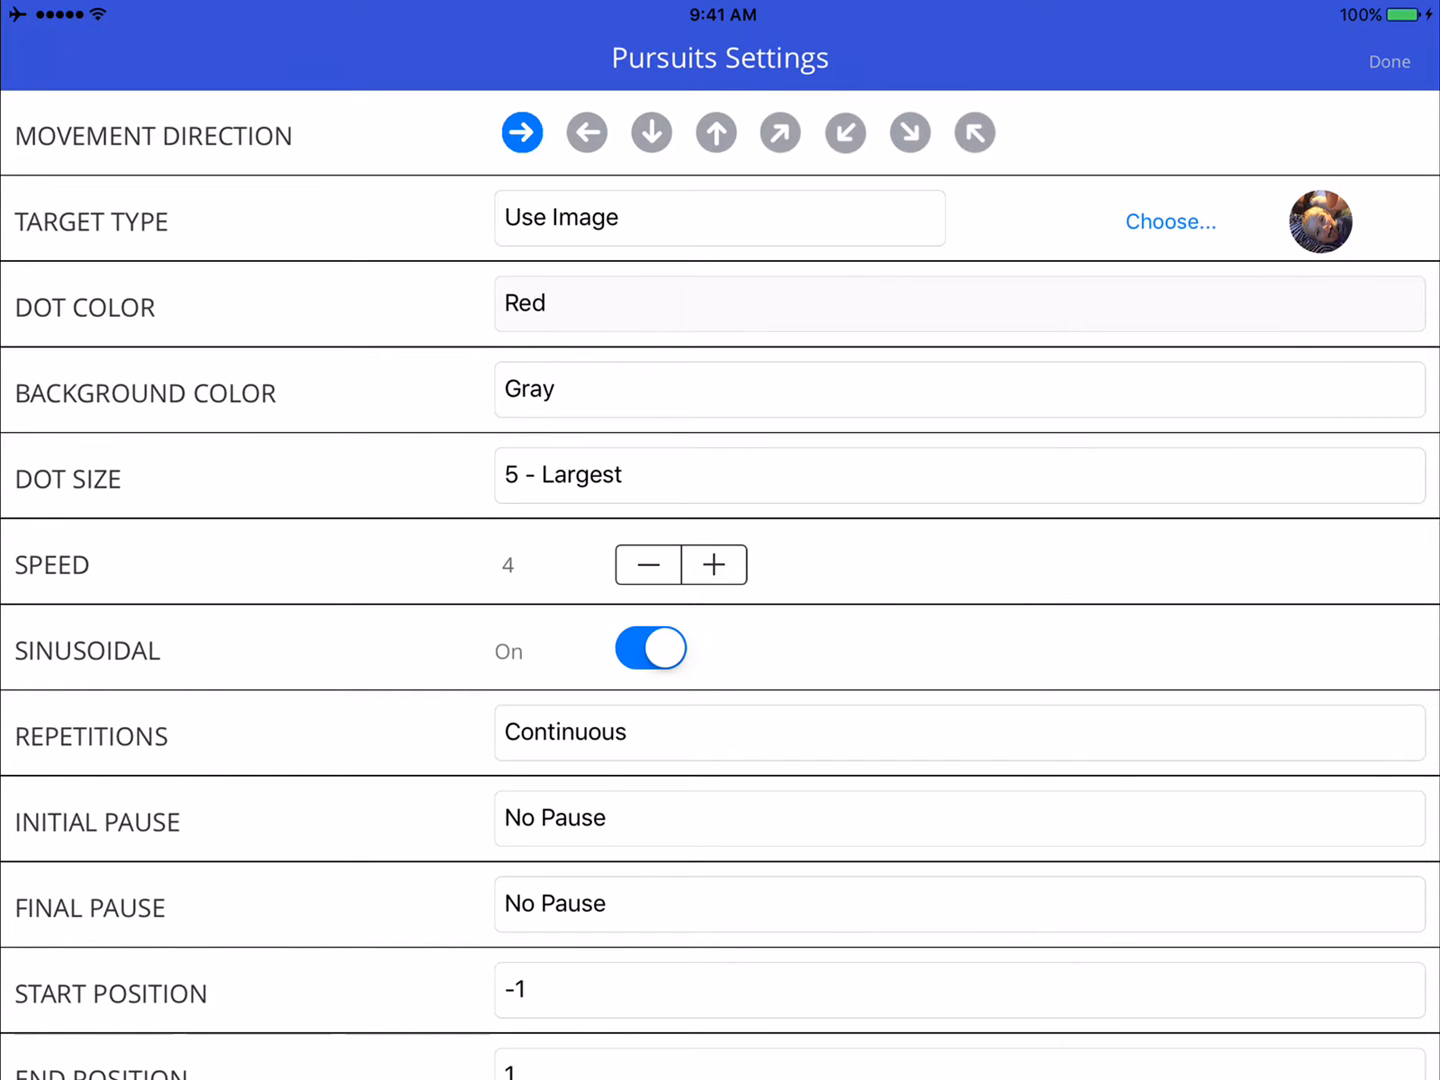
click(651, 132)
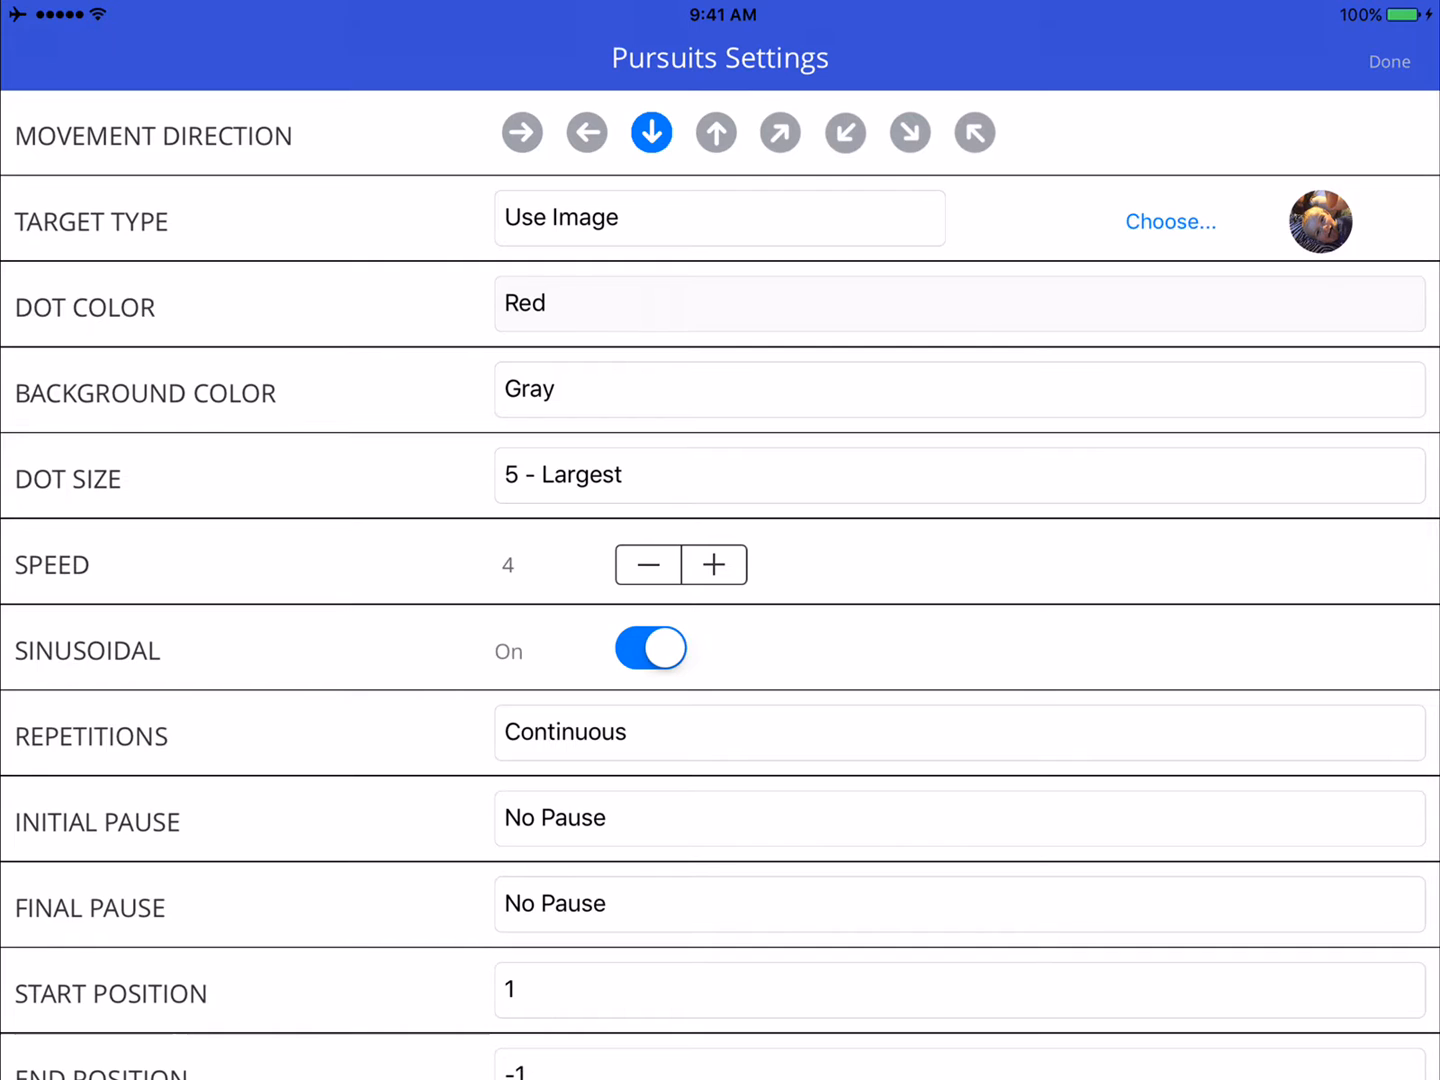
click(845, 132)
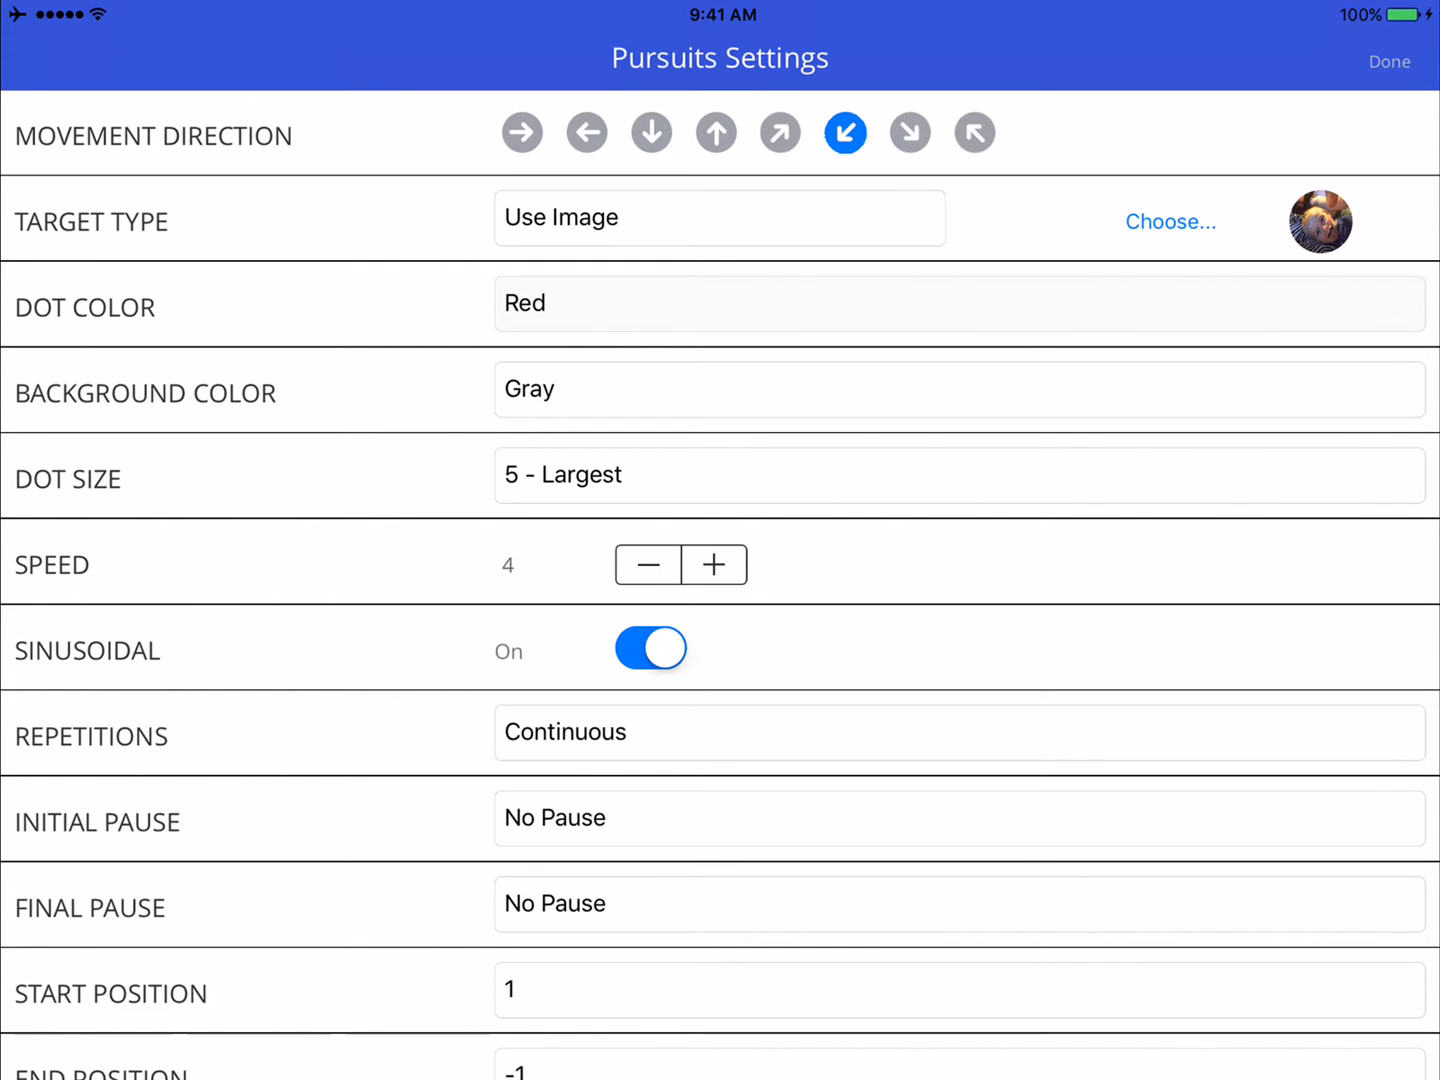
click(974, 132)
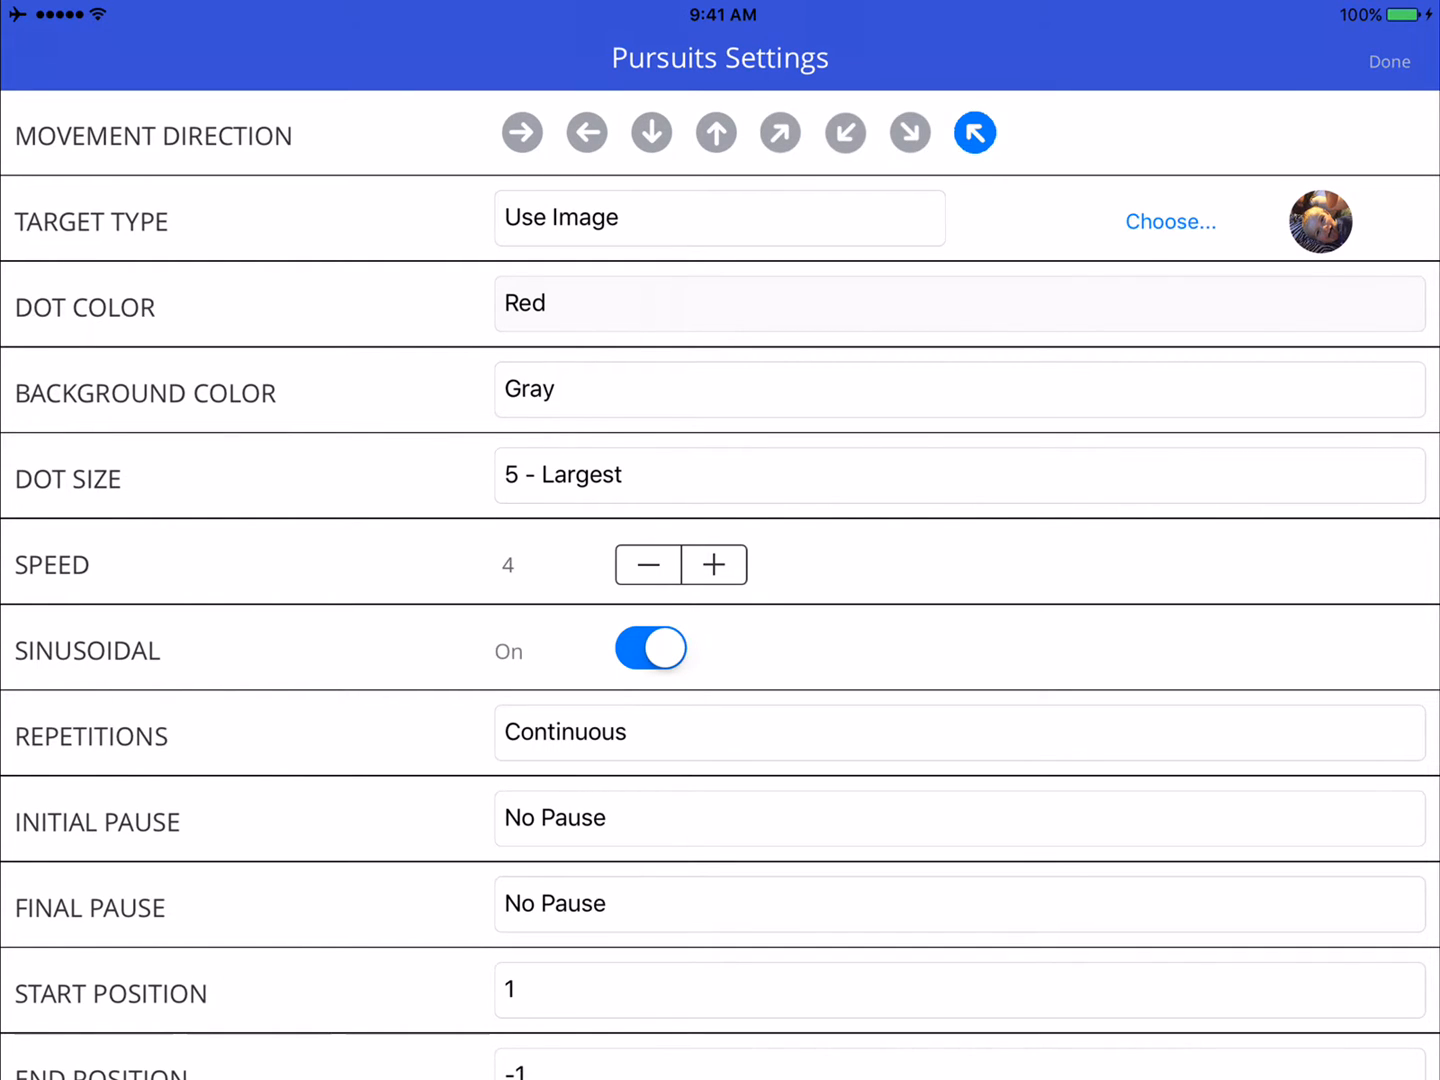
click(521, 132)
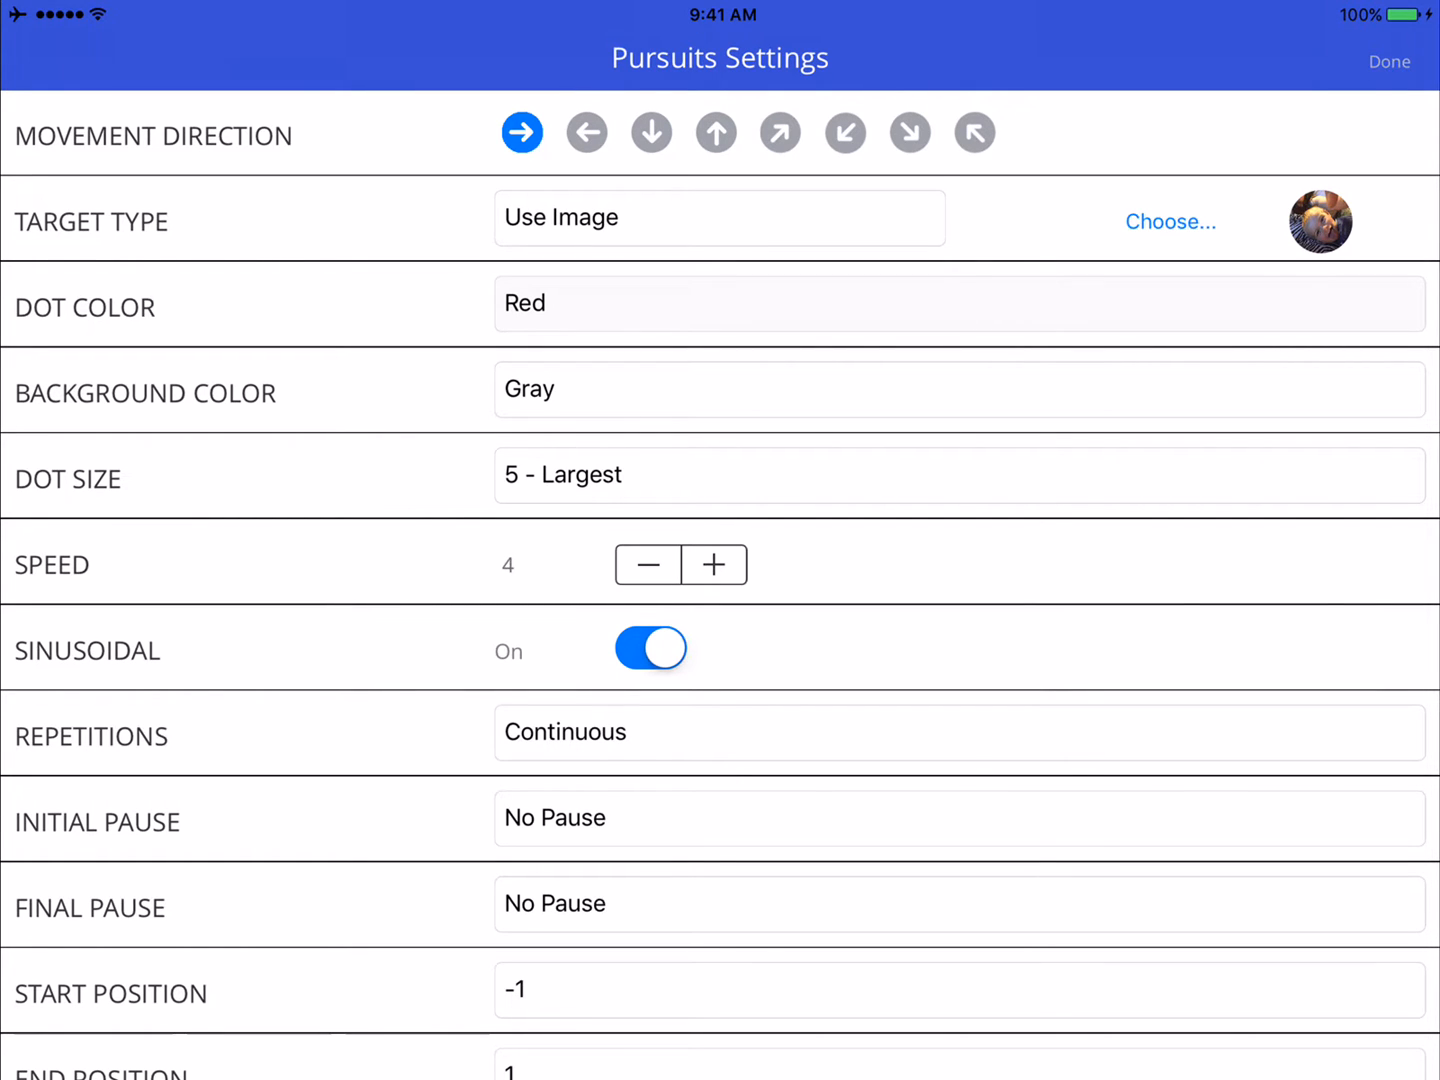
click(718, 218)
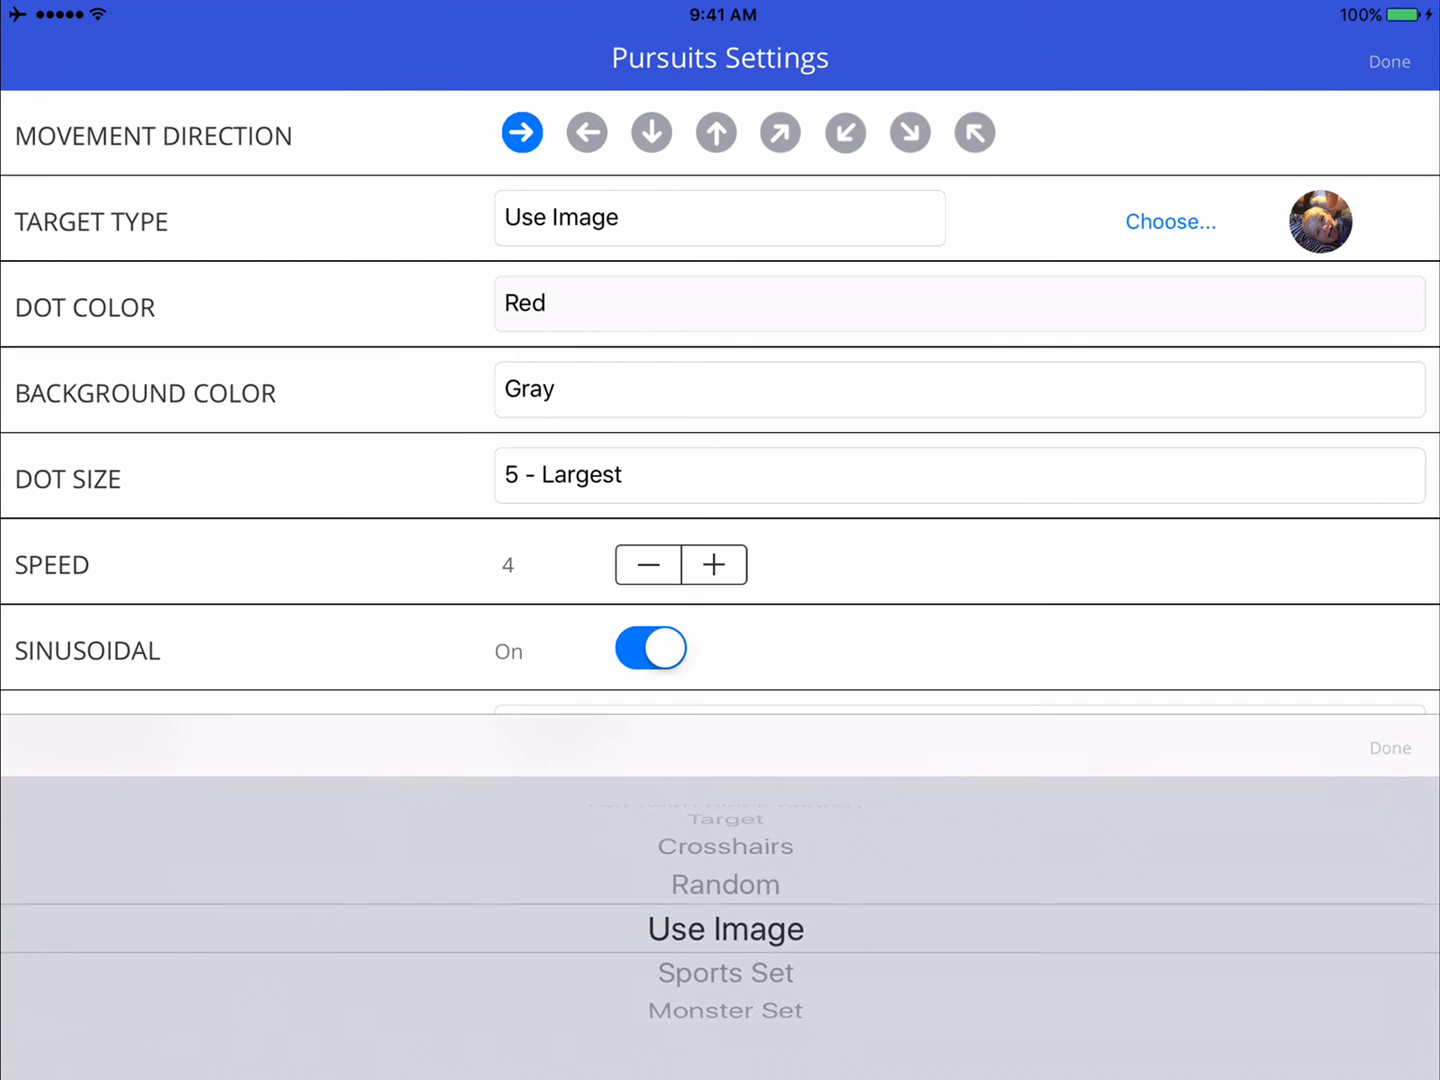
scroll(down, 3)
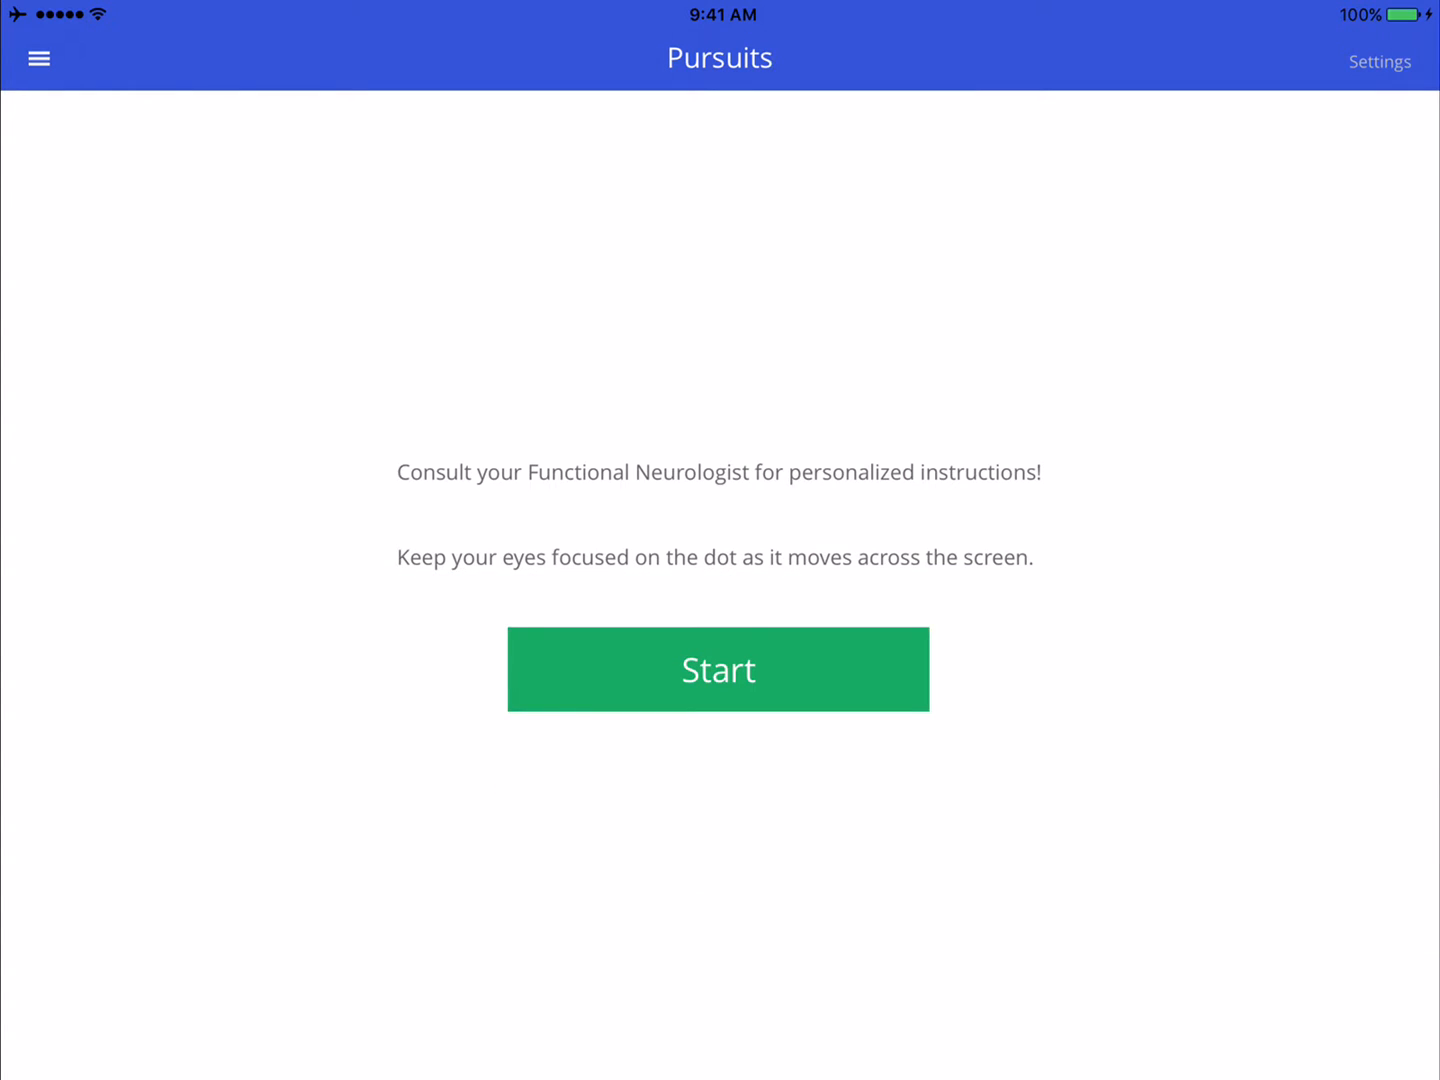
click(718, 669)
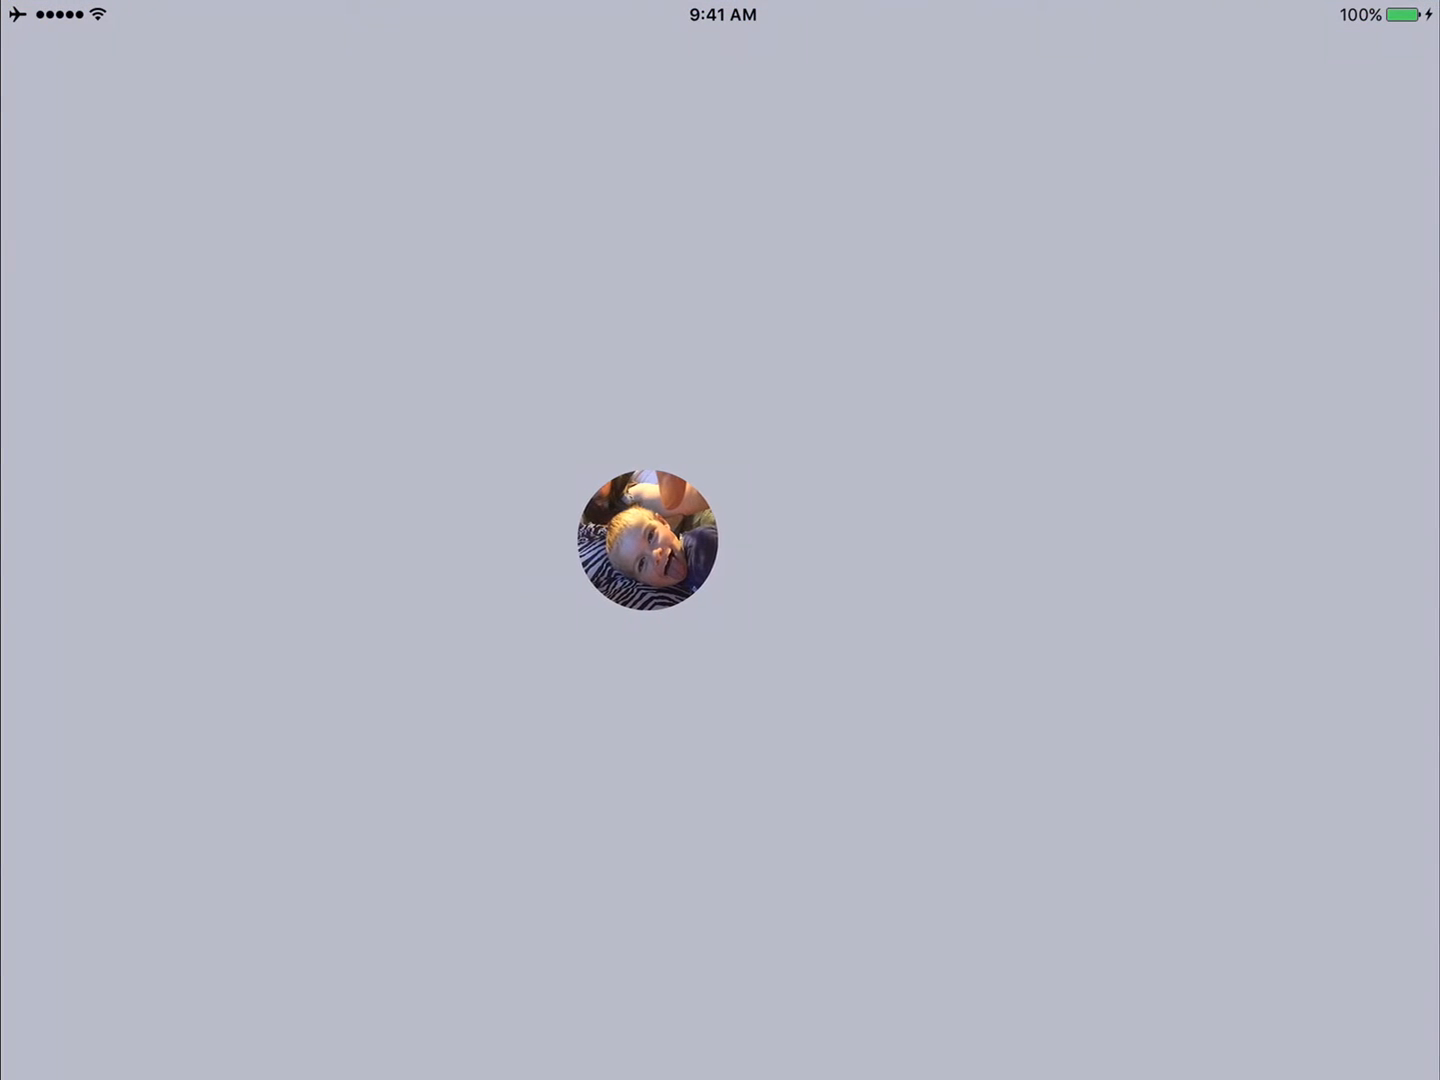
drag(650, 543, 818, 543)
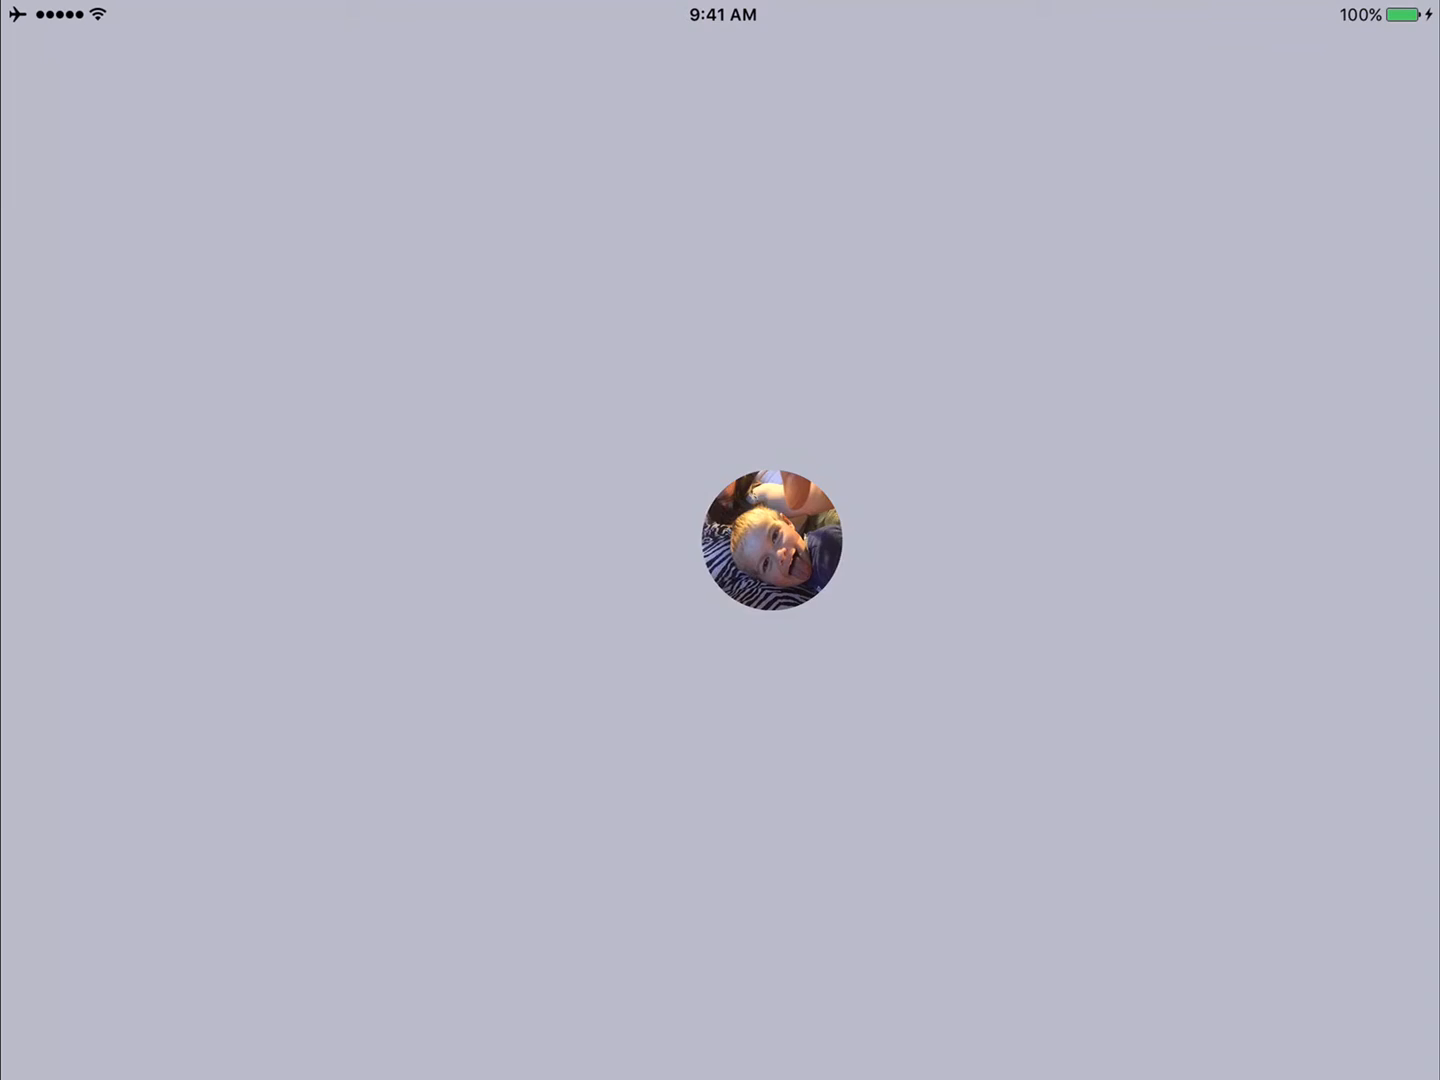
drag(771, 542, 602, 545)
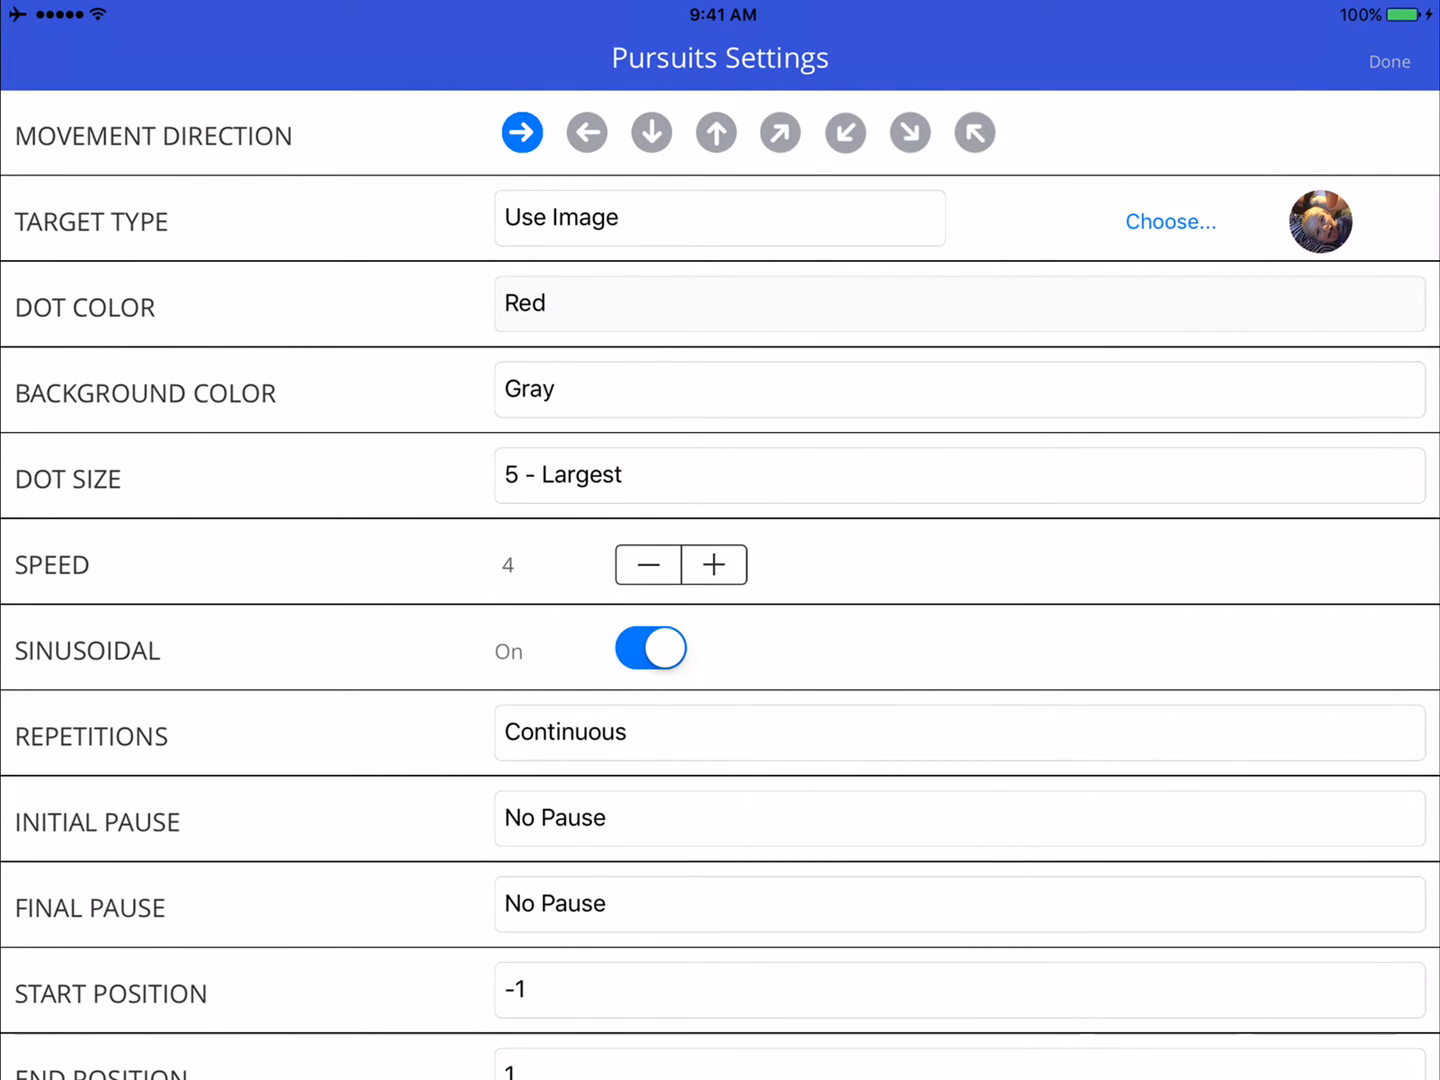
Switch the Pursuits target type from the image to Random and close Settings
click(718, 218)
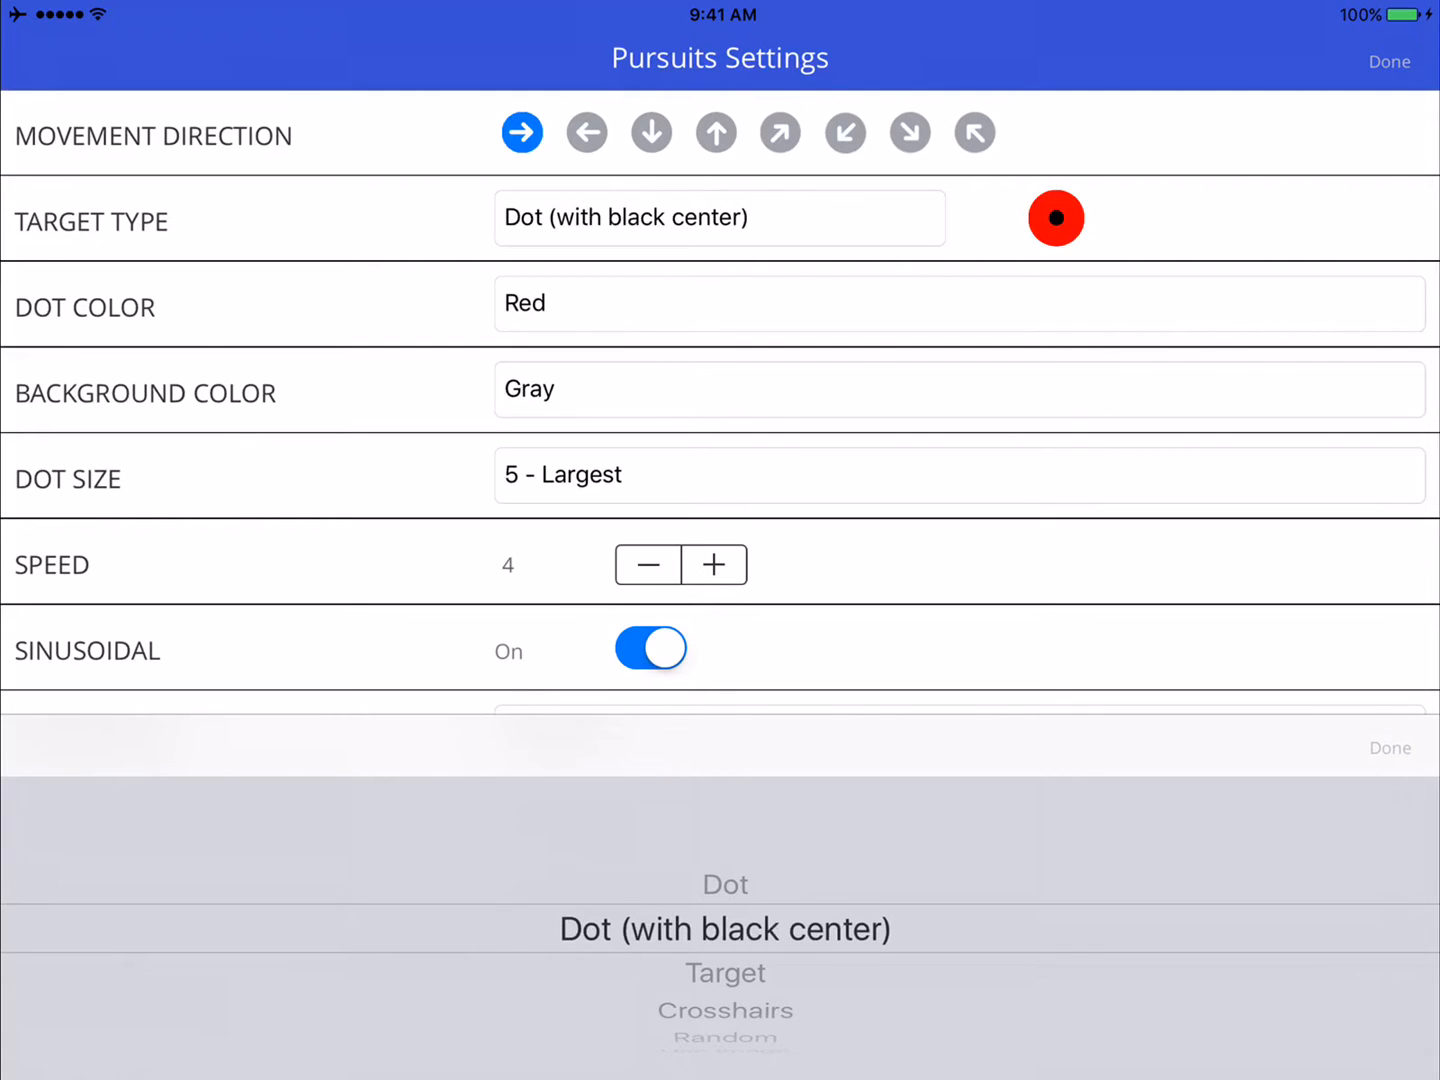
scroll(down, 3)
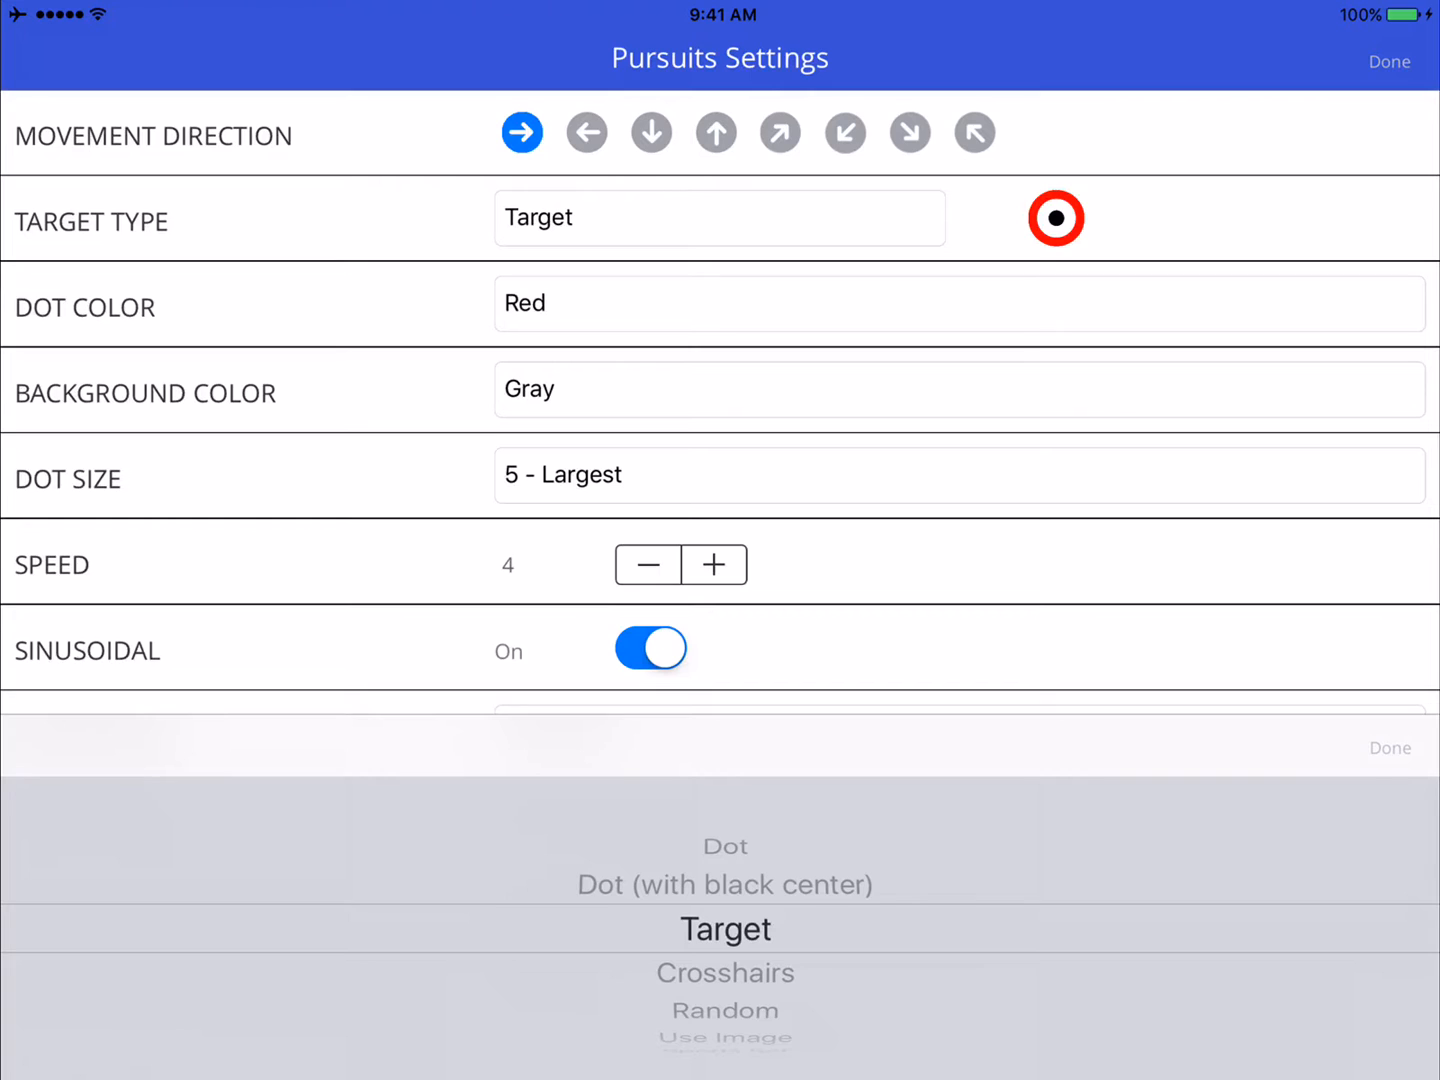
click(724, 929)
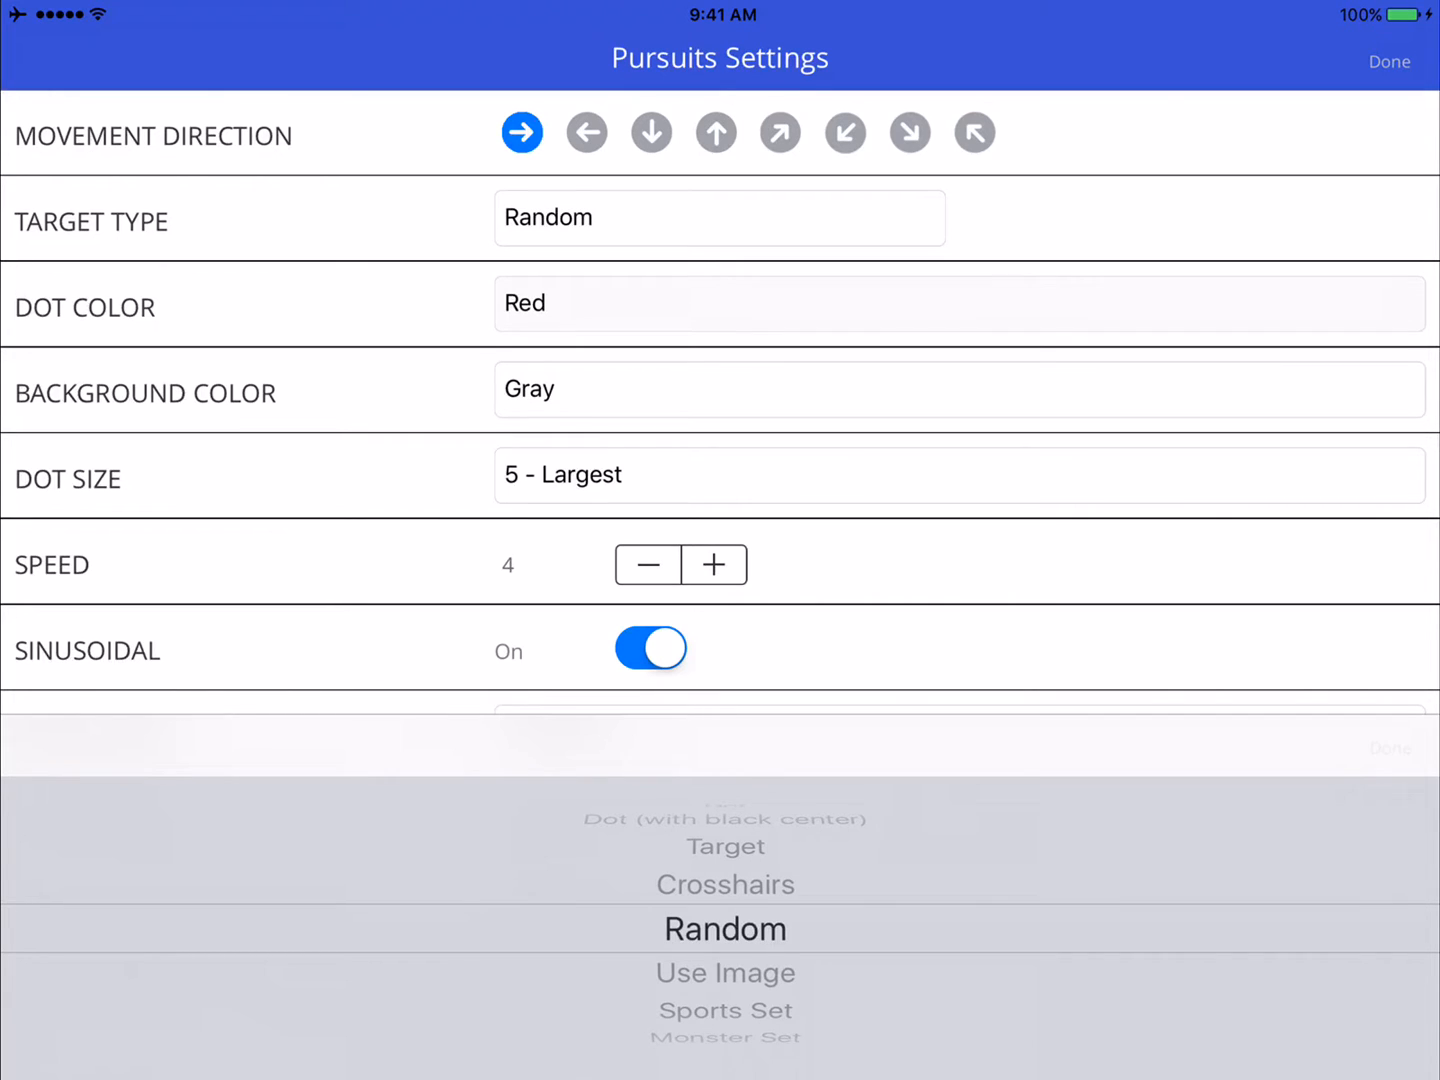
click(1389, 61)
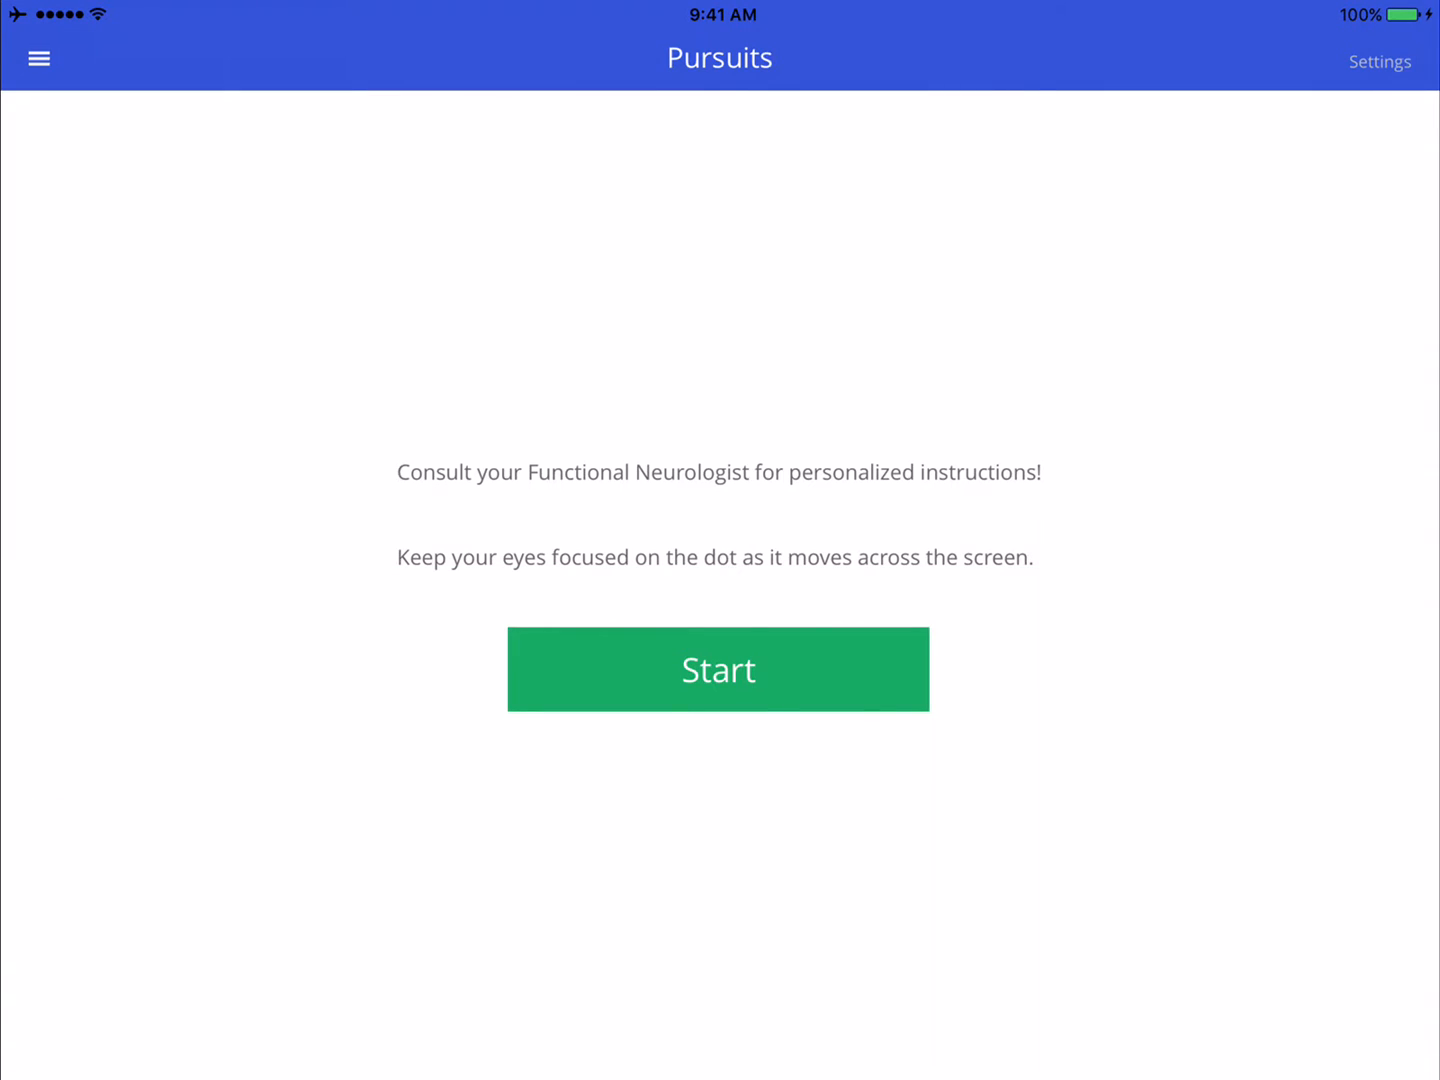
Set the target type to Sports Set with speed 6, then close Settings
click(718, 669)
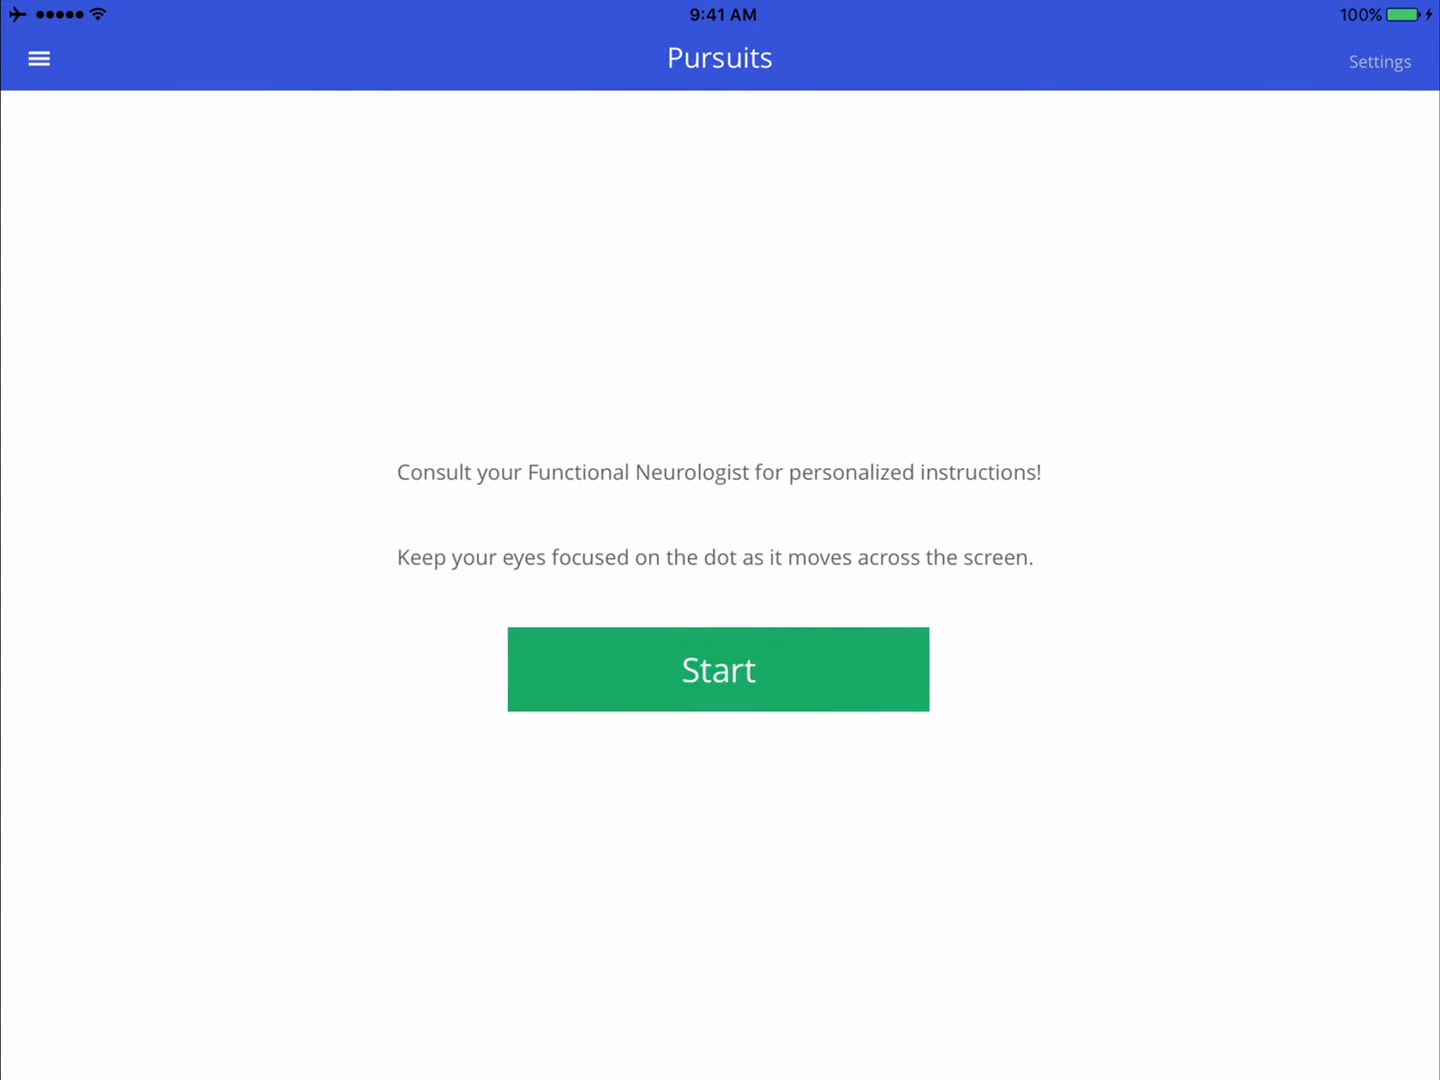
click(1380, 61)
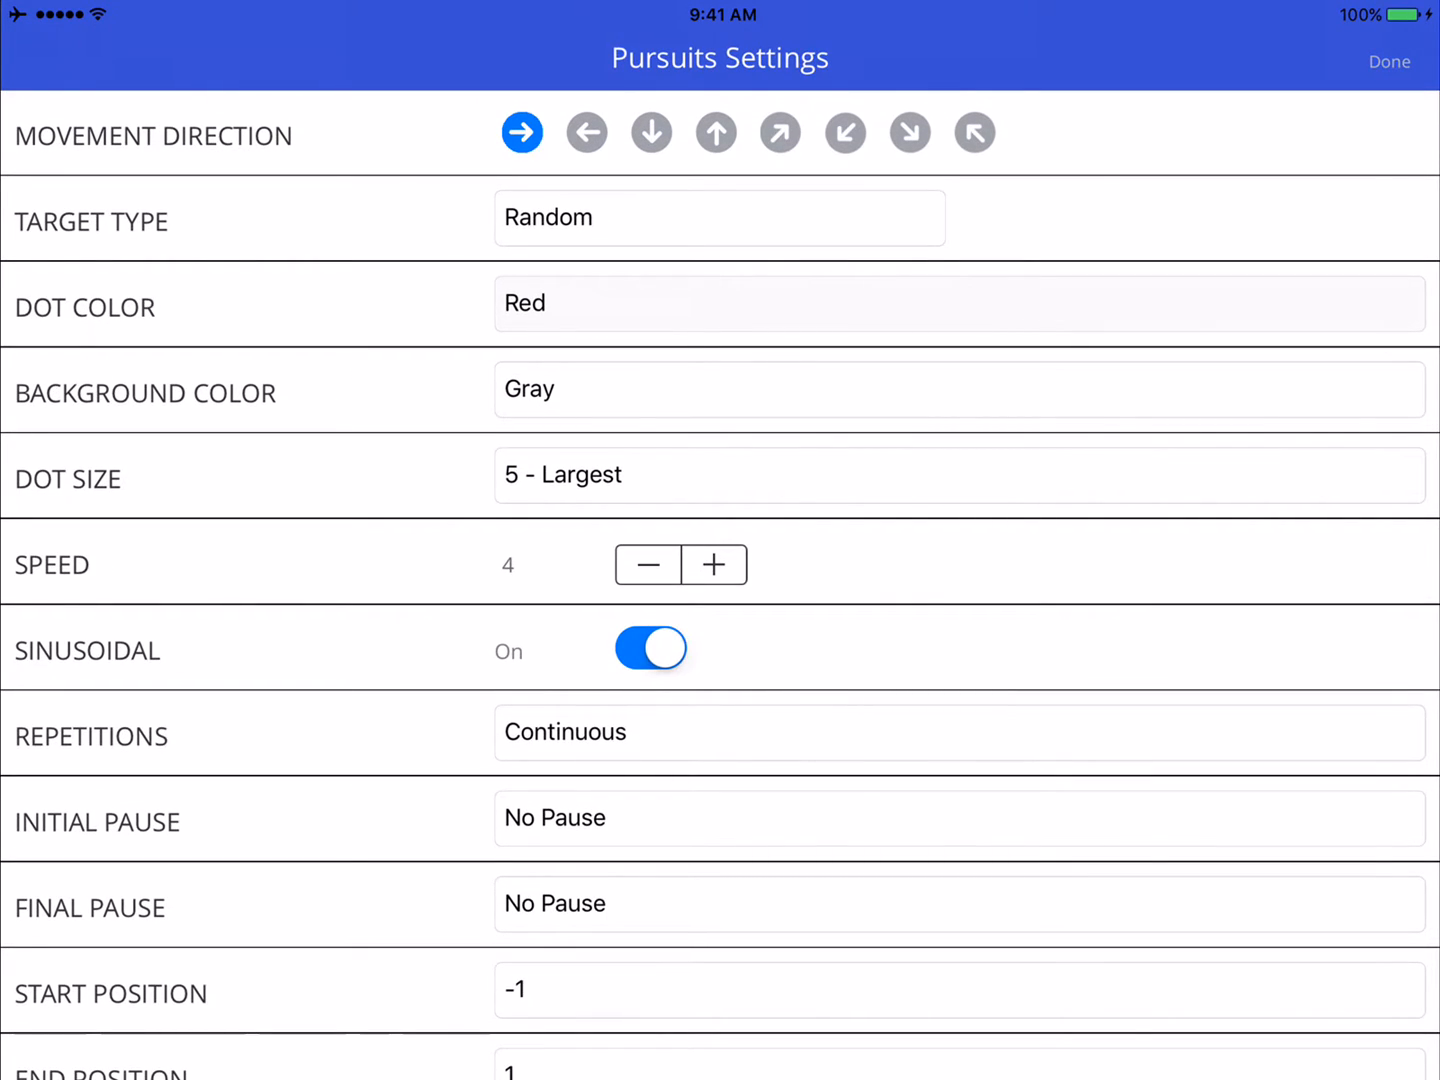
click(718, 217)
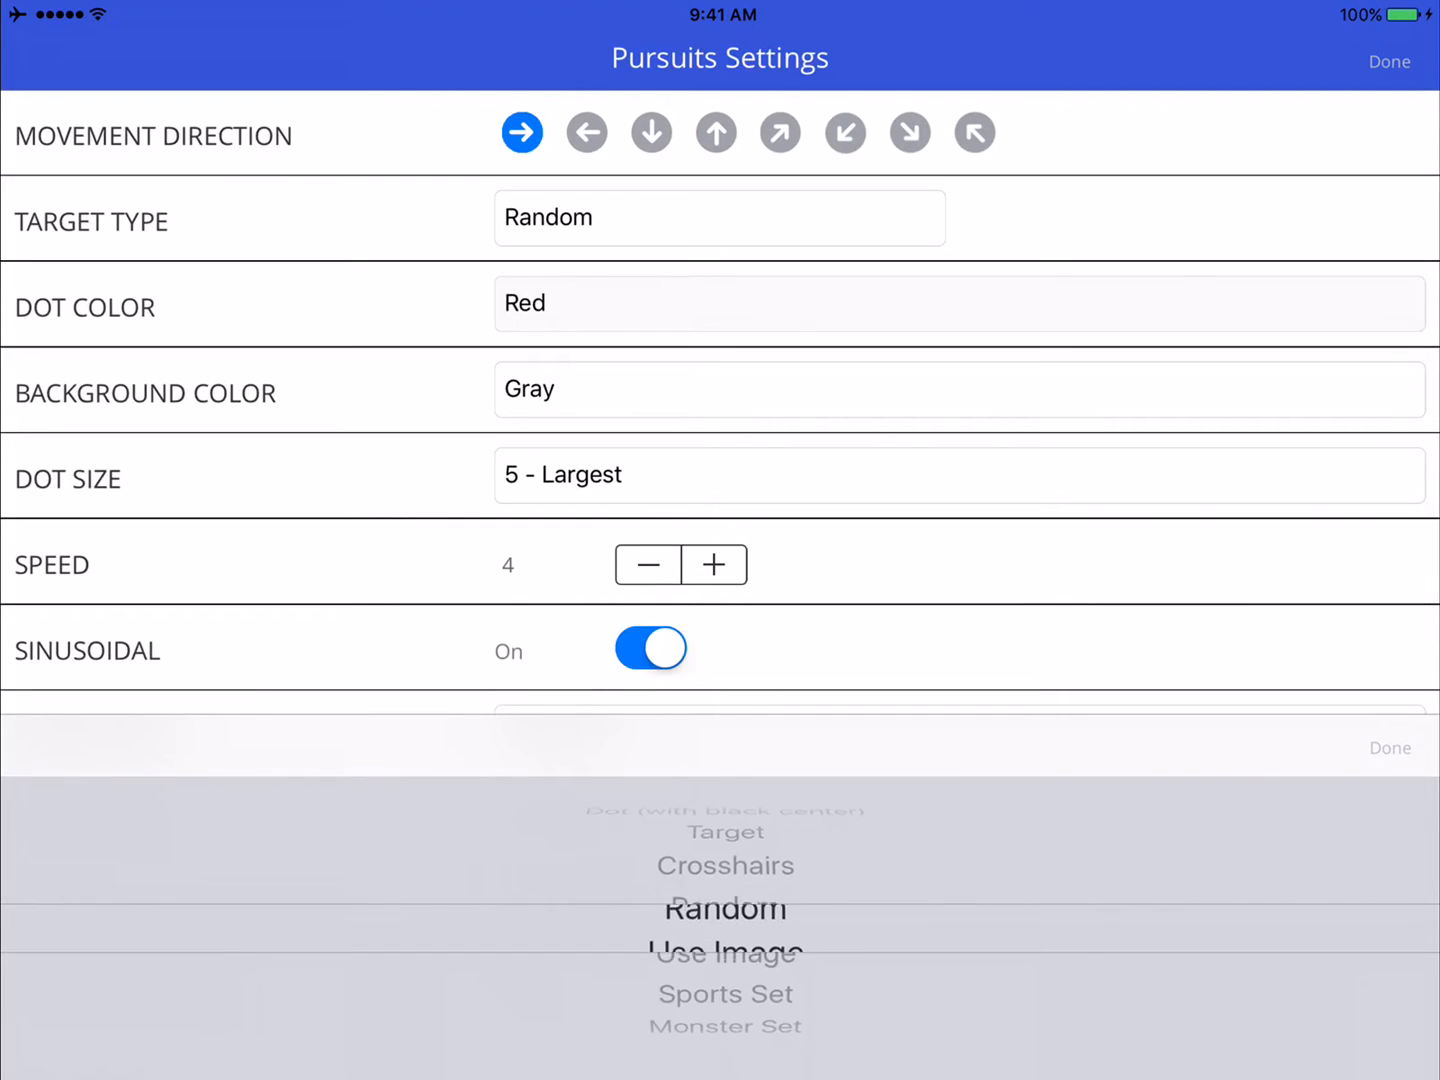
scroll(down, 3)
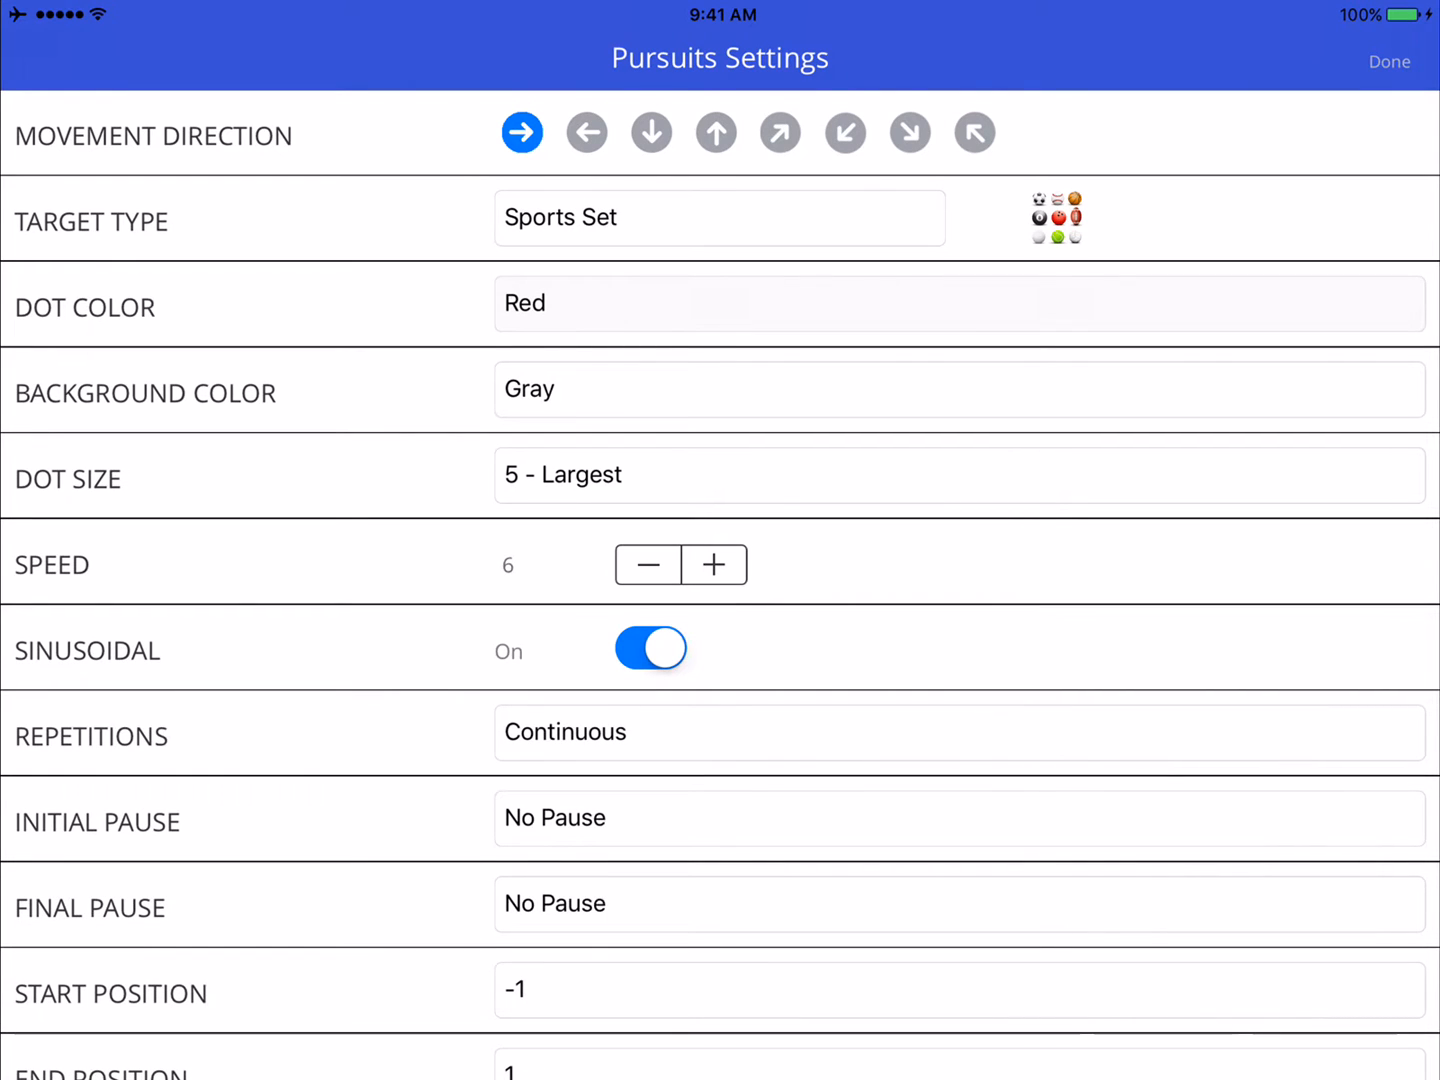
click(1389, 61)
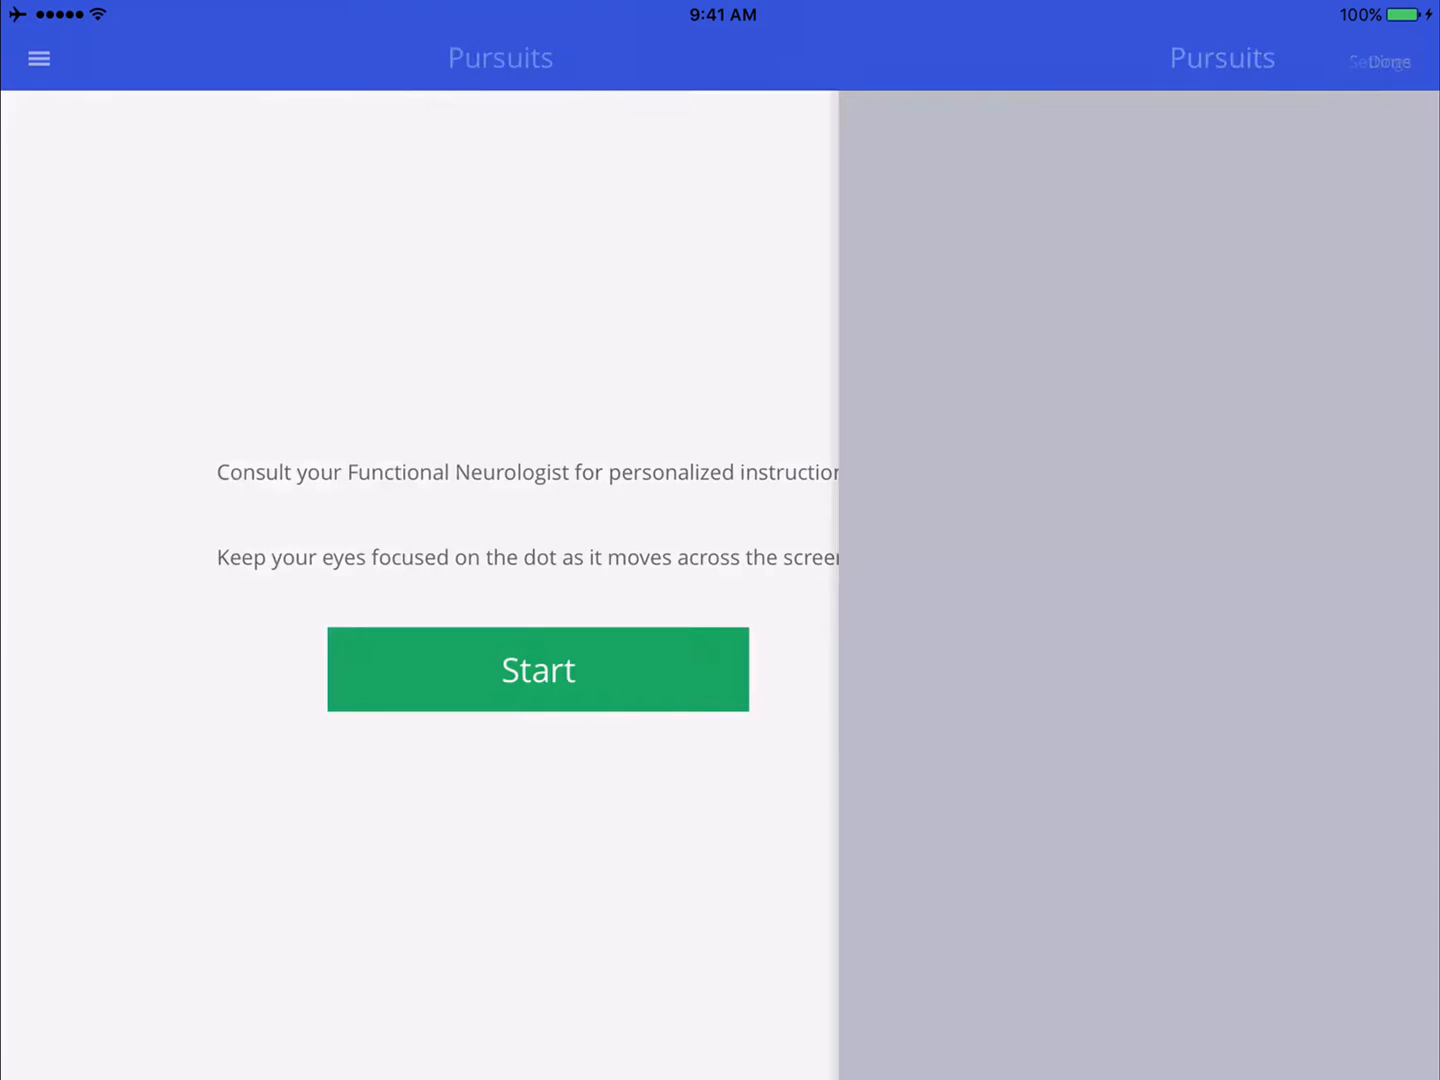
Change the target type to the Monster Set, with speed now at 7
click(538, 669)
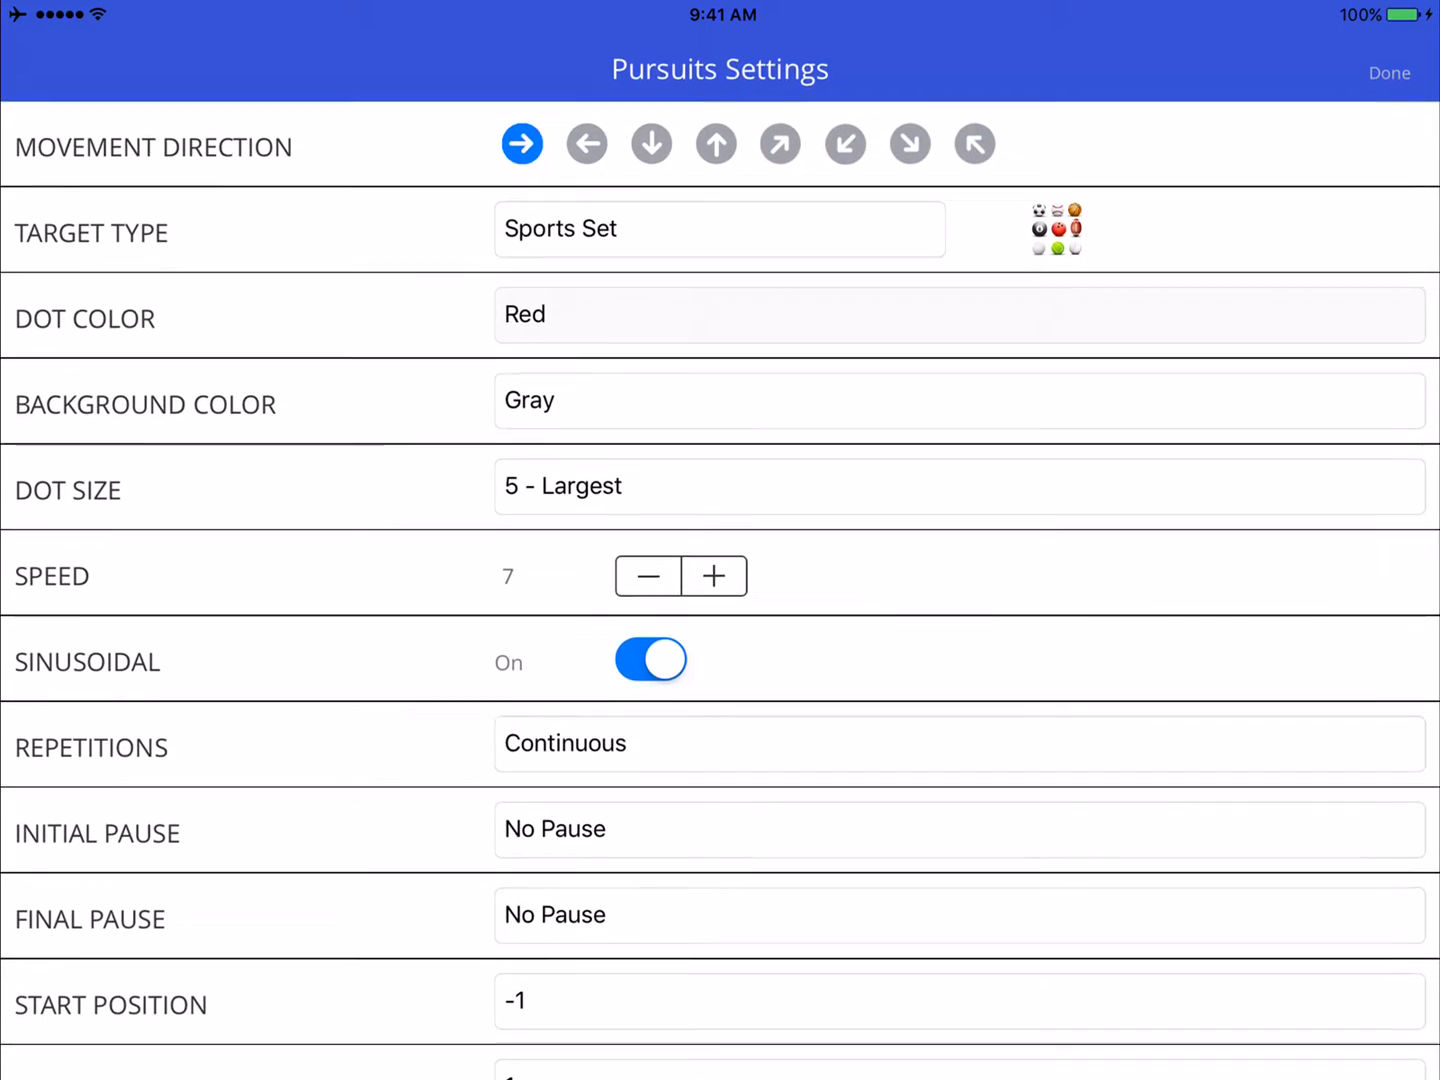
click(719, 228)
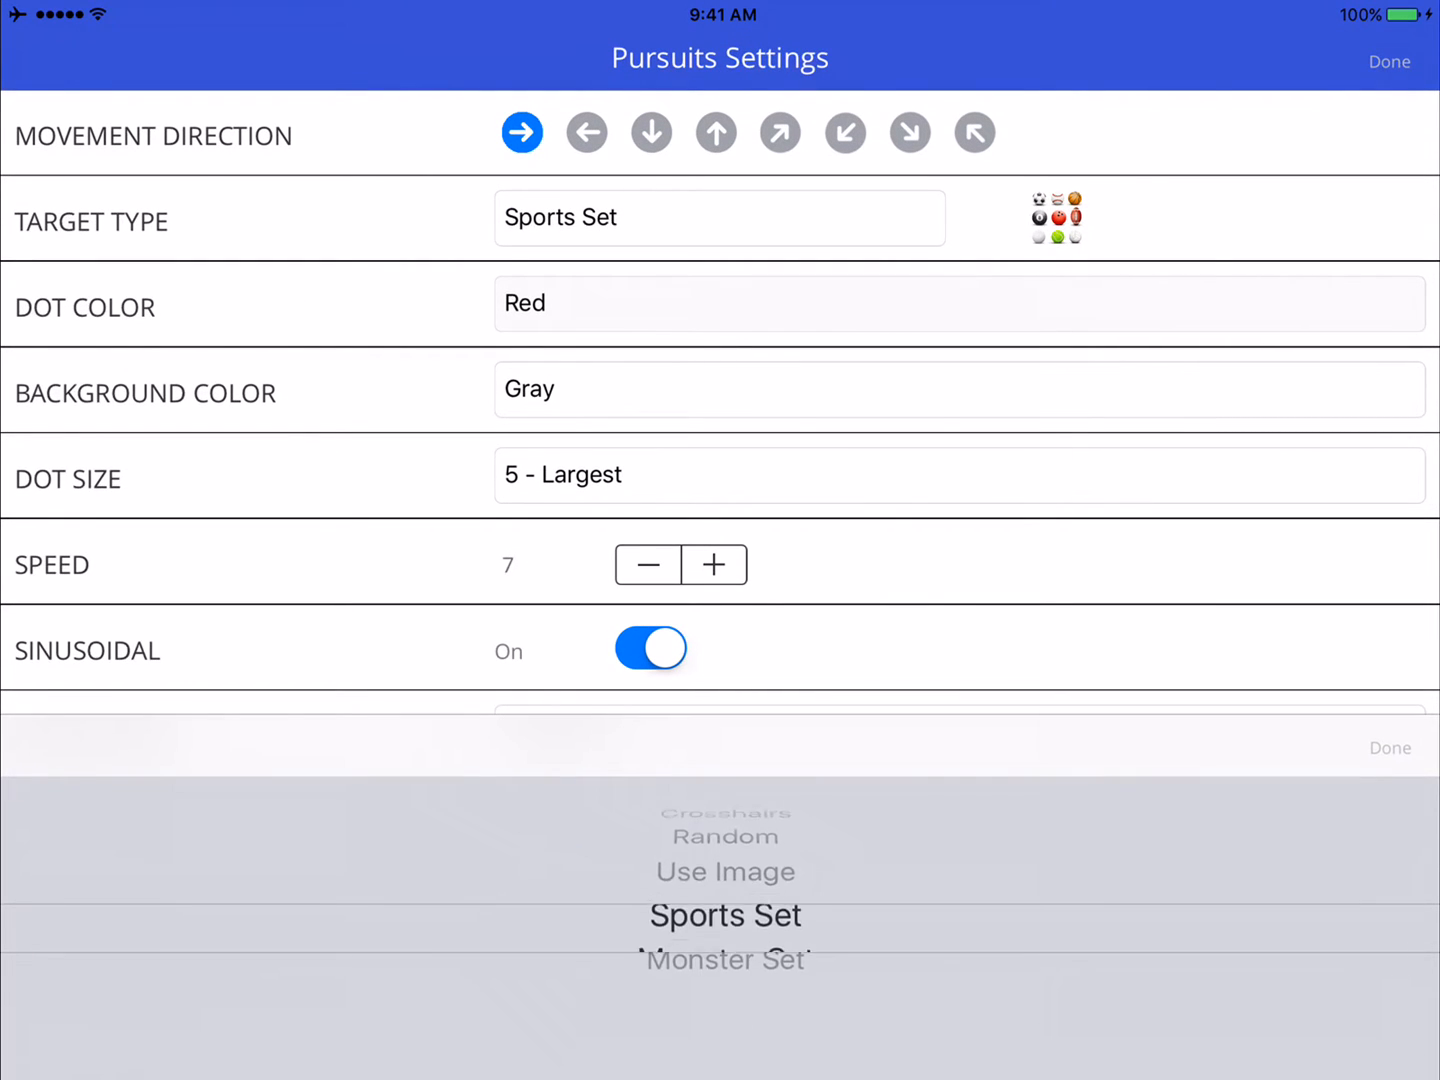
click(1388, 61)
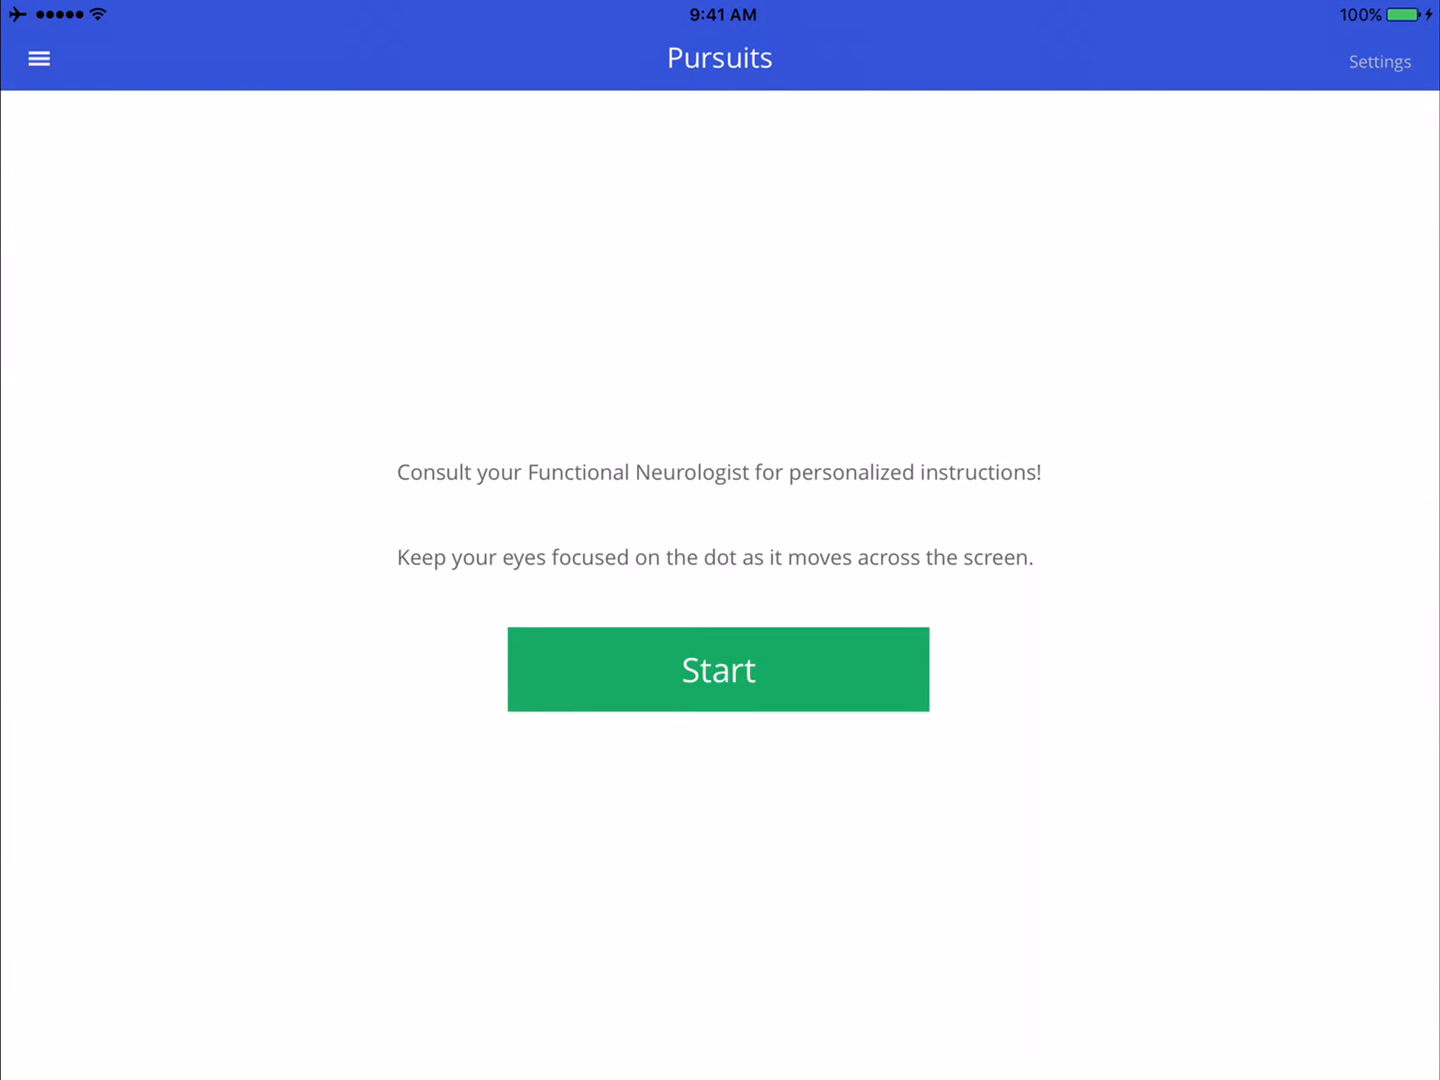
click(718, 669)
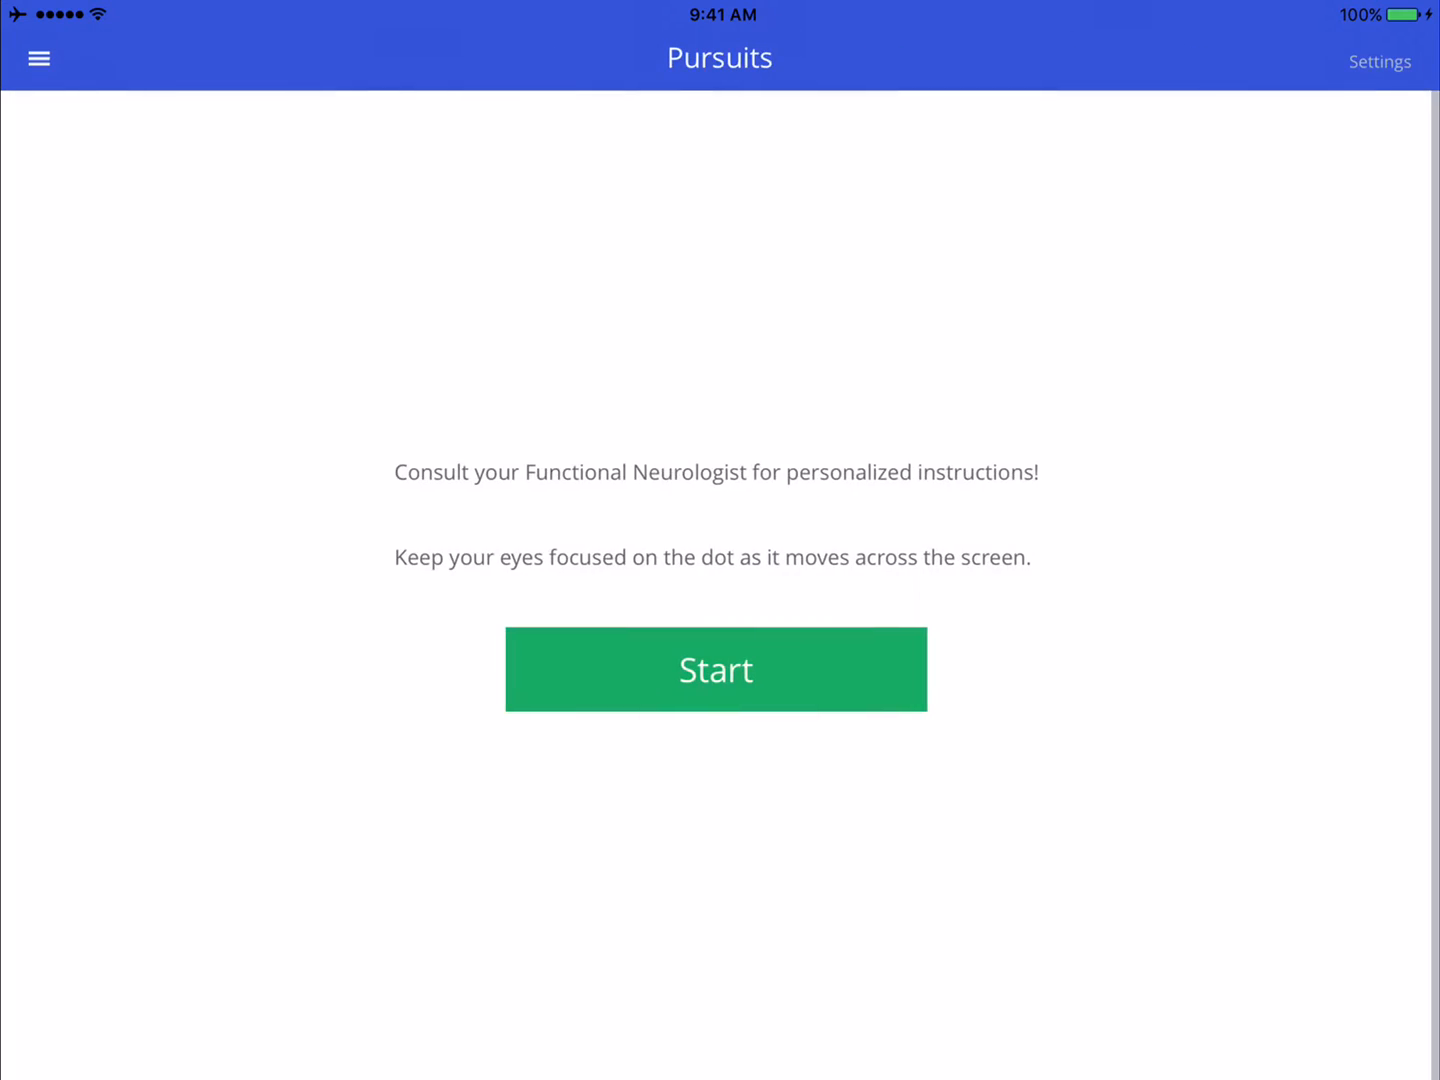
click(1379, 61)
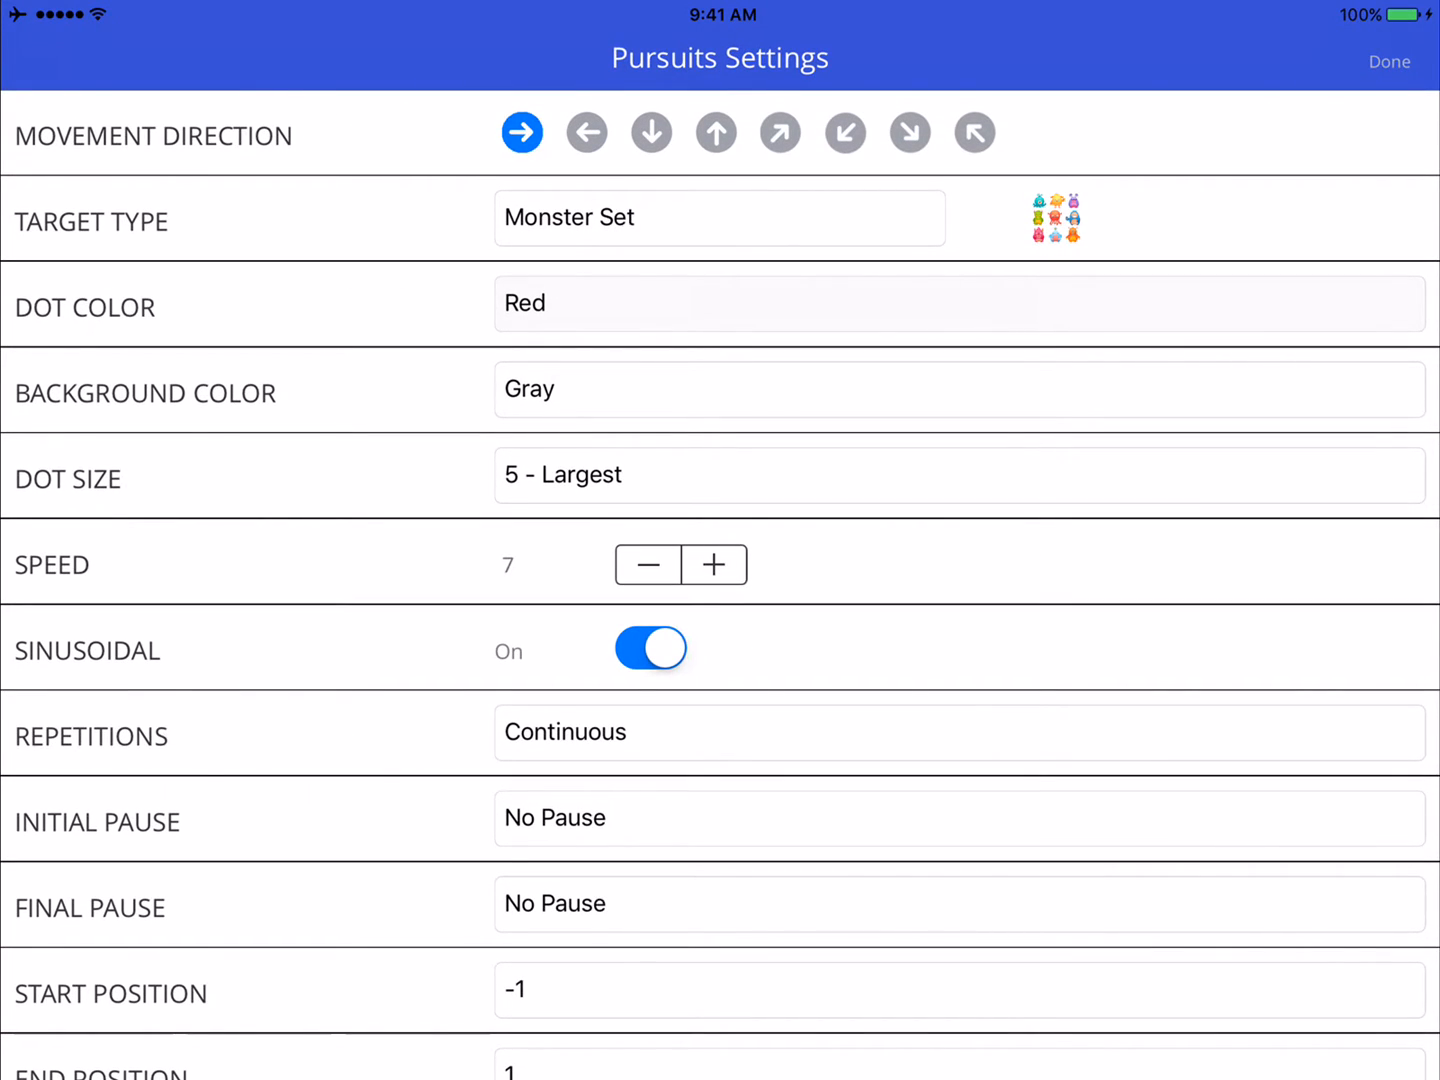
Set the target type to Dot with a Purple dot colour
click(719, 217)
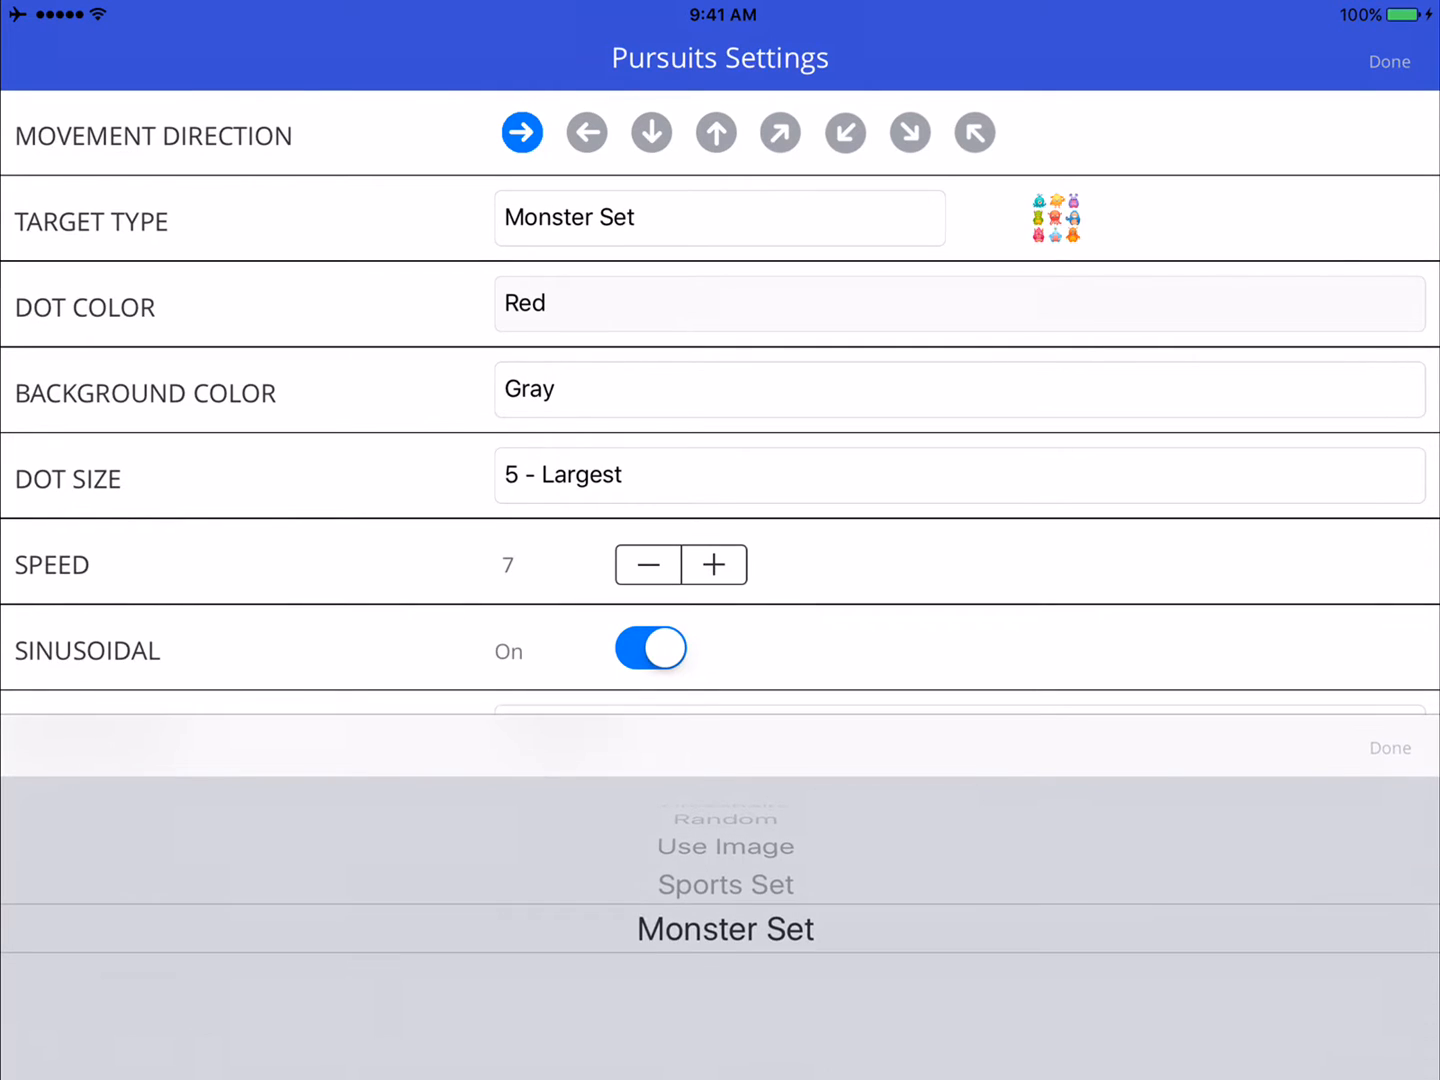
scroll(down, 3)
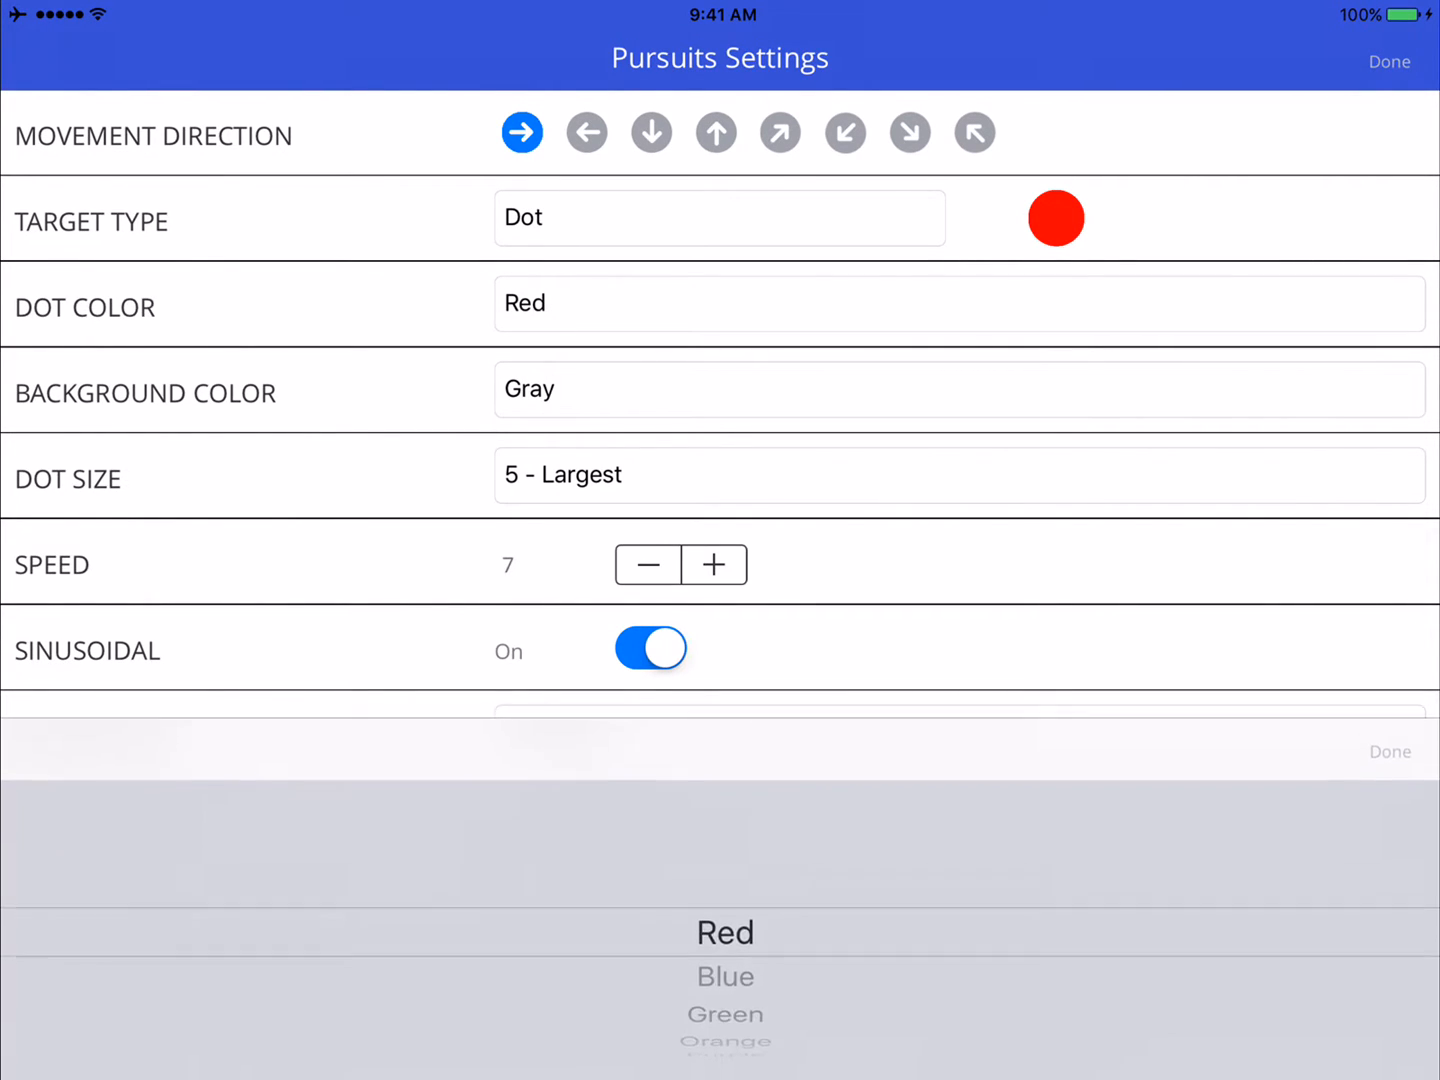
scroll(down, 3)
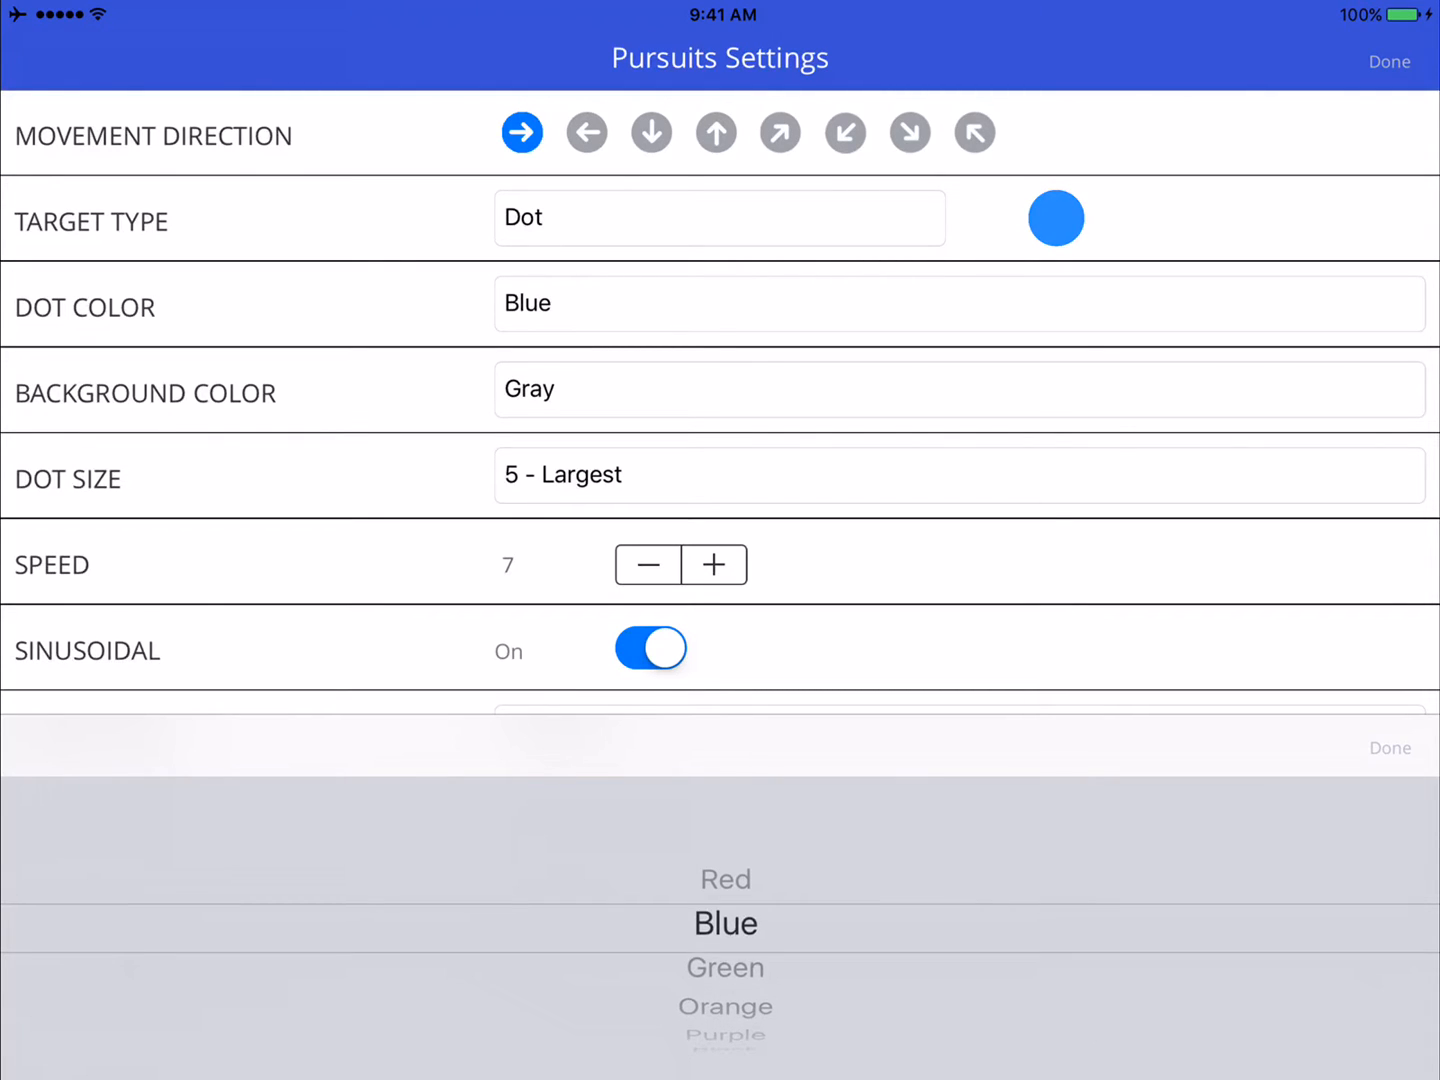
drag(725, 923, 725, 929)
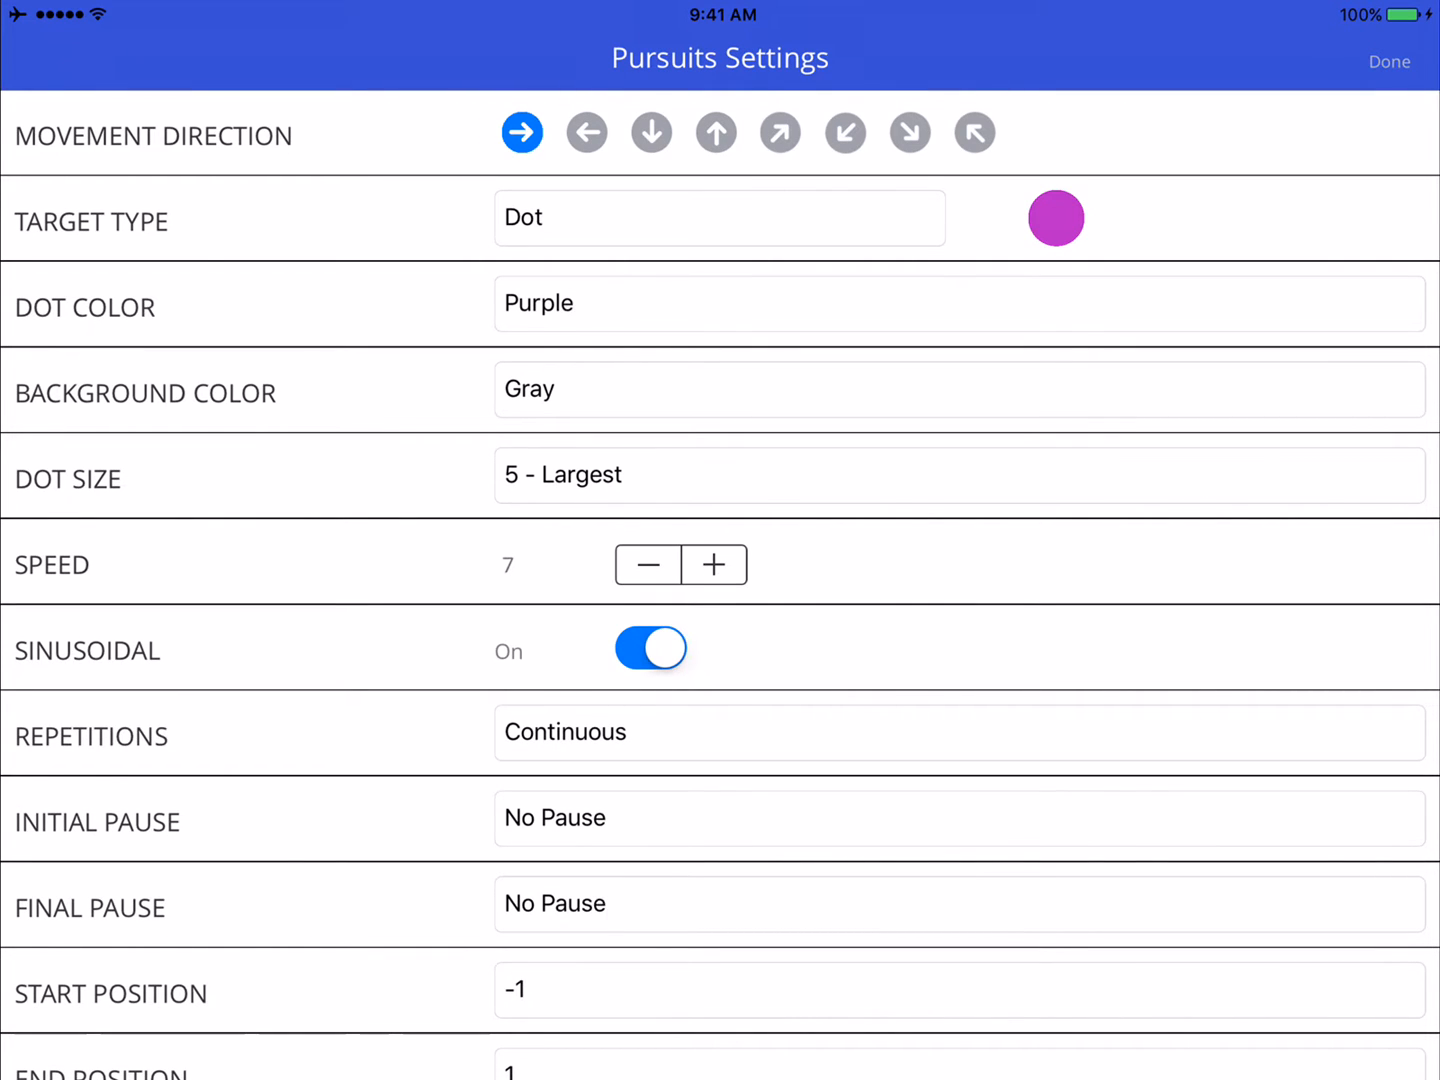
click(957, 389)
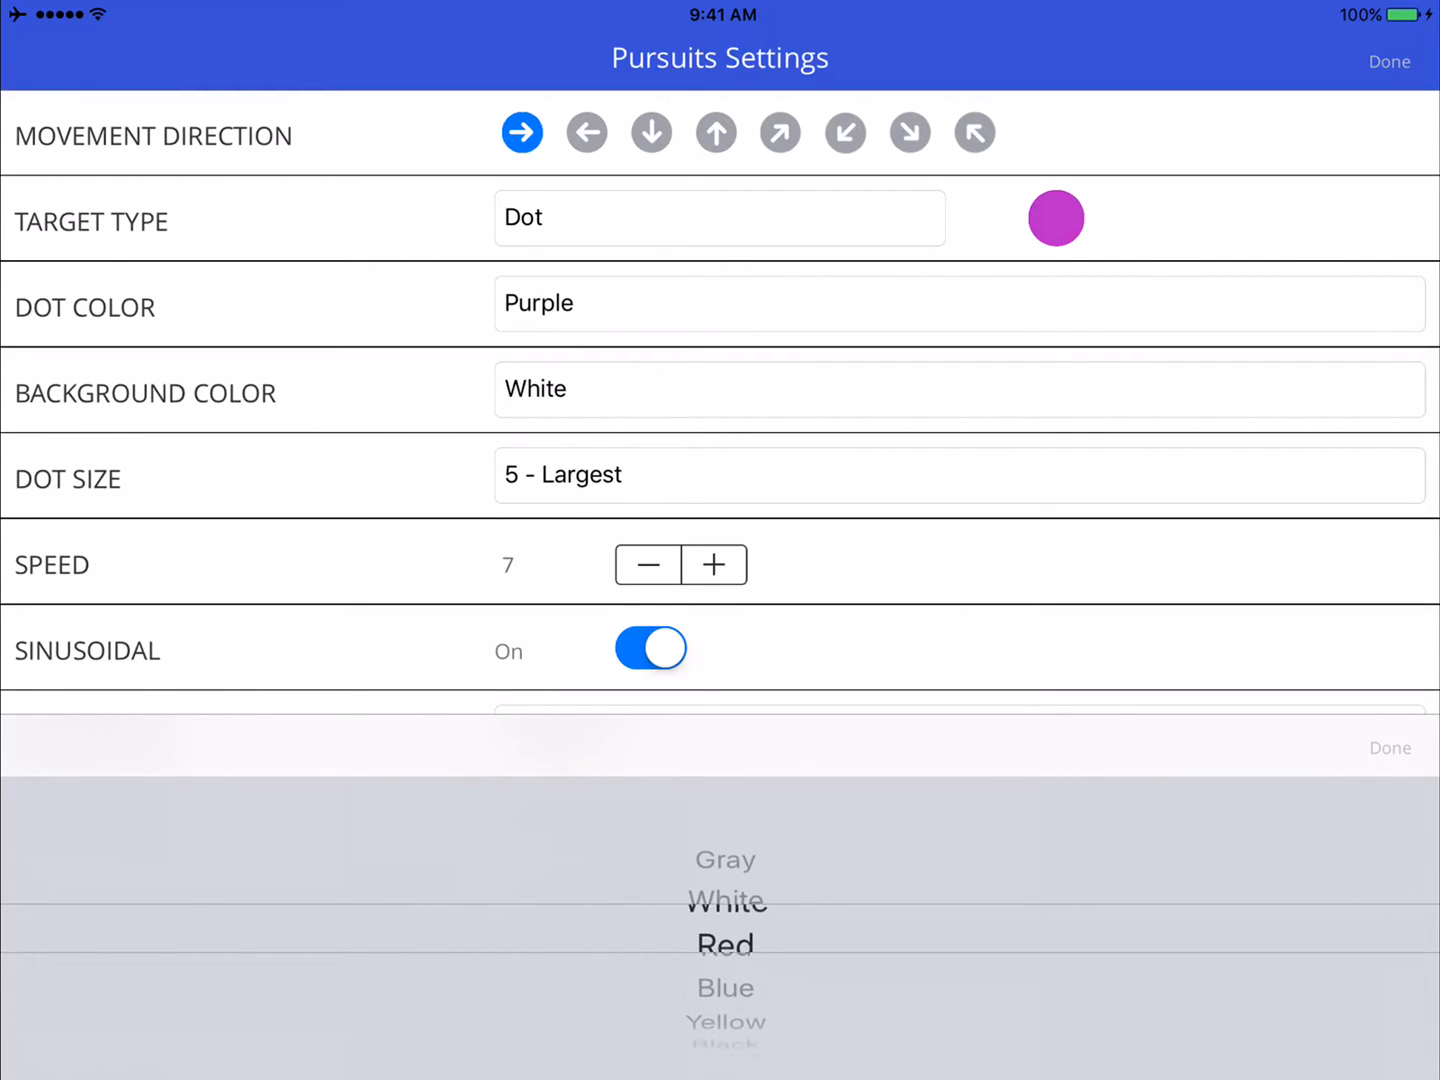
Set the background colour to Brown and start the purple-dot pursuit
scroll(down, 3)
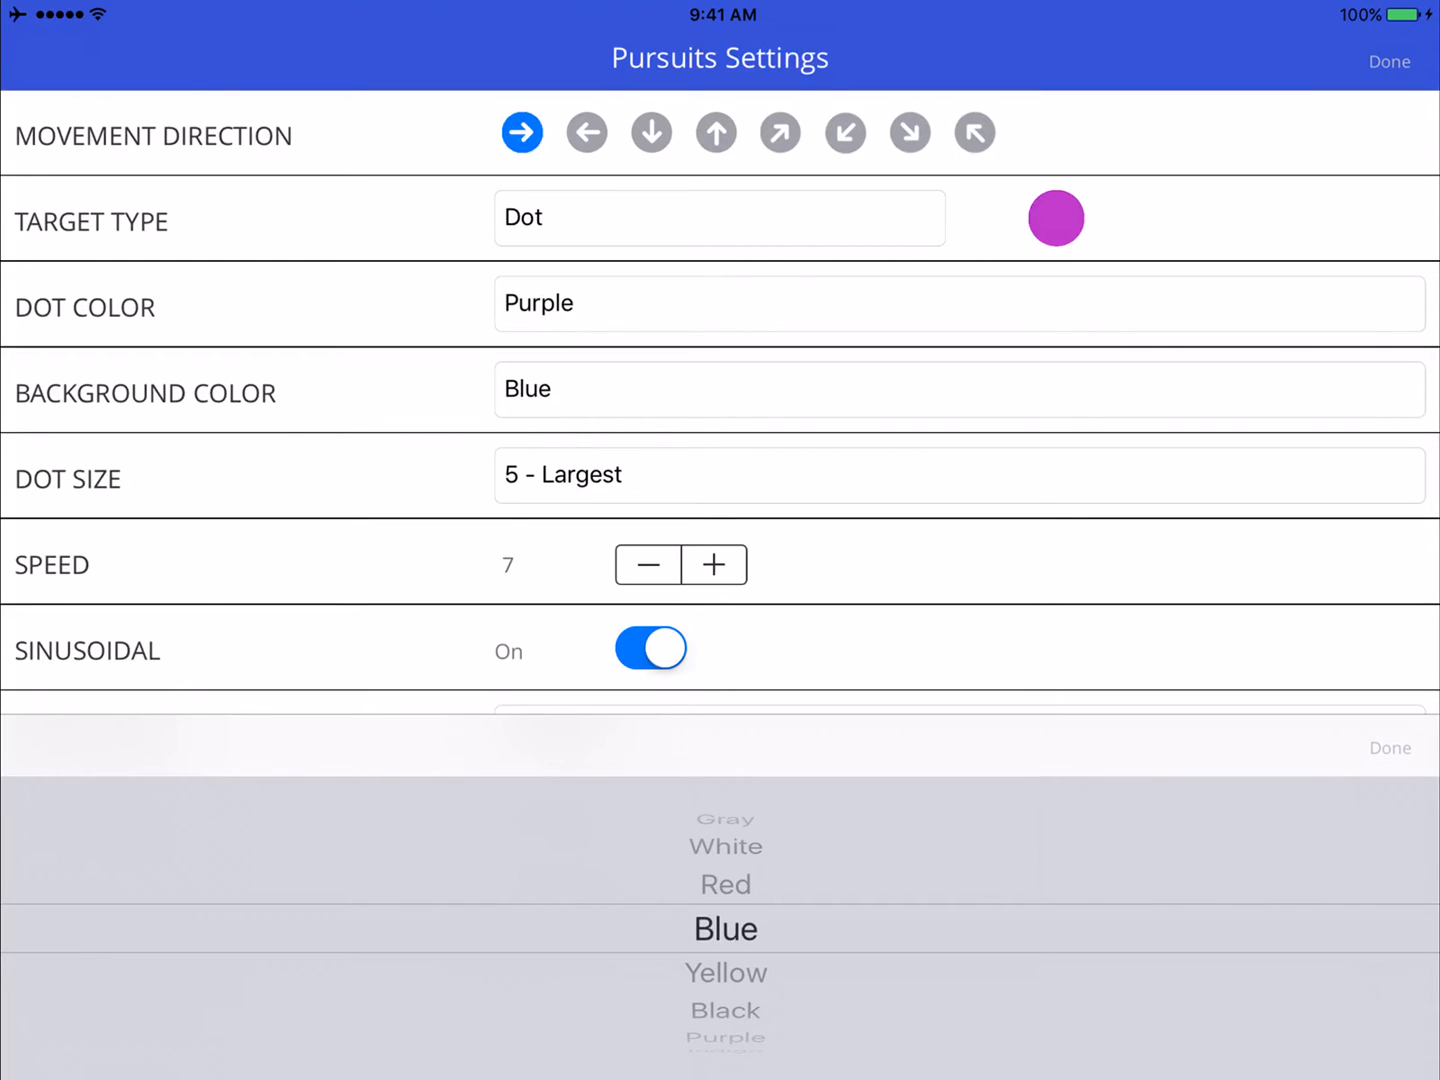
scroll(down, 3)
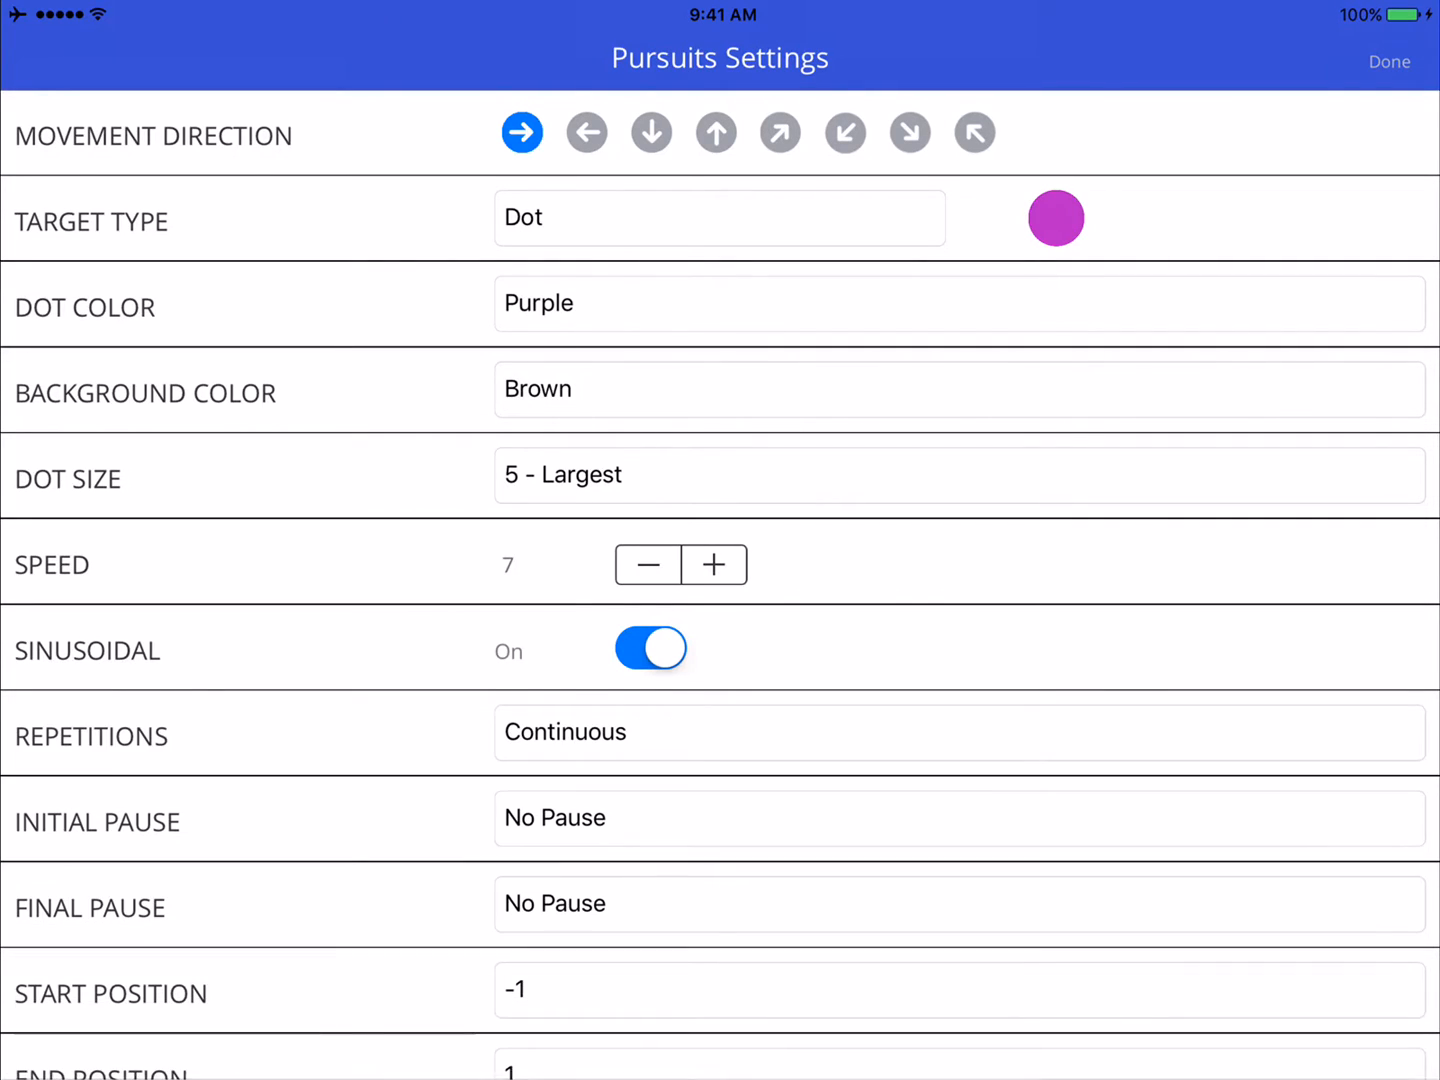
click(1389, 61)
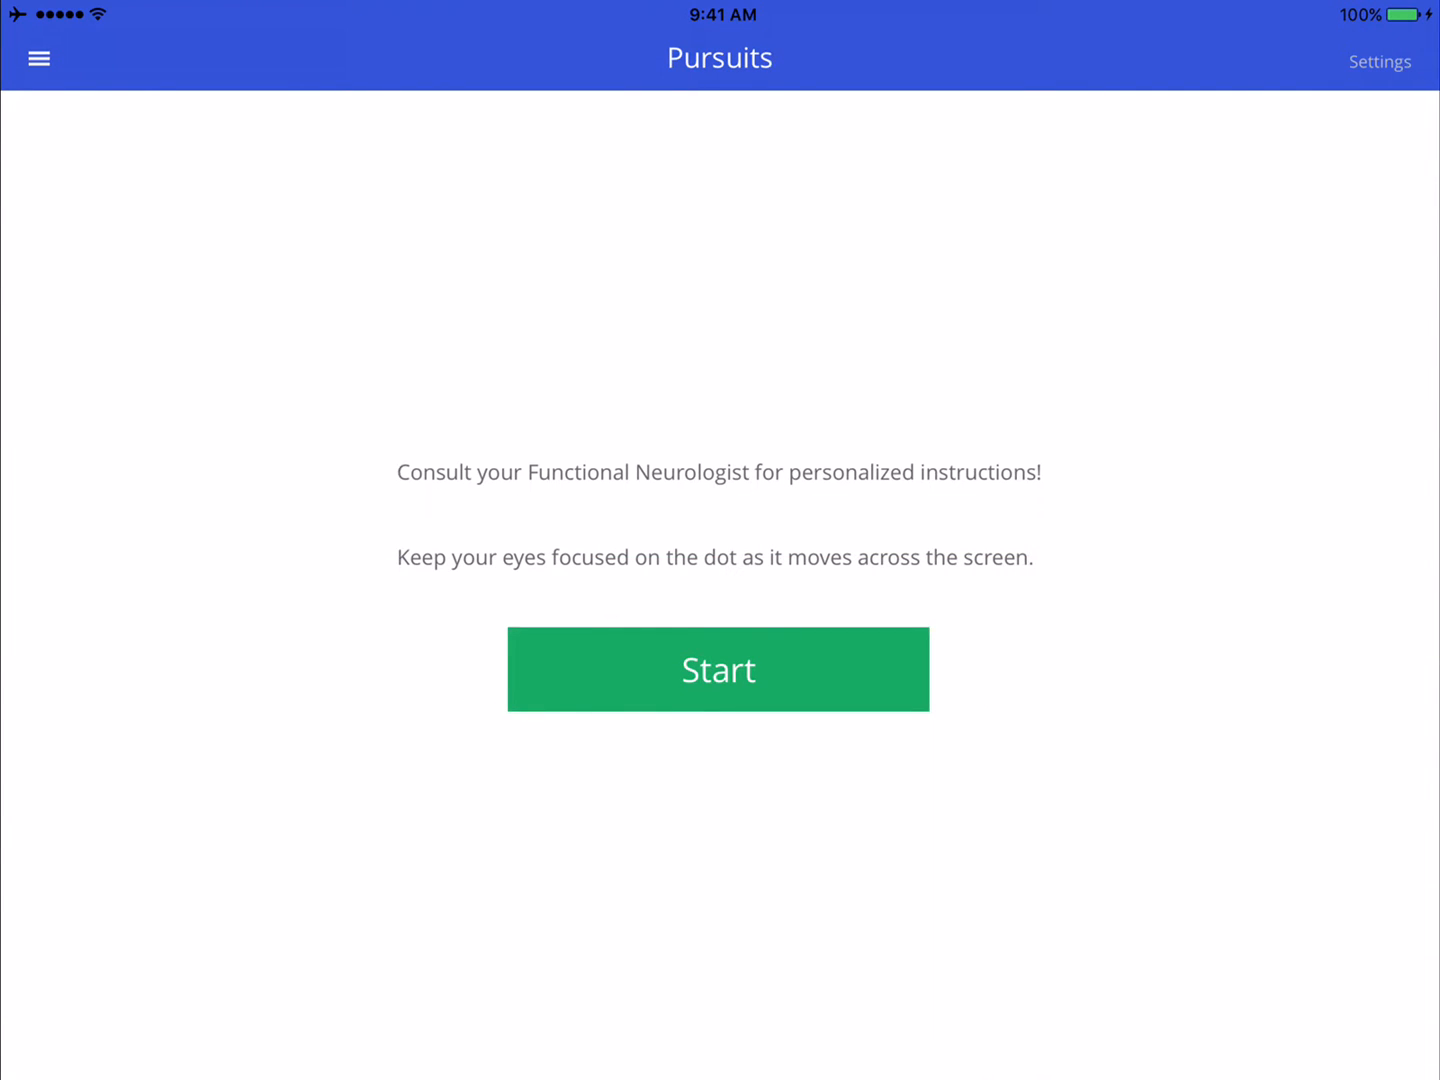
click(718, 669)
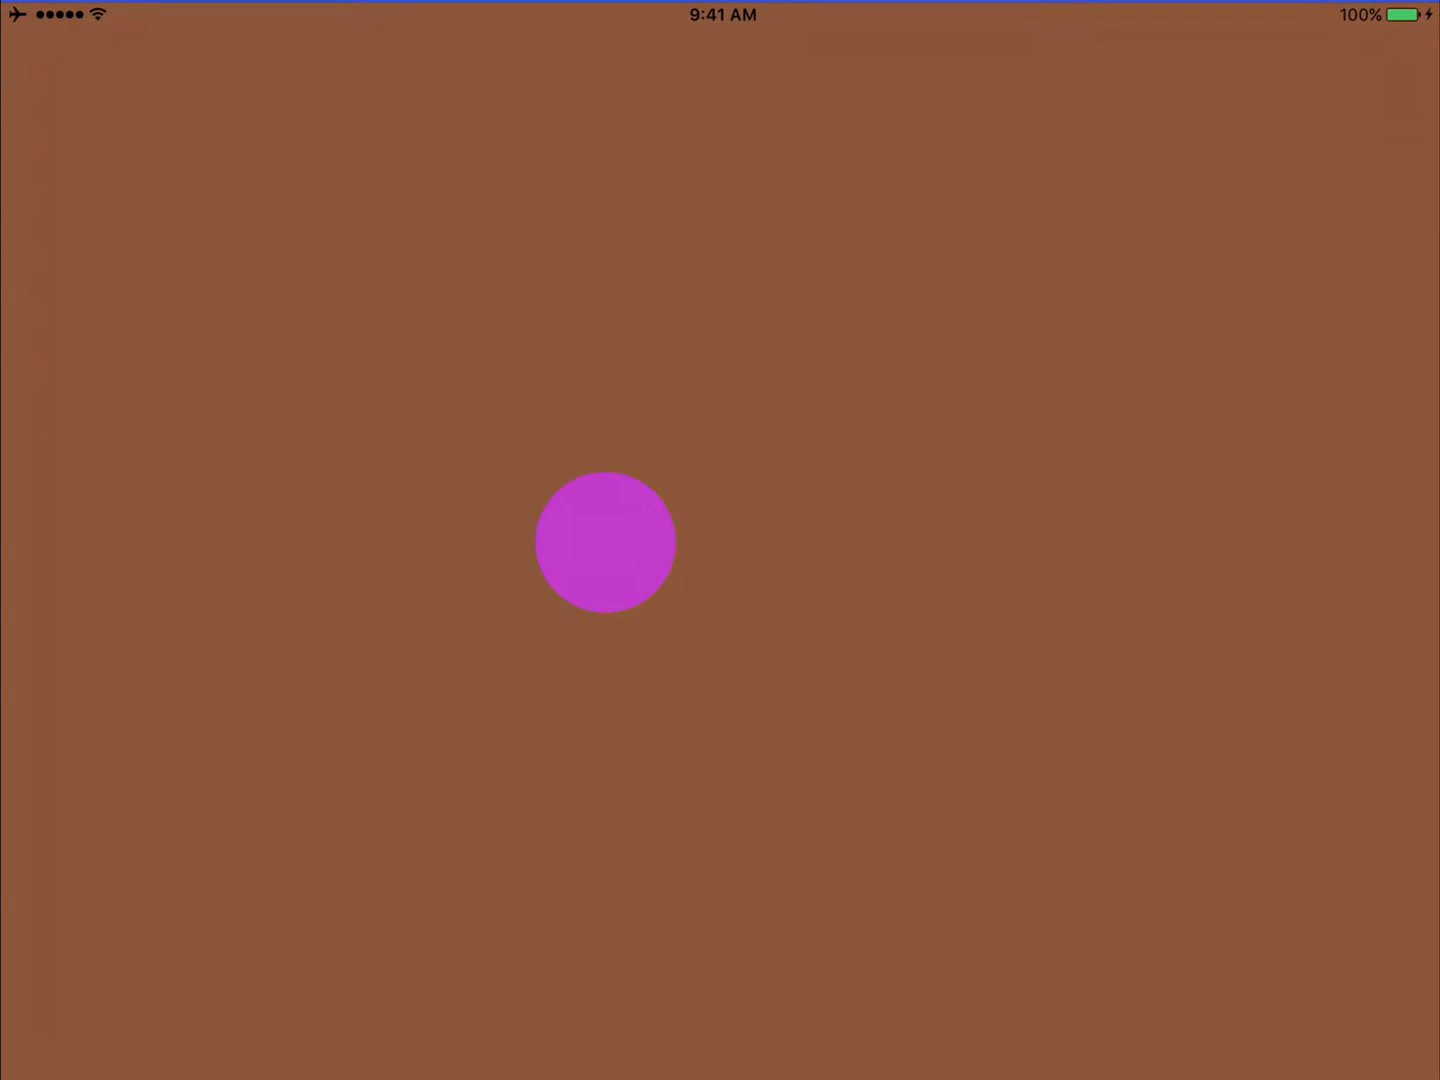
Stop the running exercise and set the background to Textured
drag(605, 543, 857, 543)
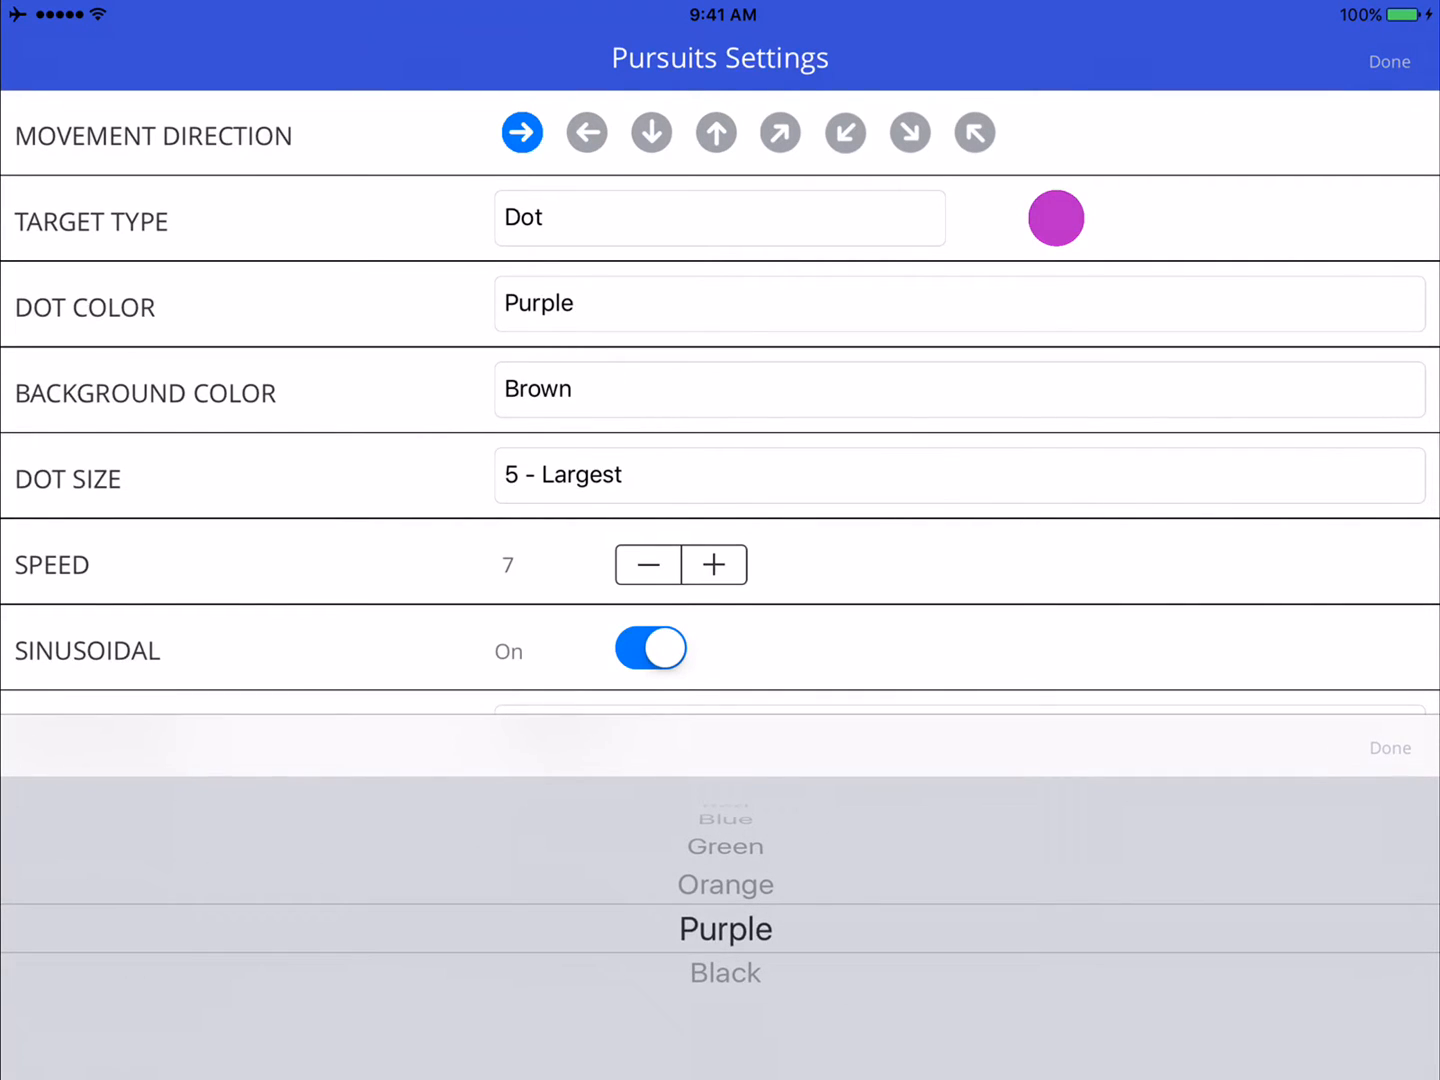
scroll(down, 3)
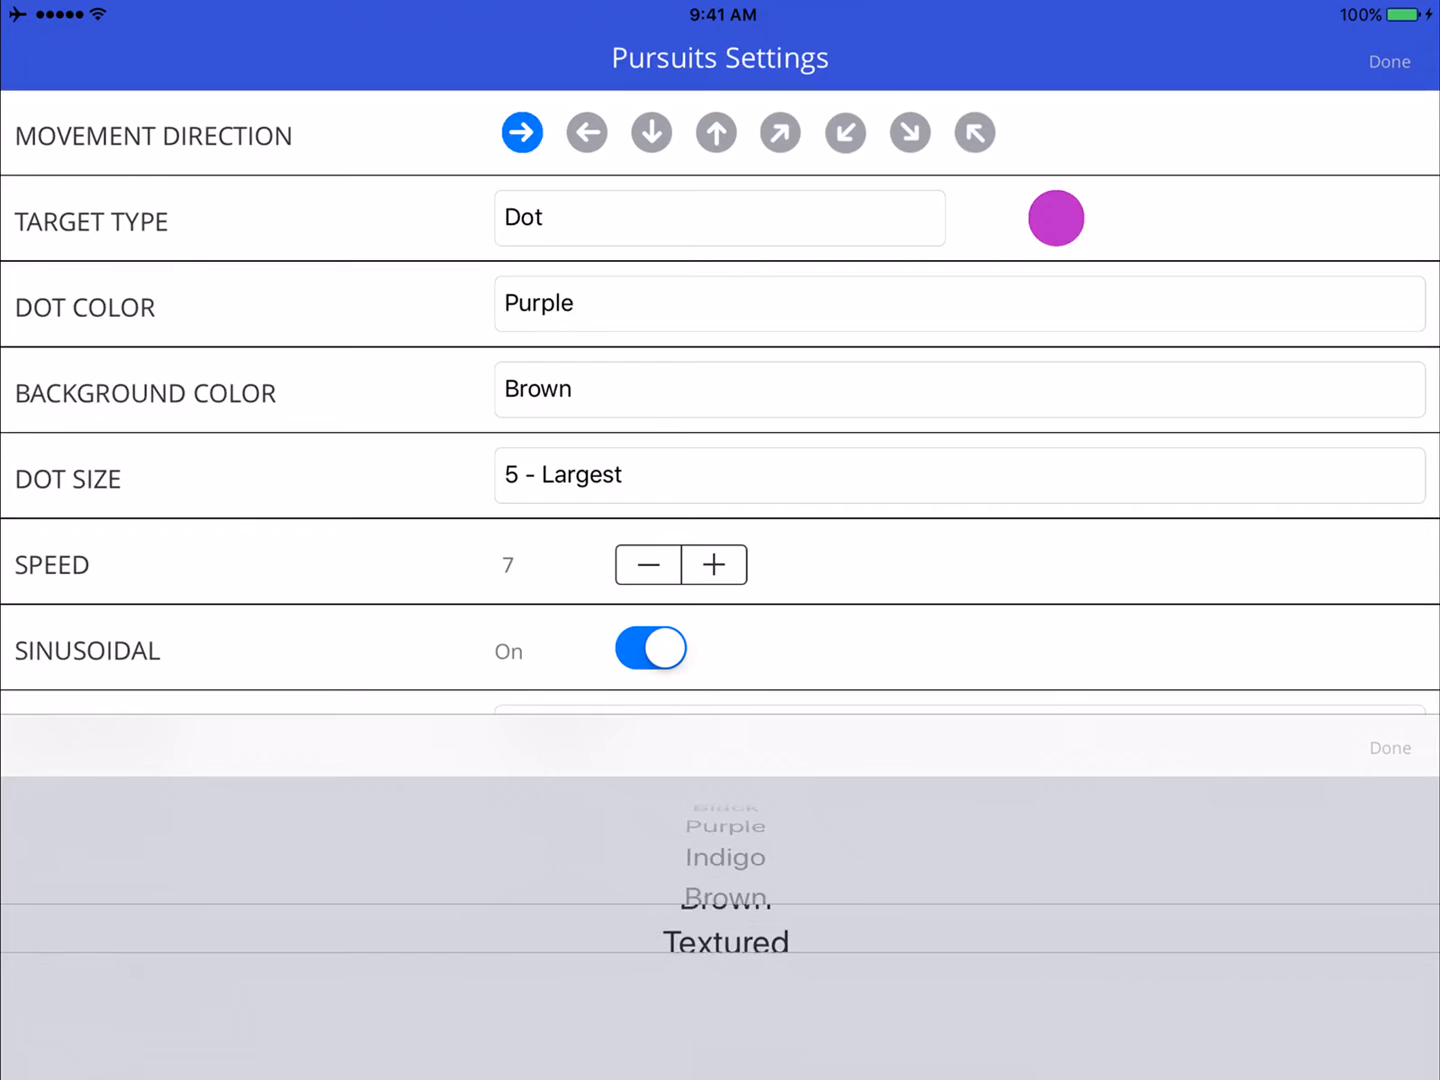
click(725, 940)
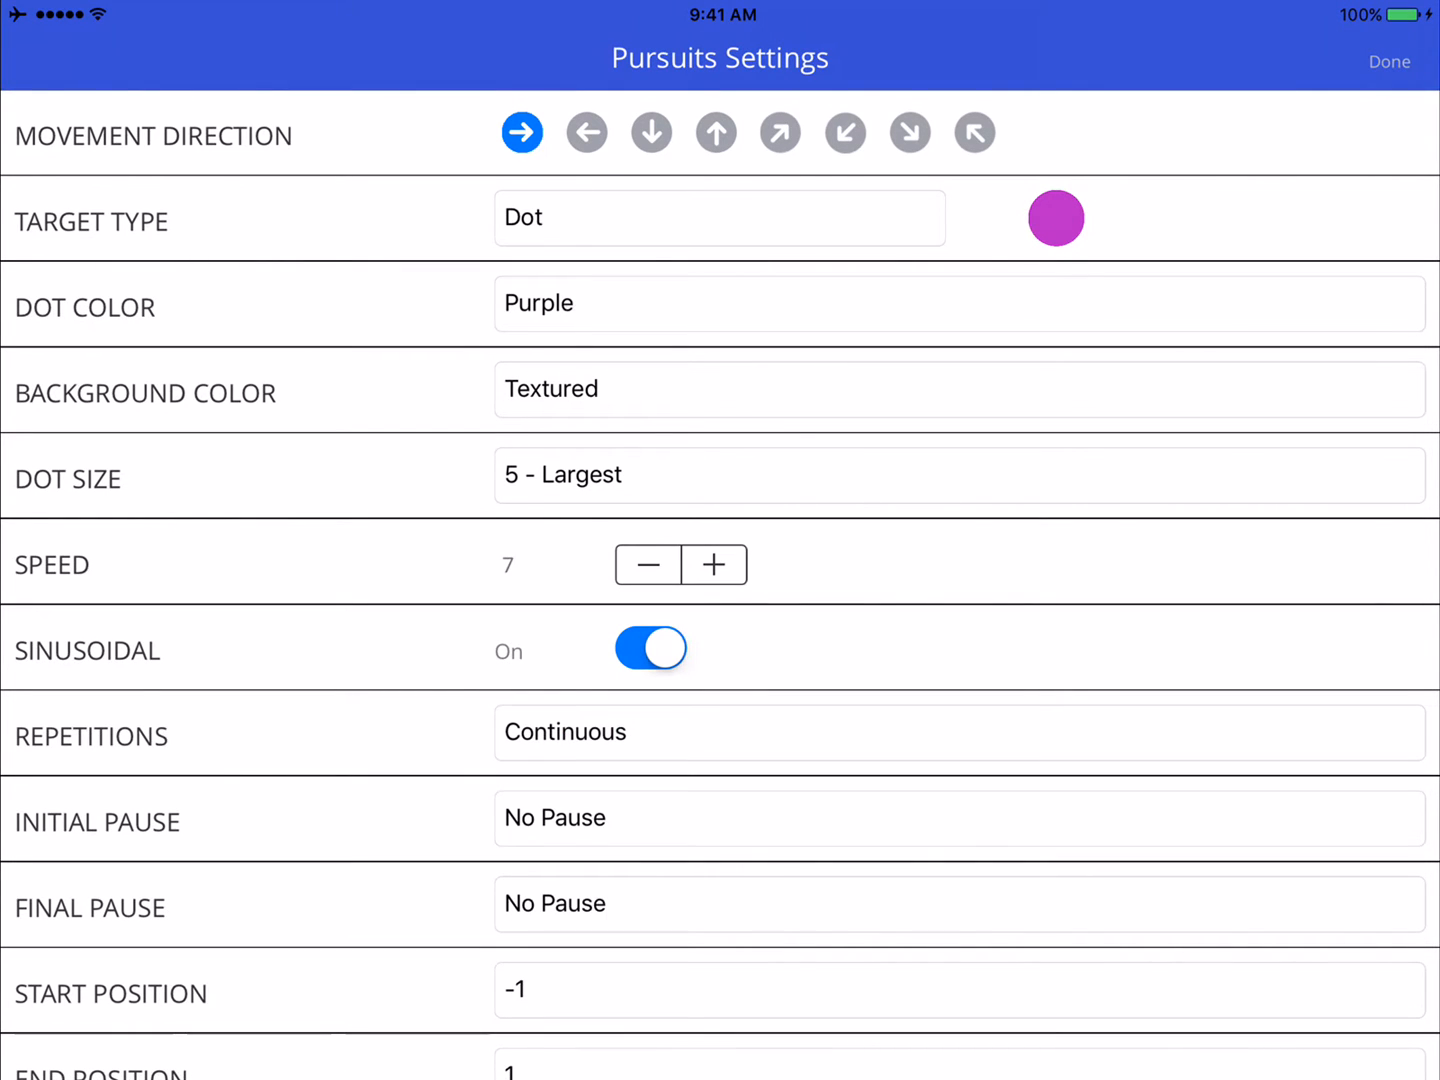
Set the target type to Crosshairs and adjust the dot colour
click(719, 217)
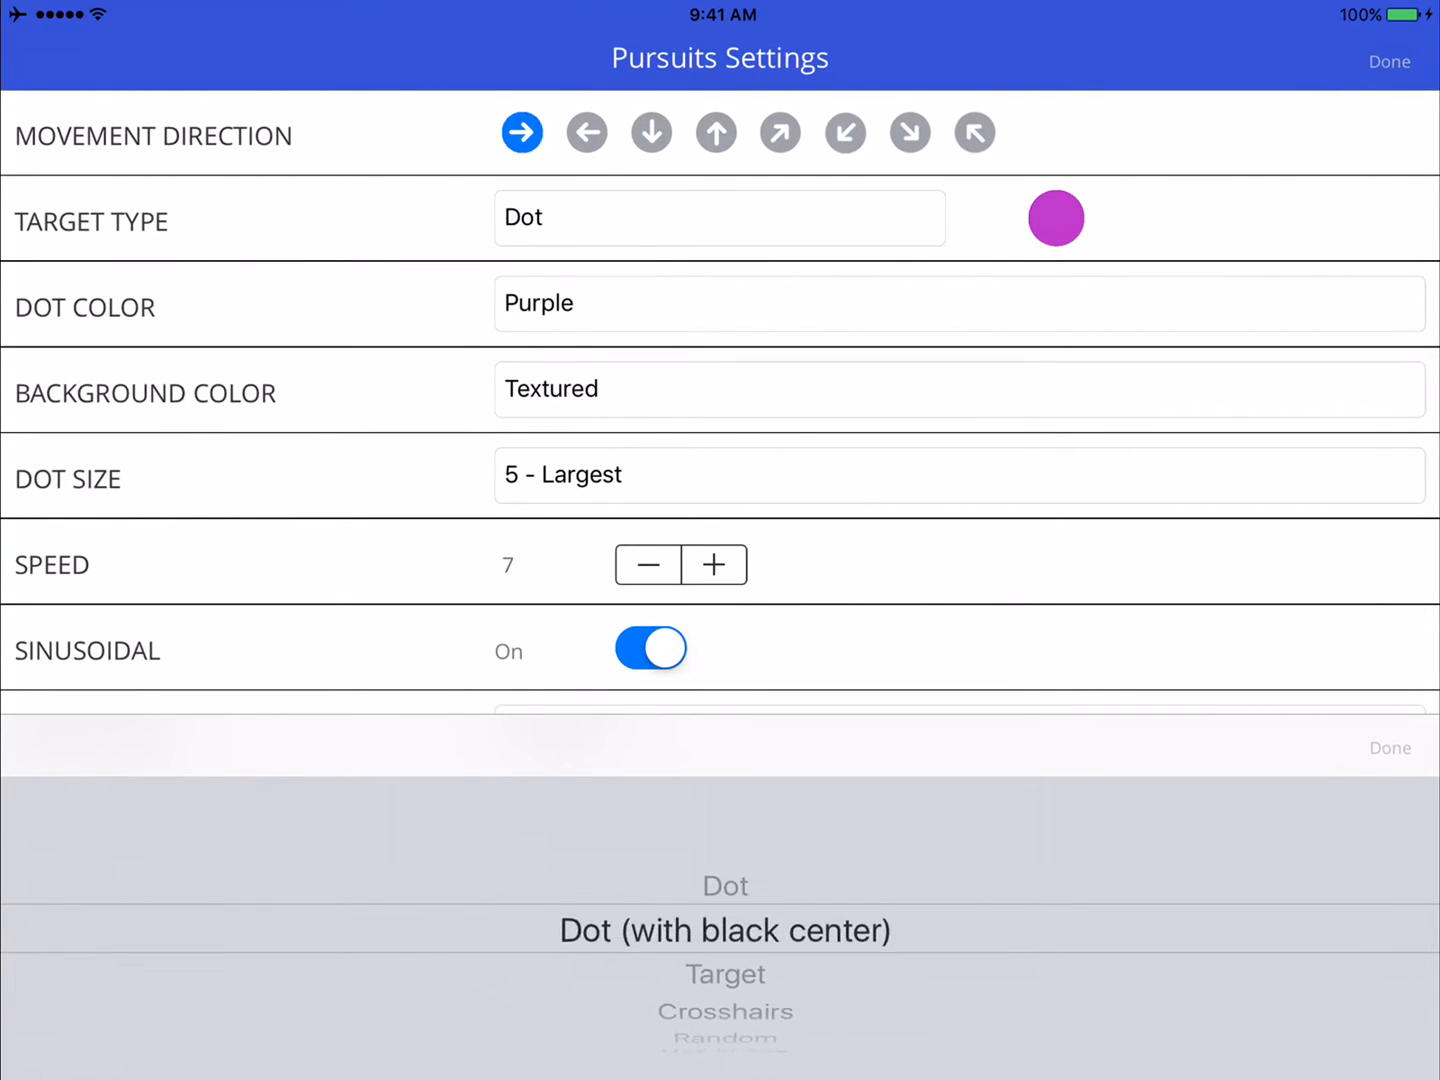
click(725, 1011)
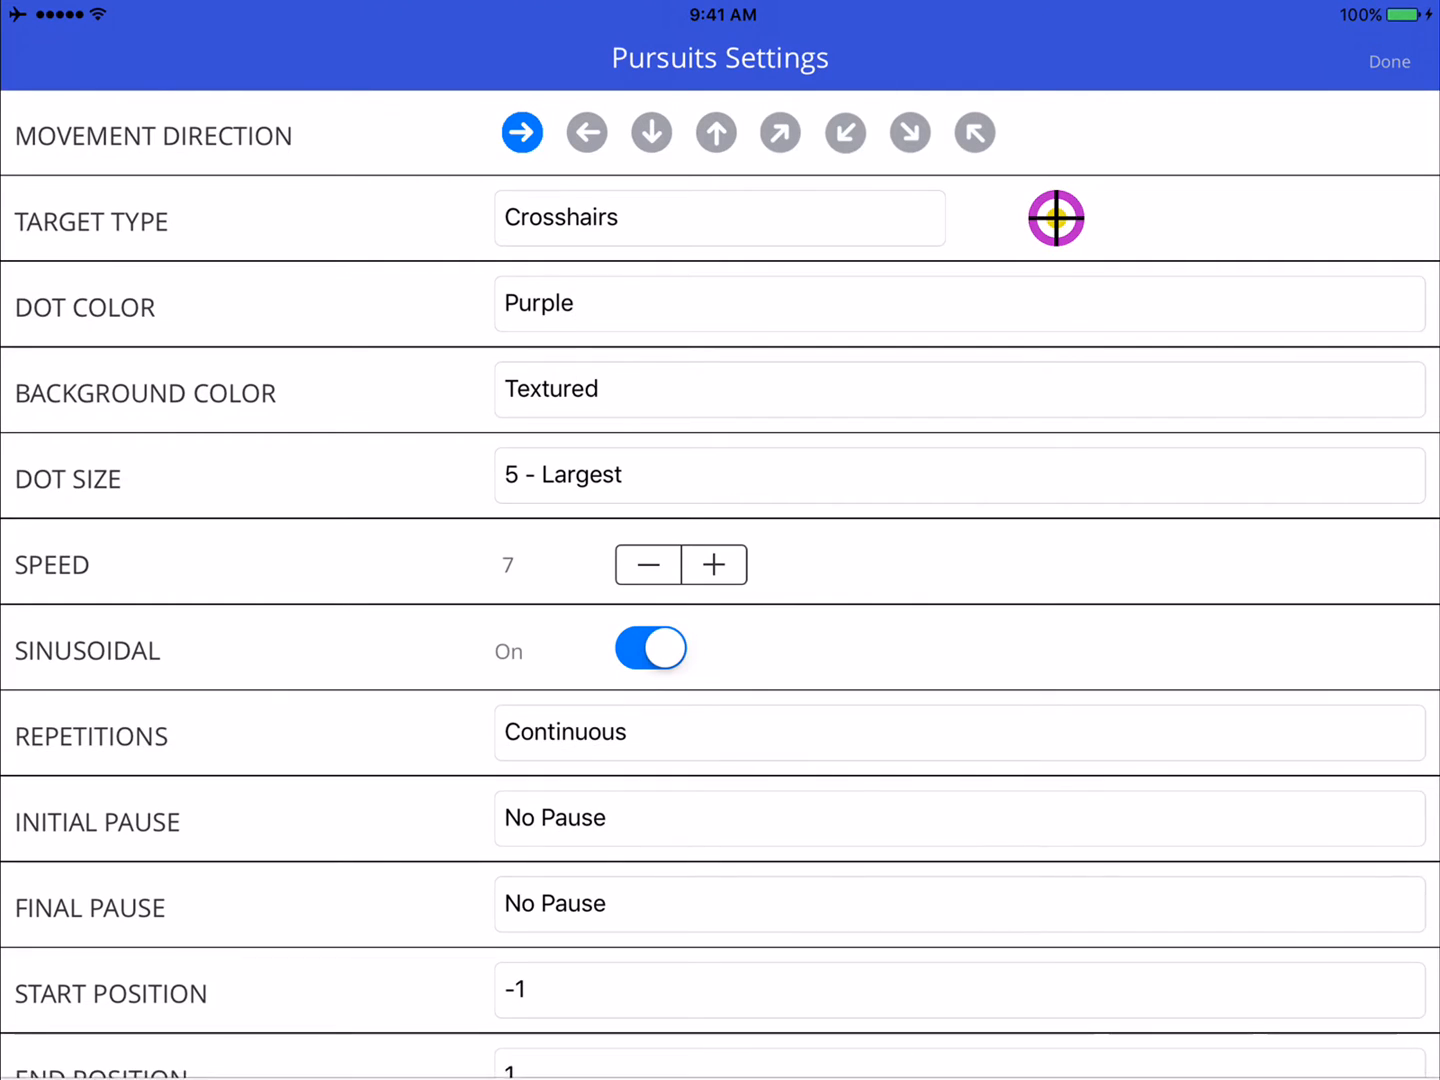
click(958, 303)
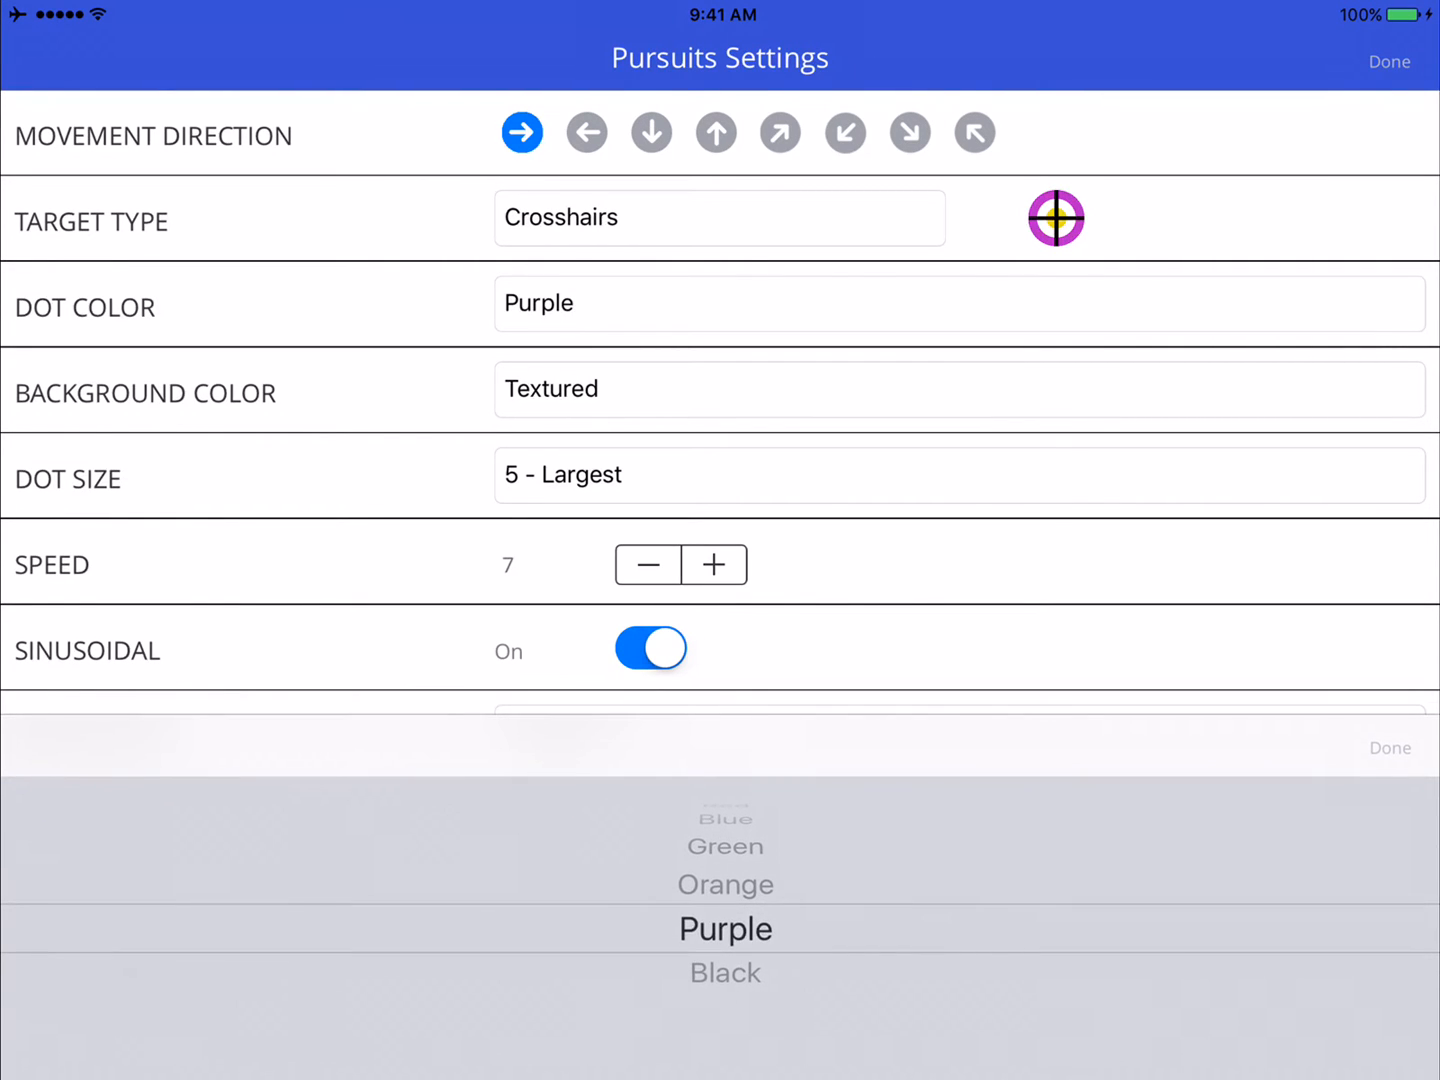
scroll(down, 3)
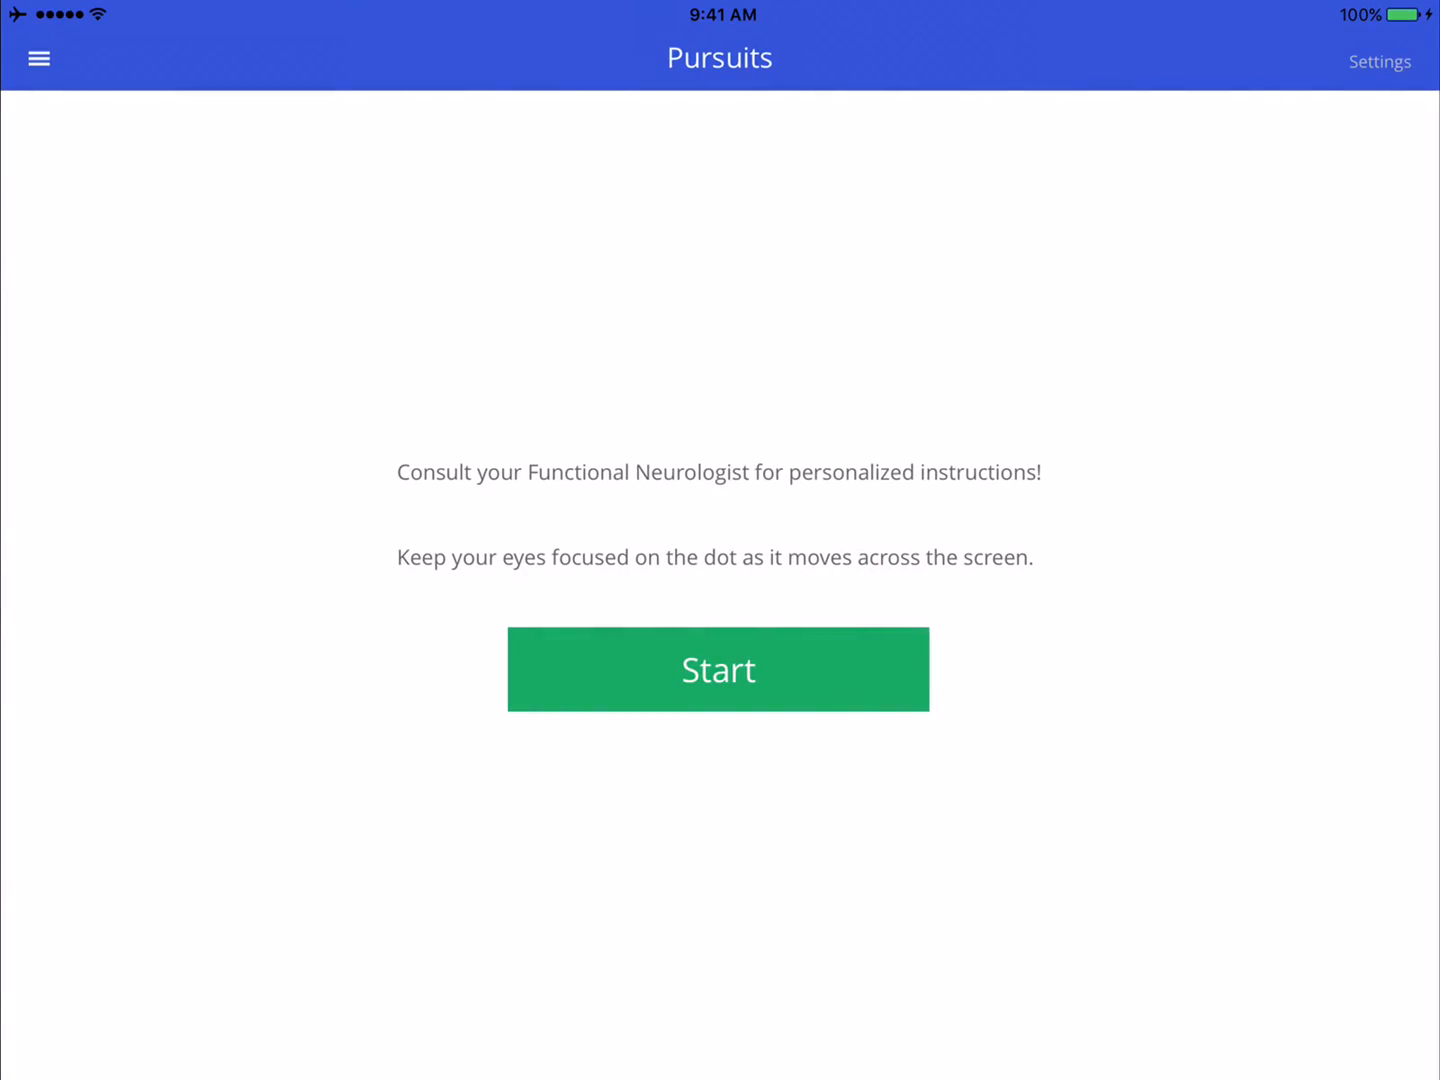
Set the crosshairs Dot Size to 3 - Medium
click(1380, 61)
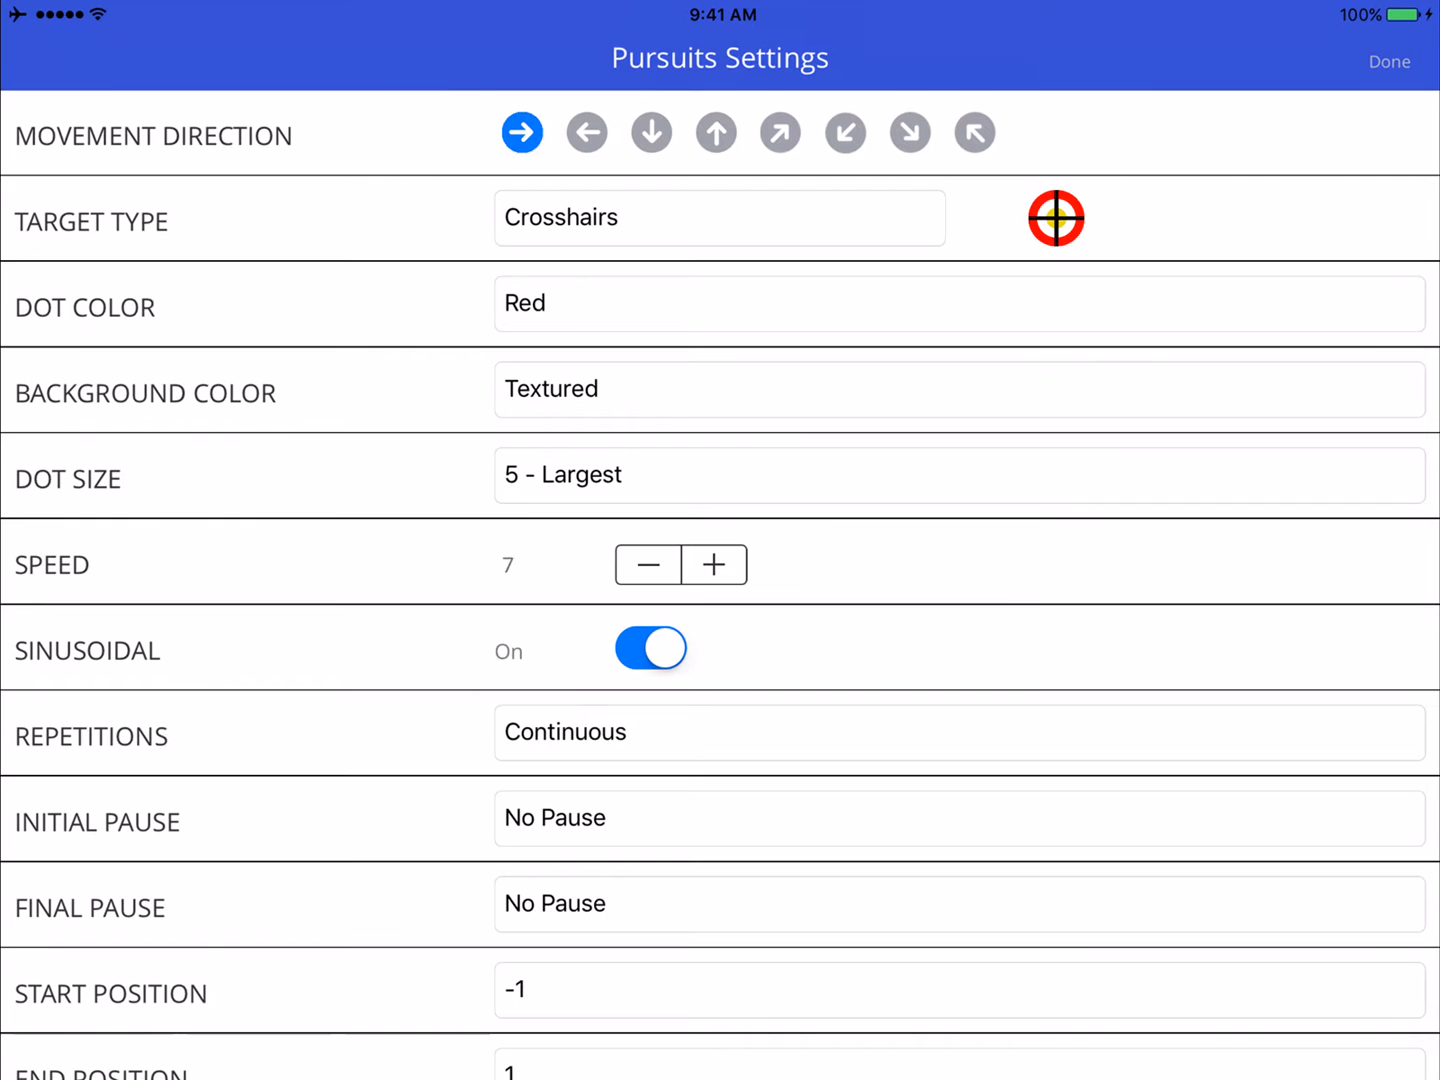
scroll(down, 3)
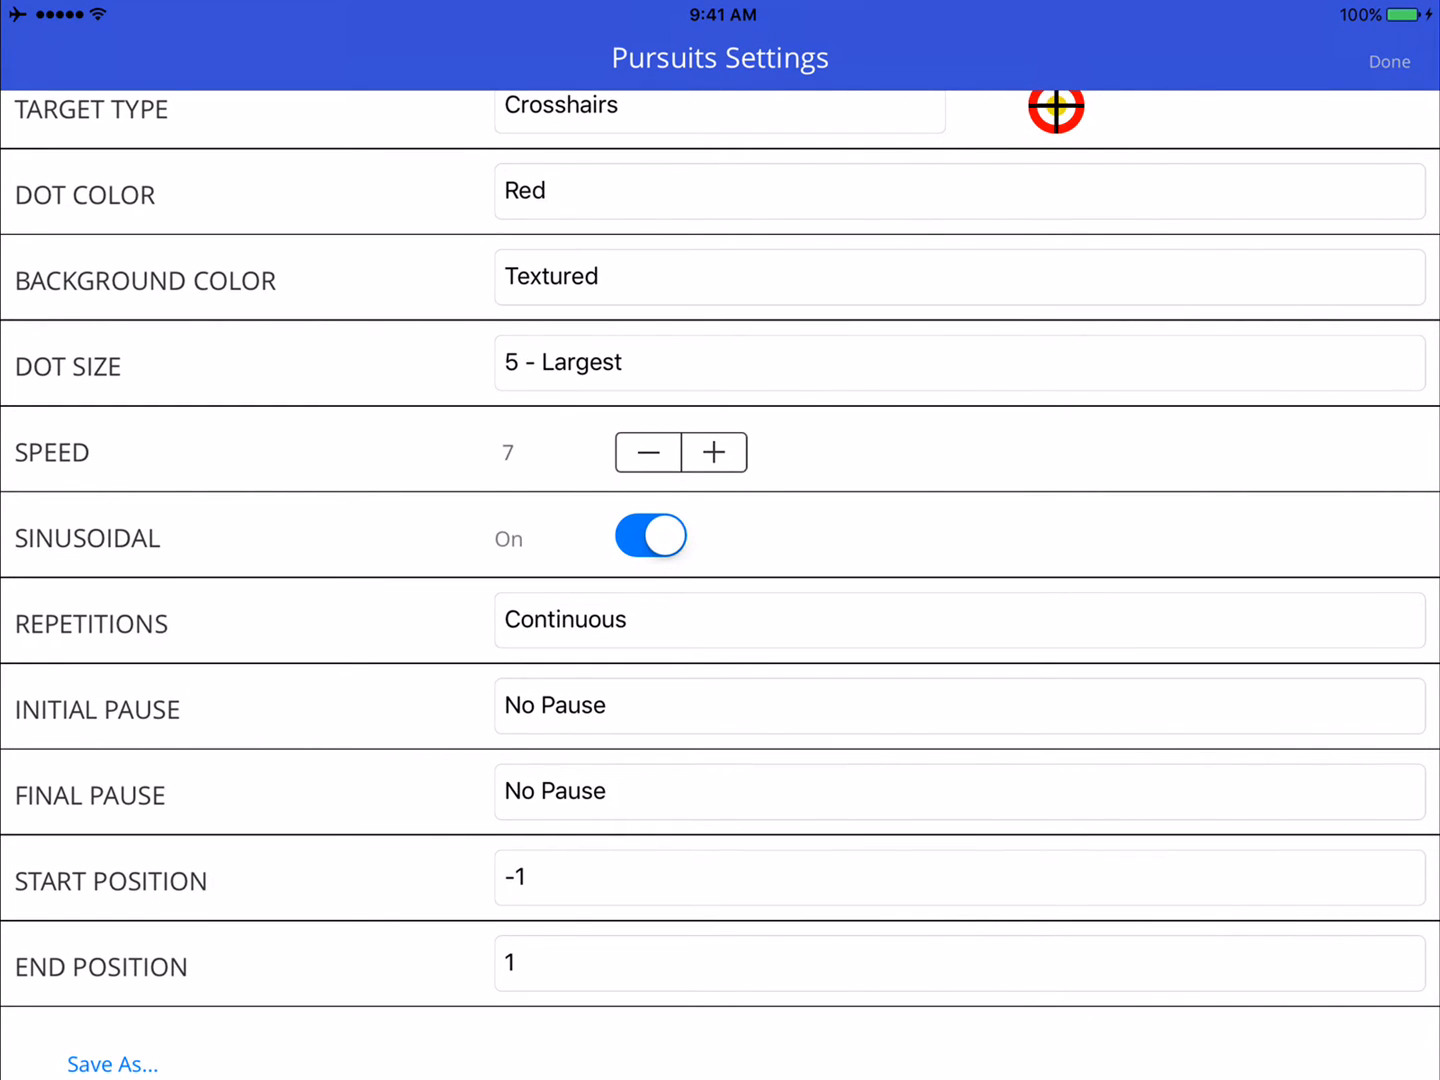
click(958, 362)
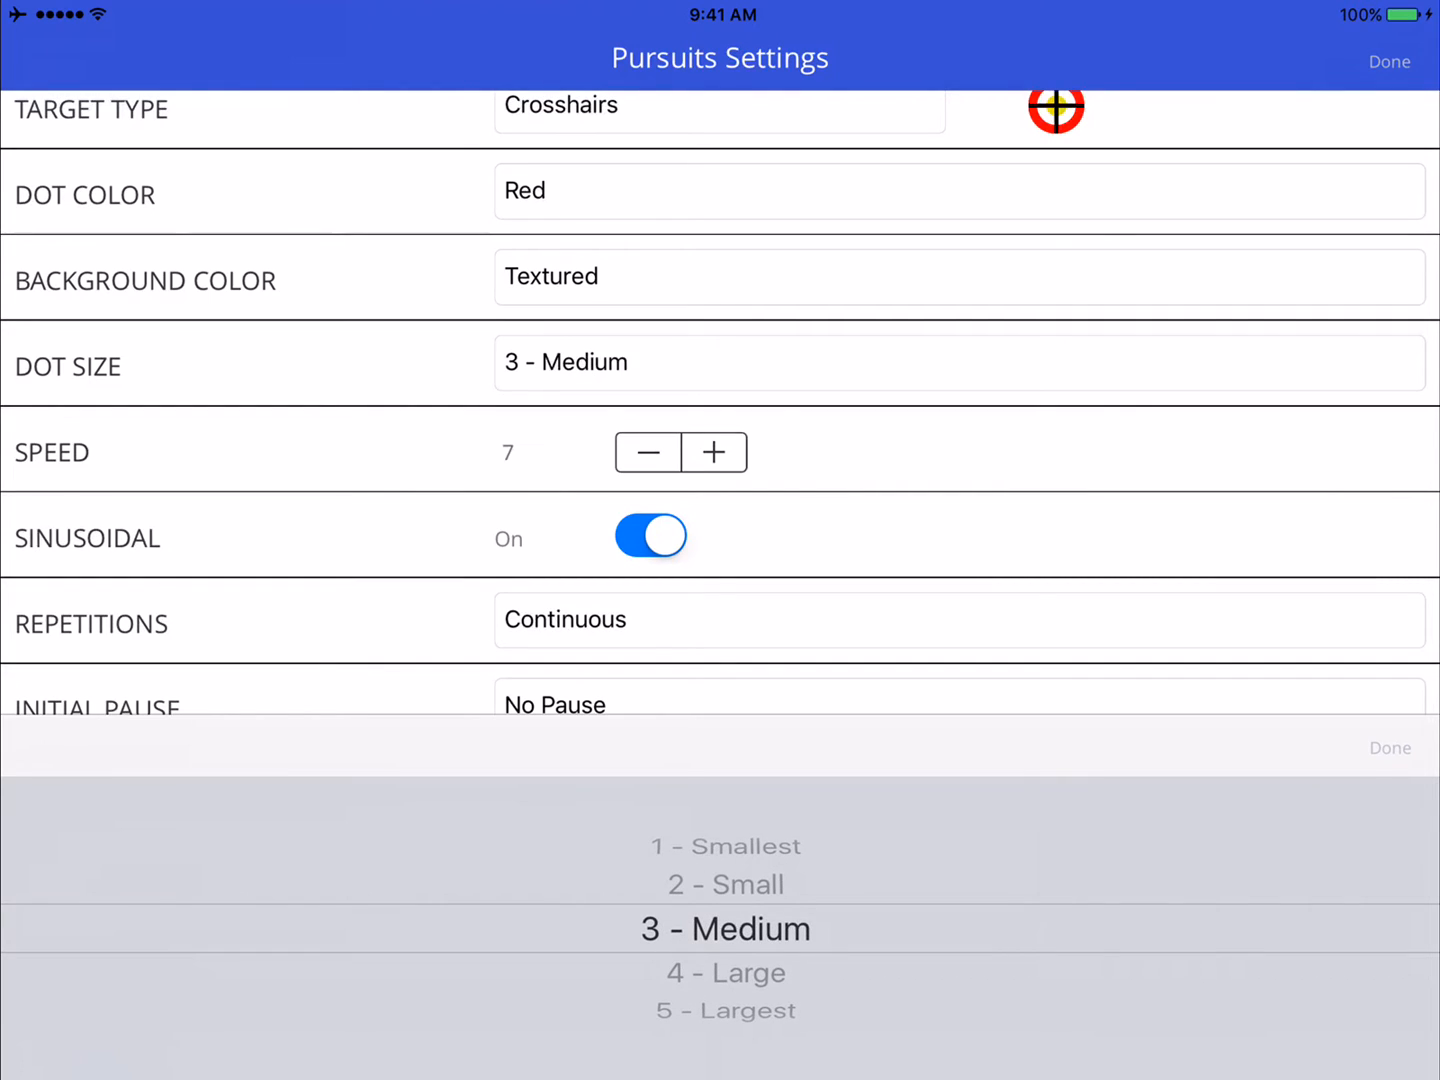
click(1388, 61)
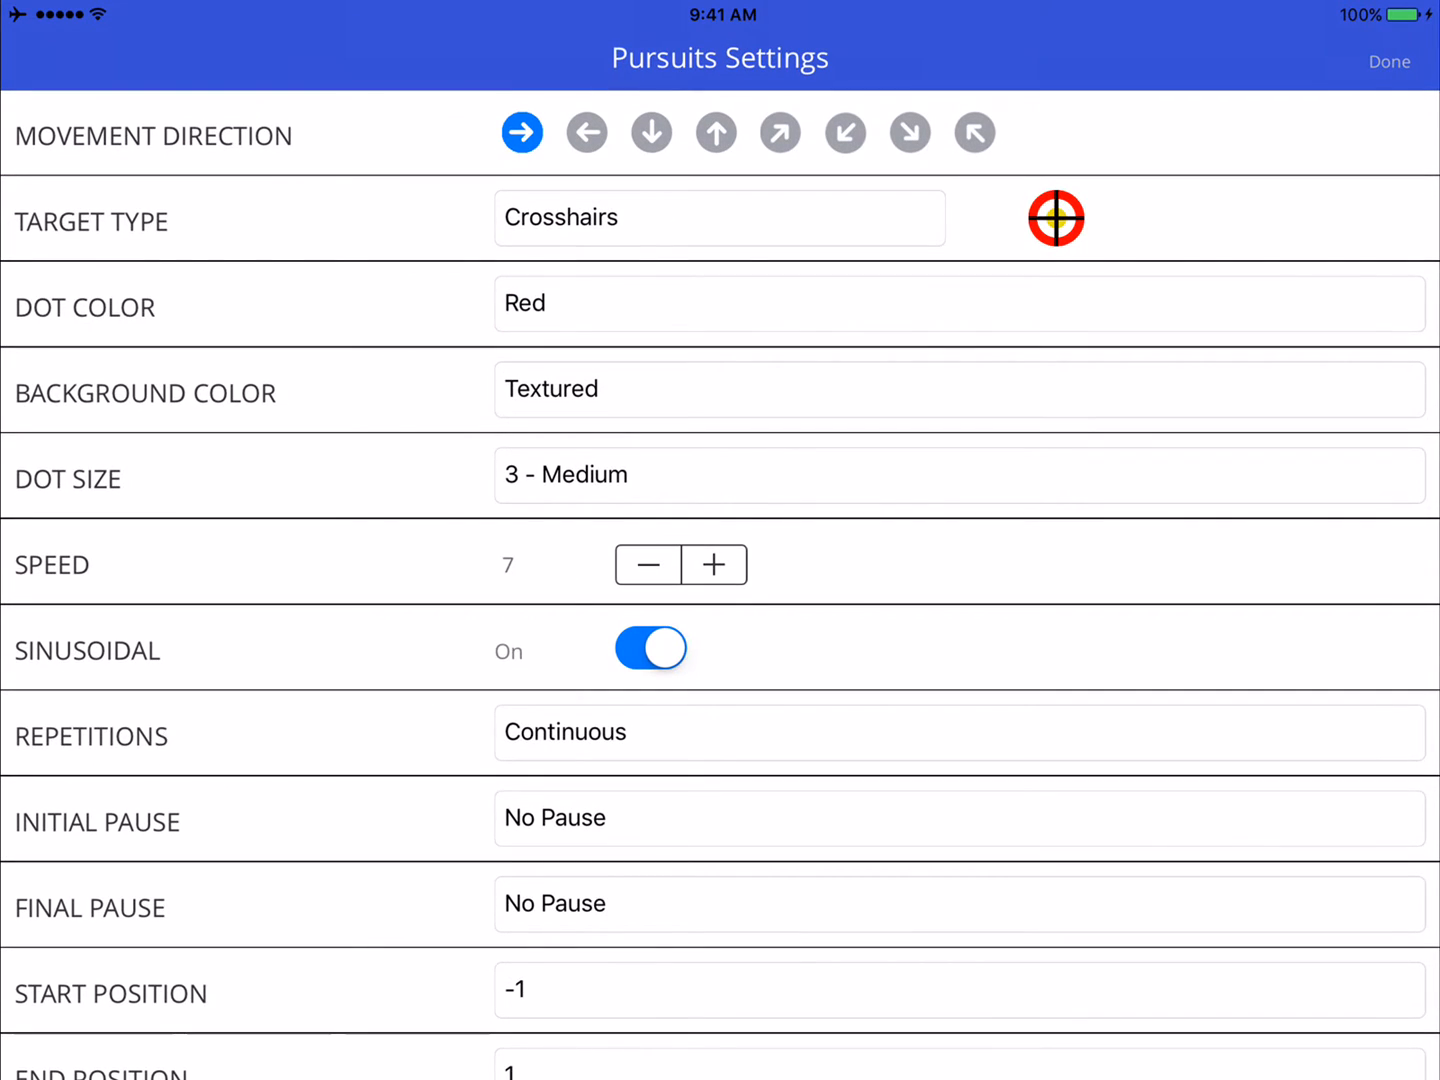
Raise the speed to 11, turn sinusoidal motion off, and close Settings
click(713, 564)
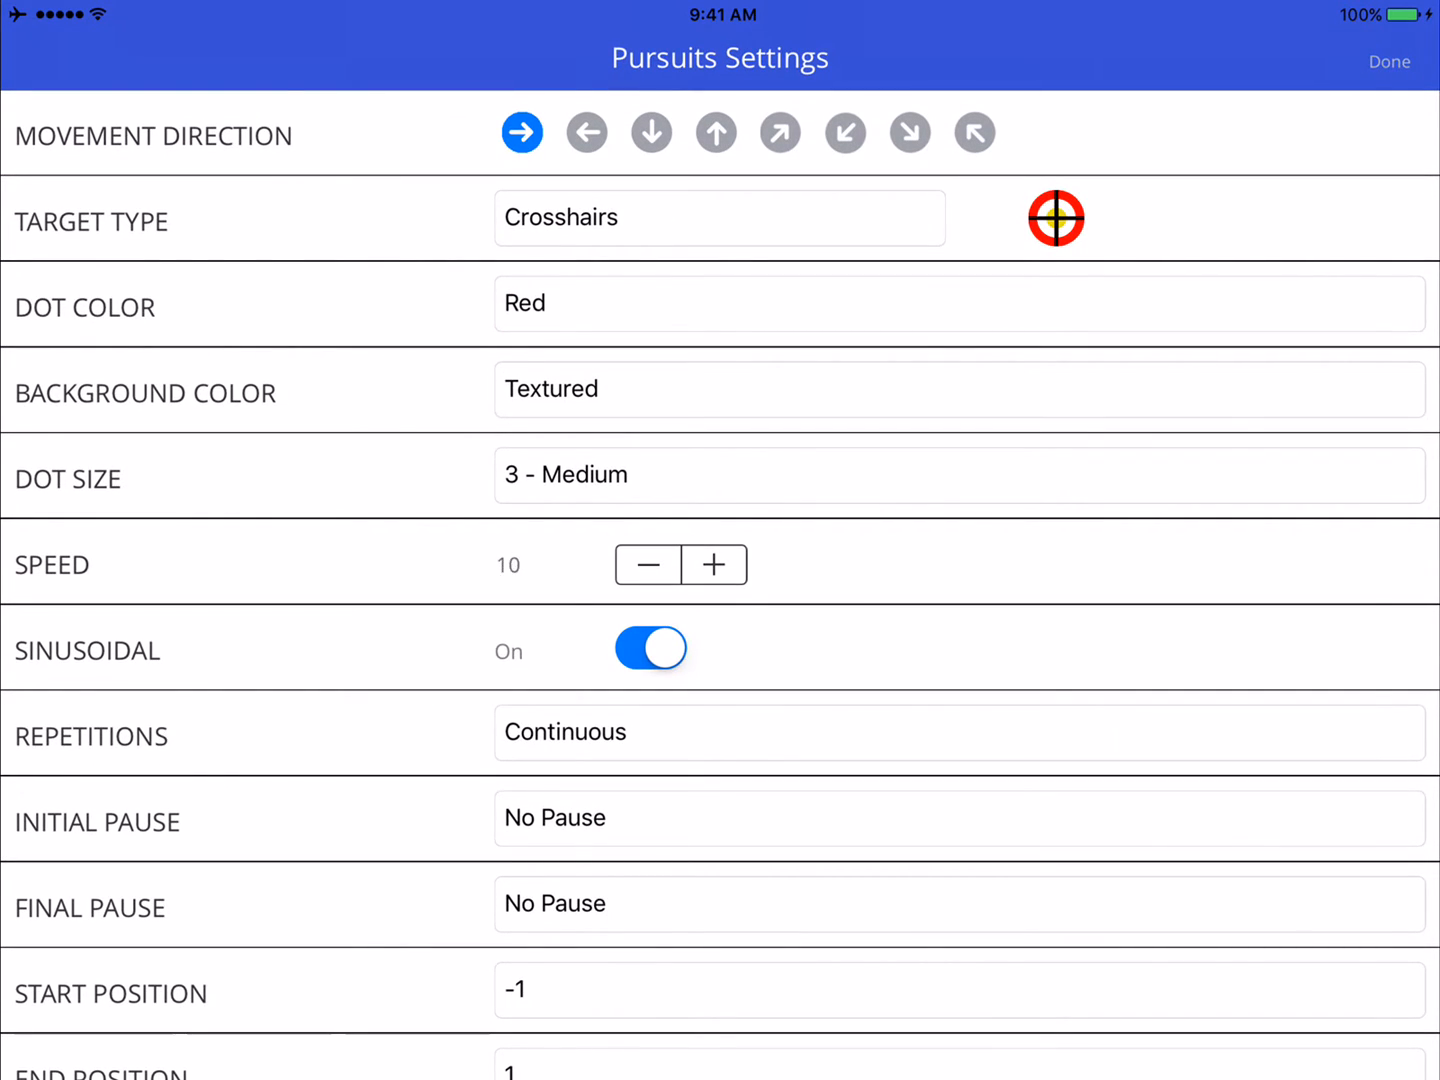
click(714, 564)
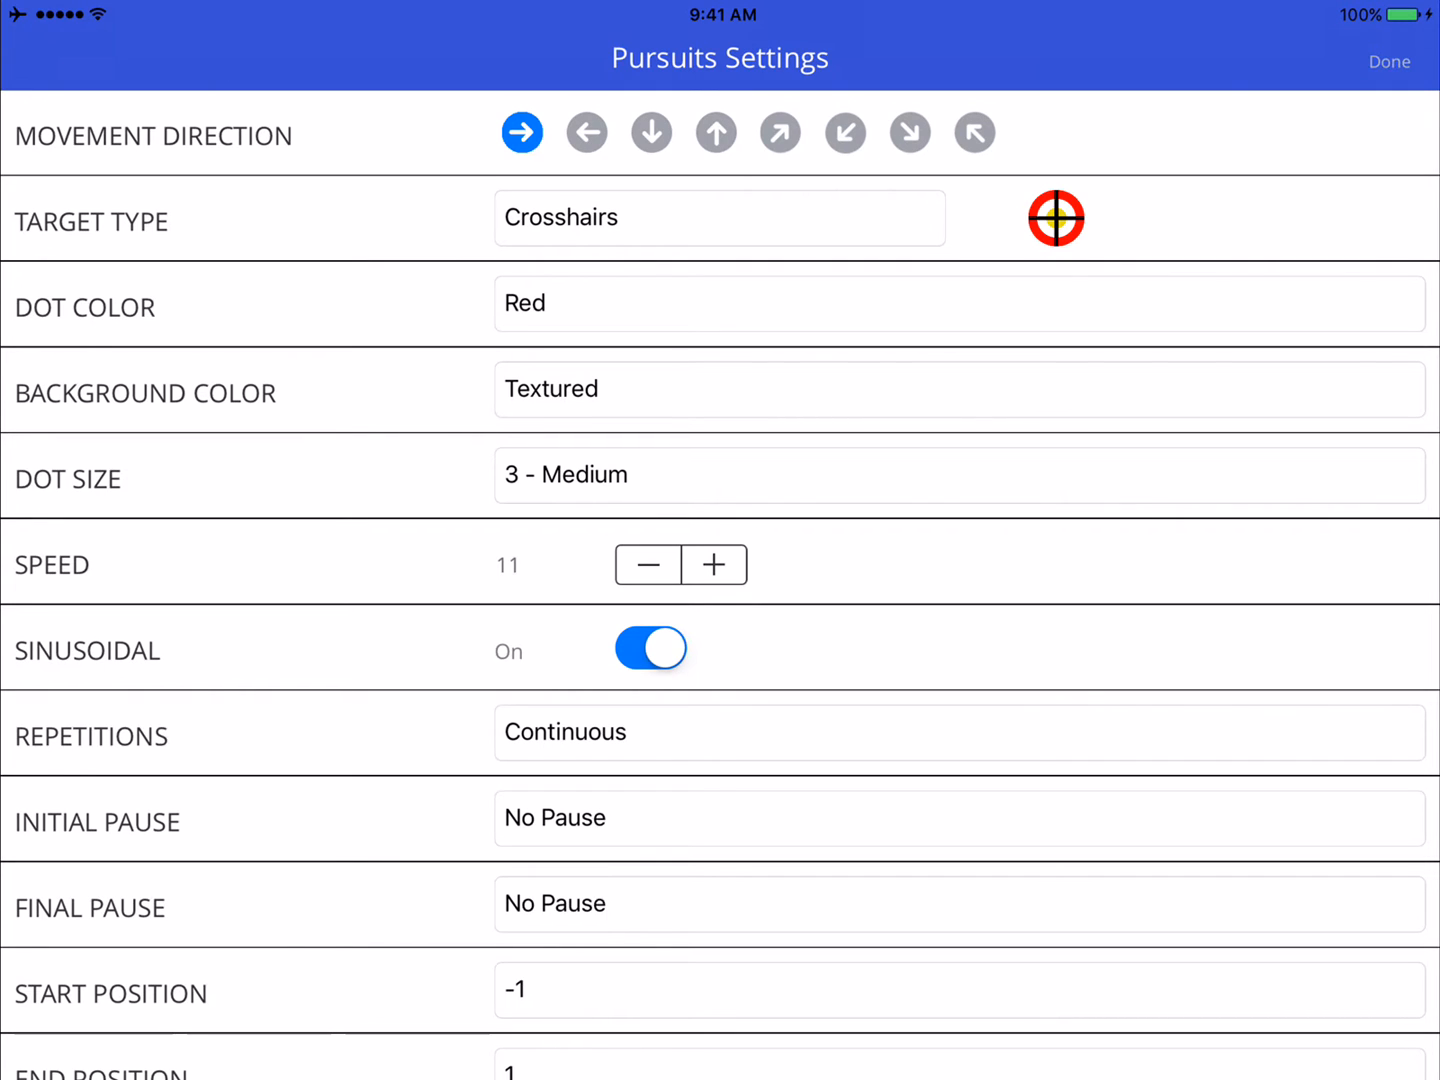
click(650, 648)
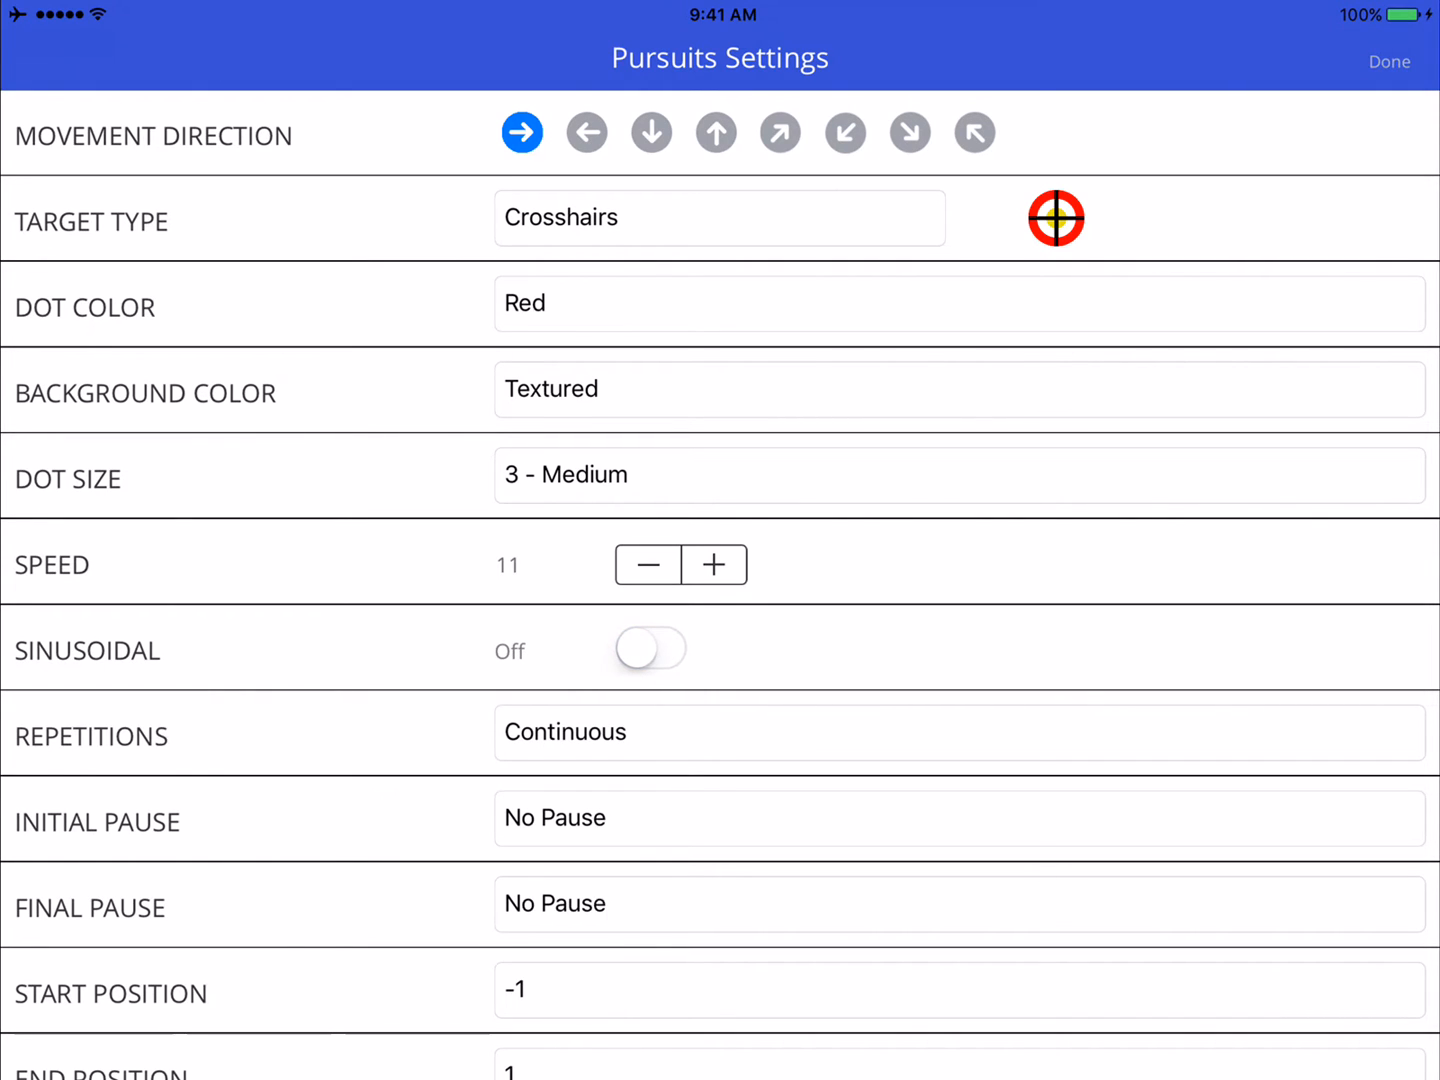
click(1389, 61)
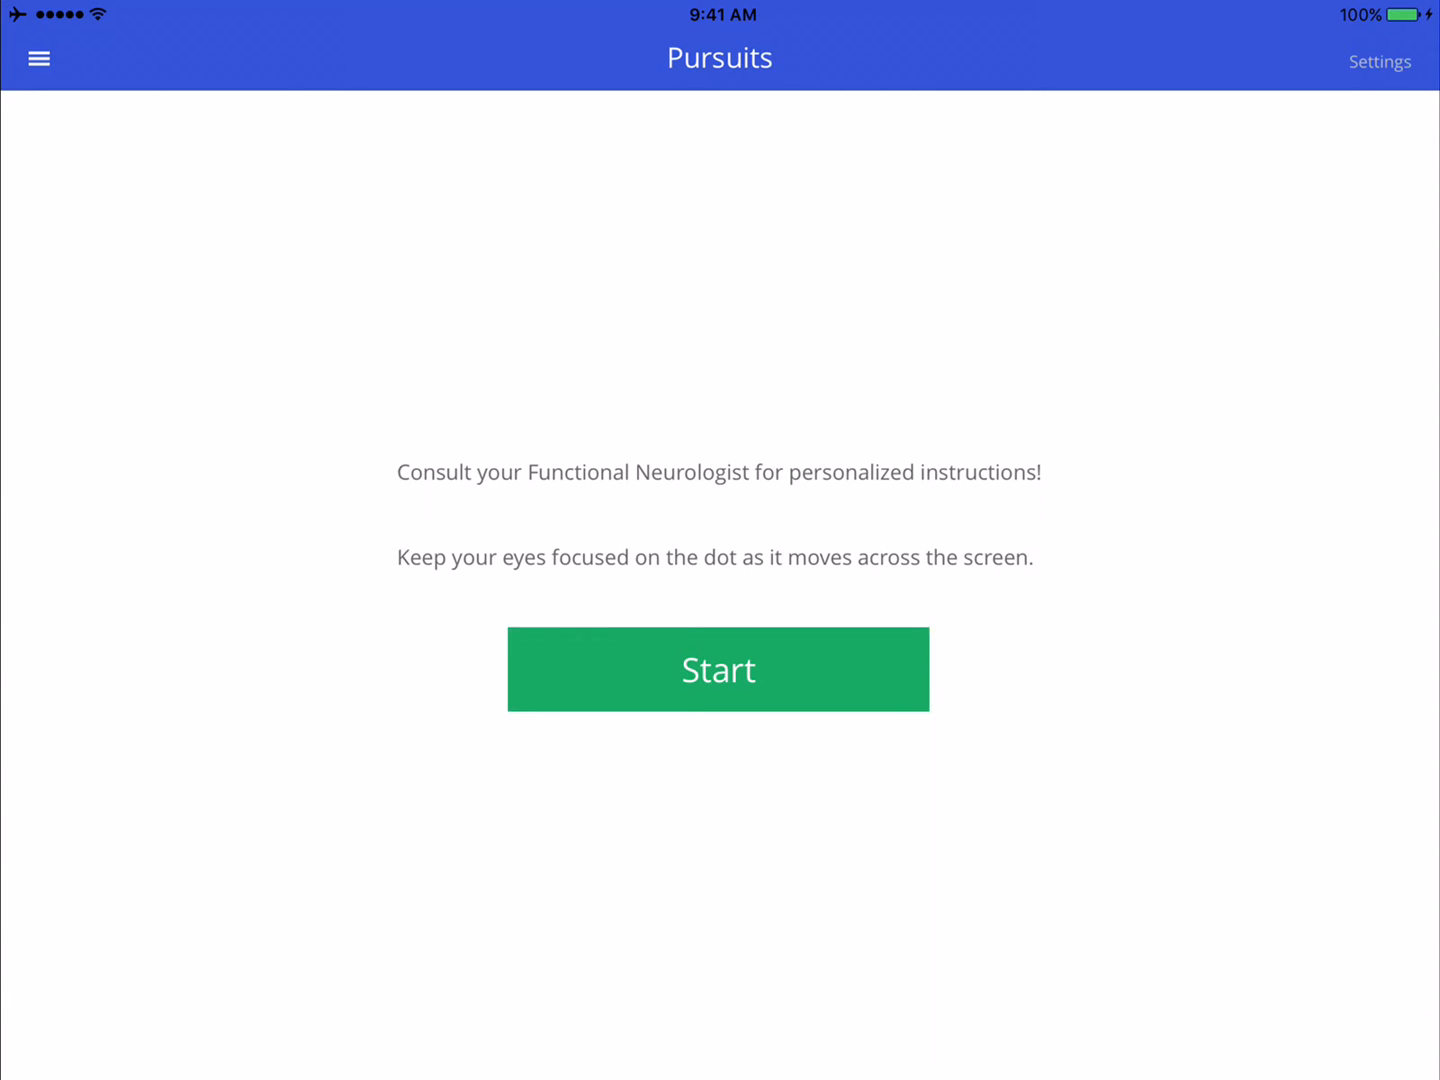
Set Initial and Final Pause to 2 seconds, with the initial pause waiting for a tap
click(1379, 61)
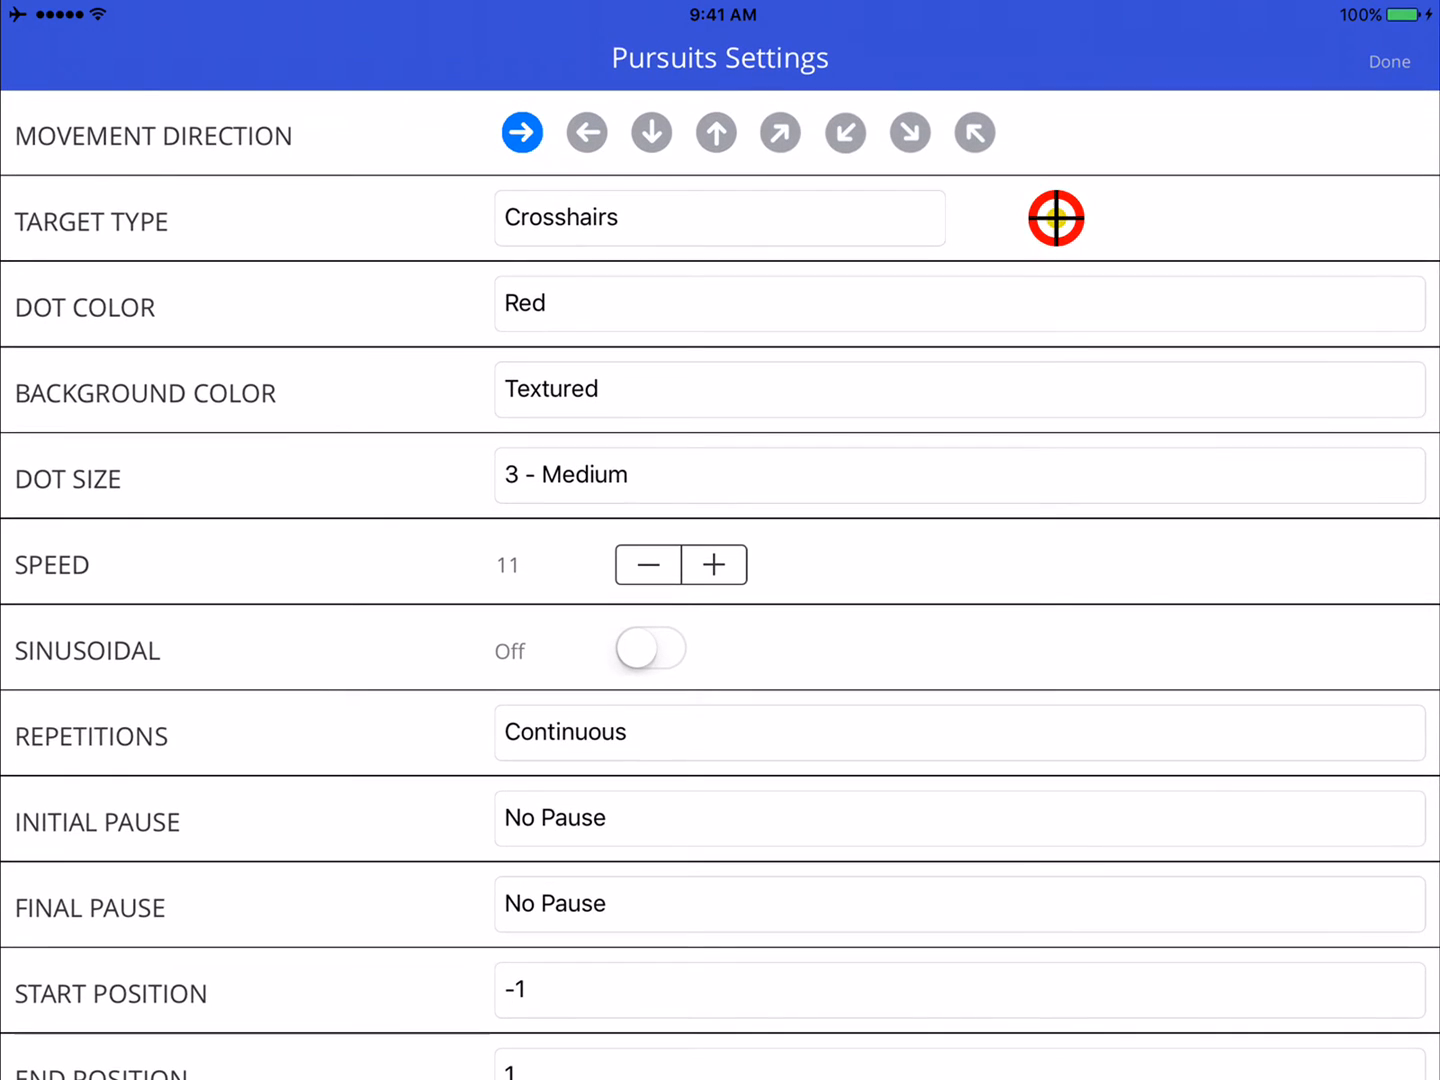
scroll(down, 3)
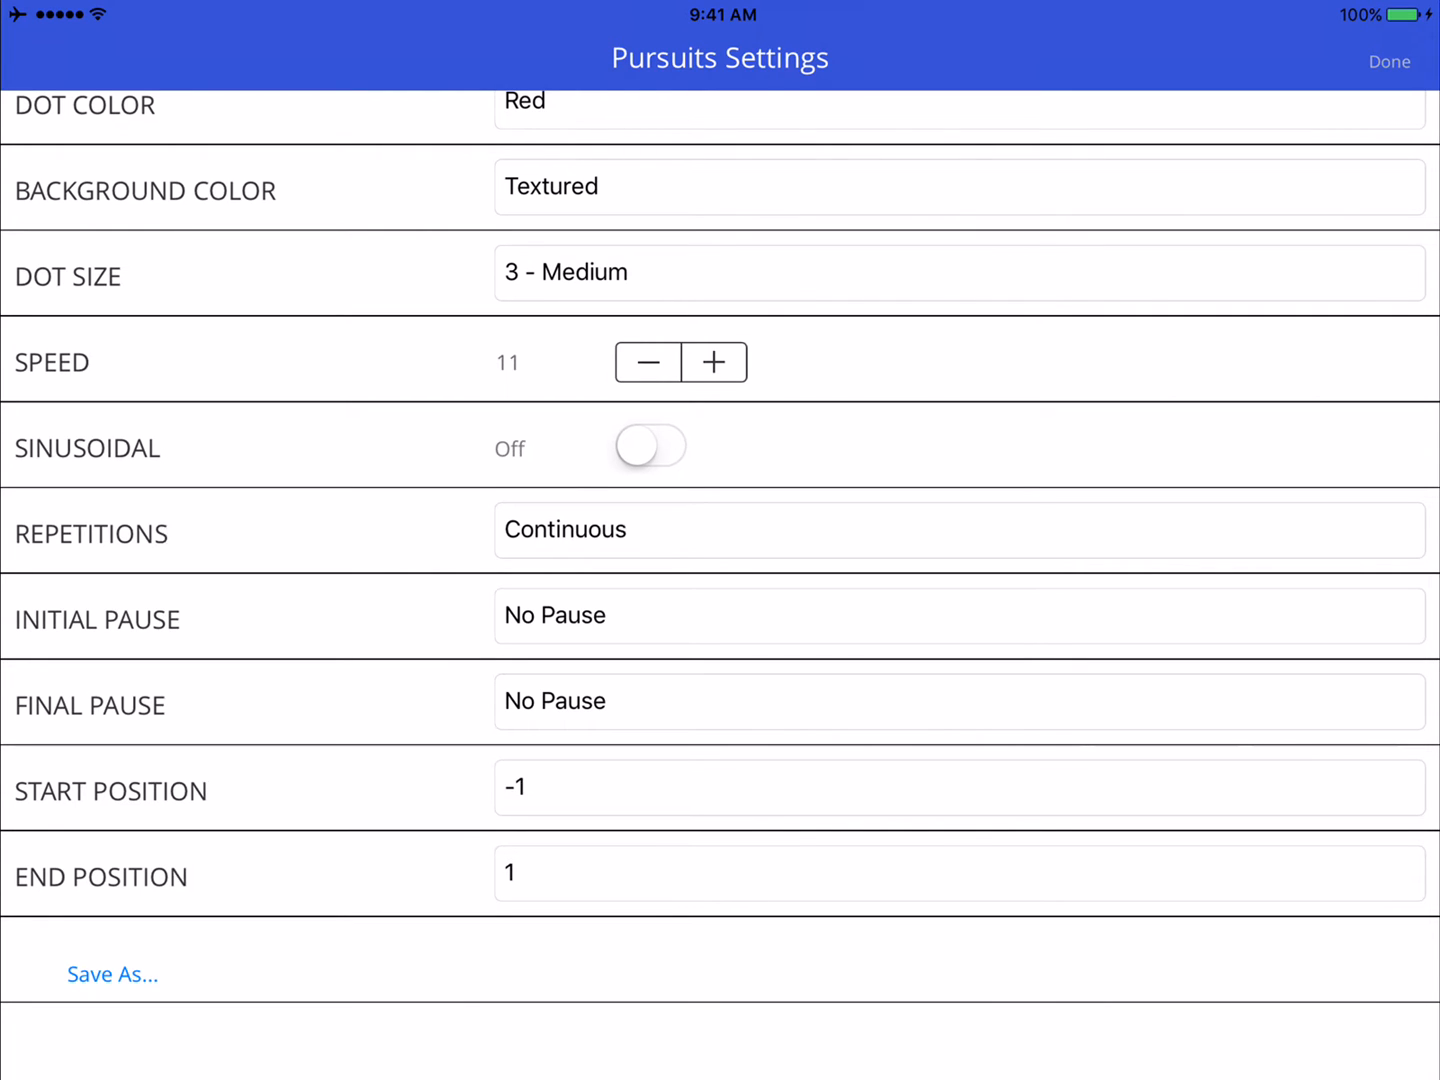
click(959, 530)
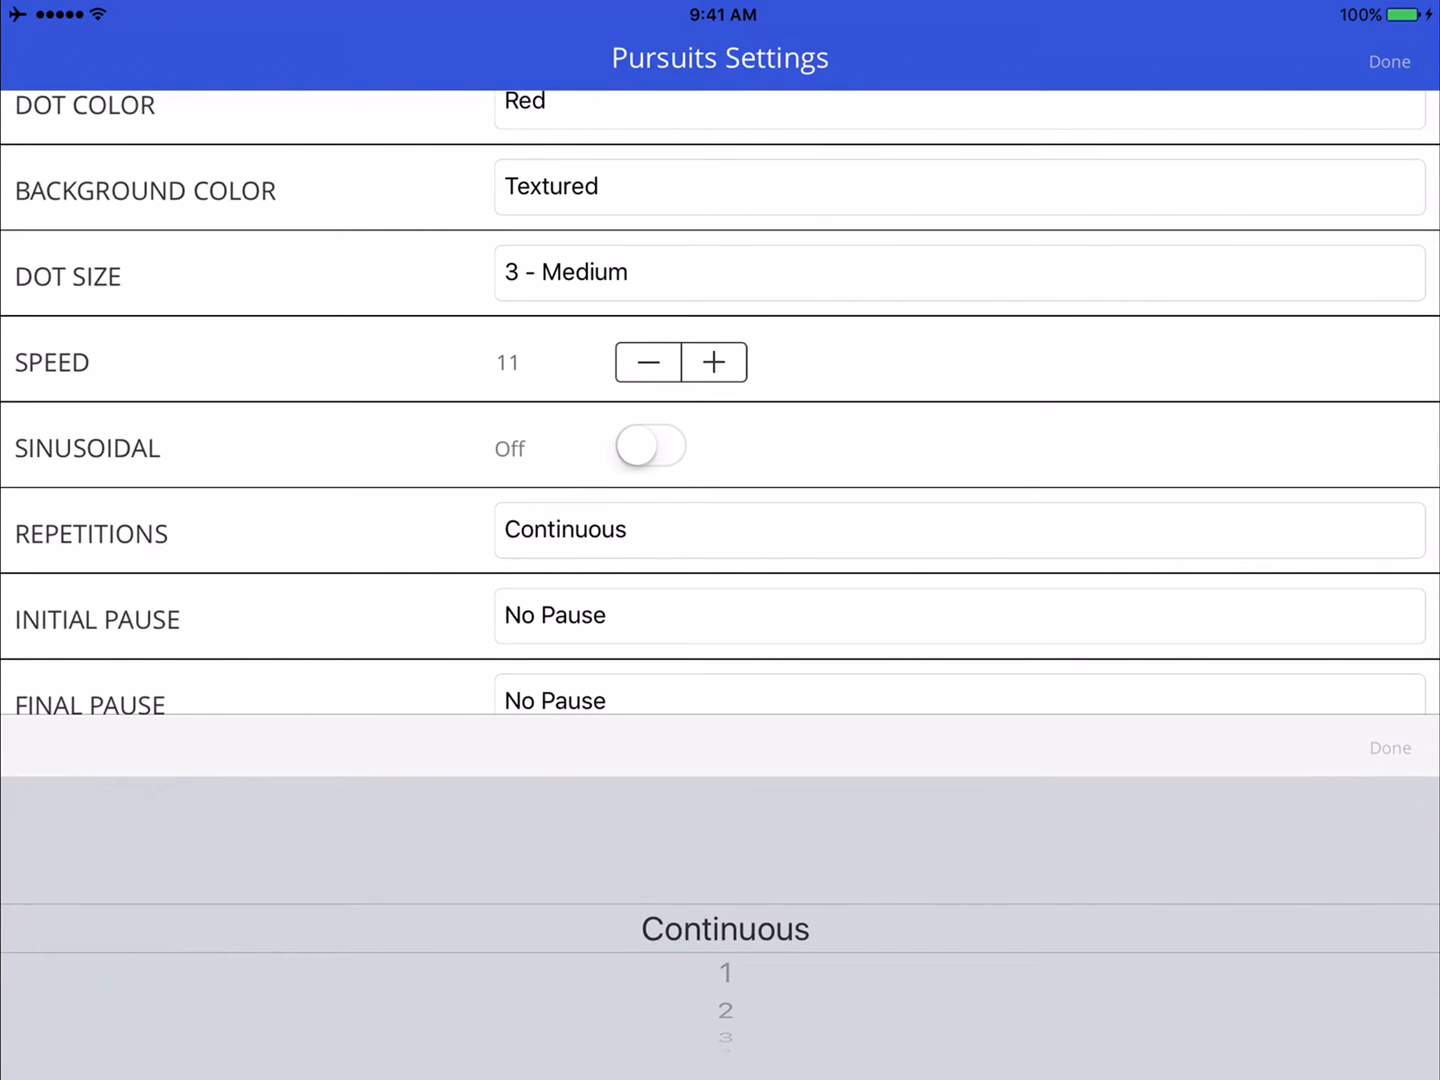
scroll(down, 3)
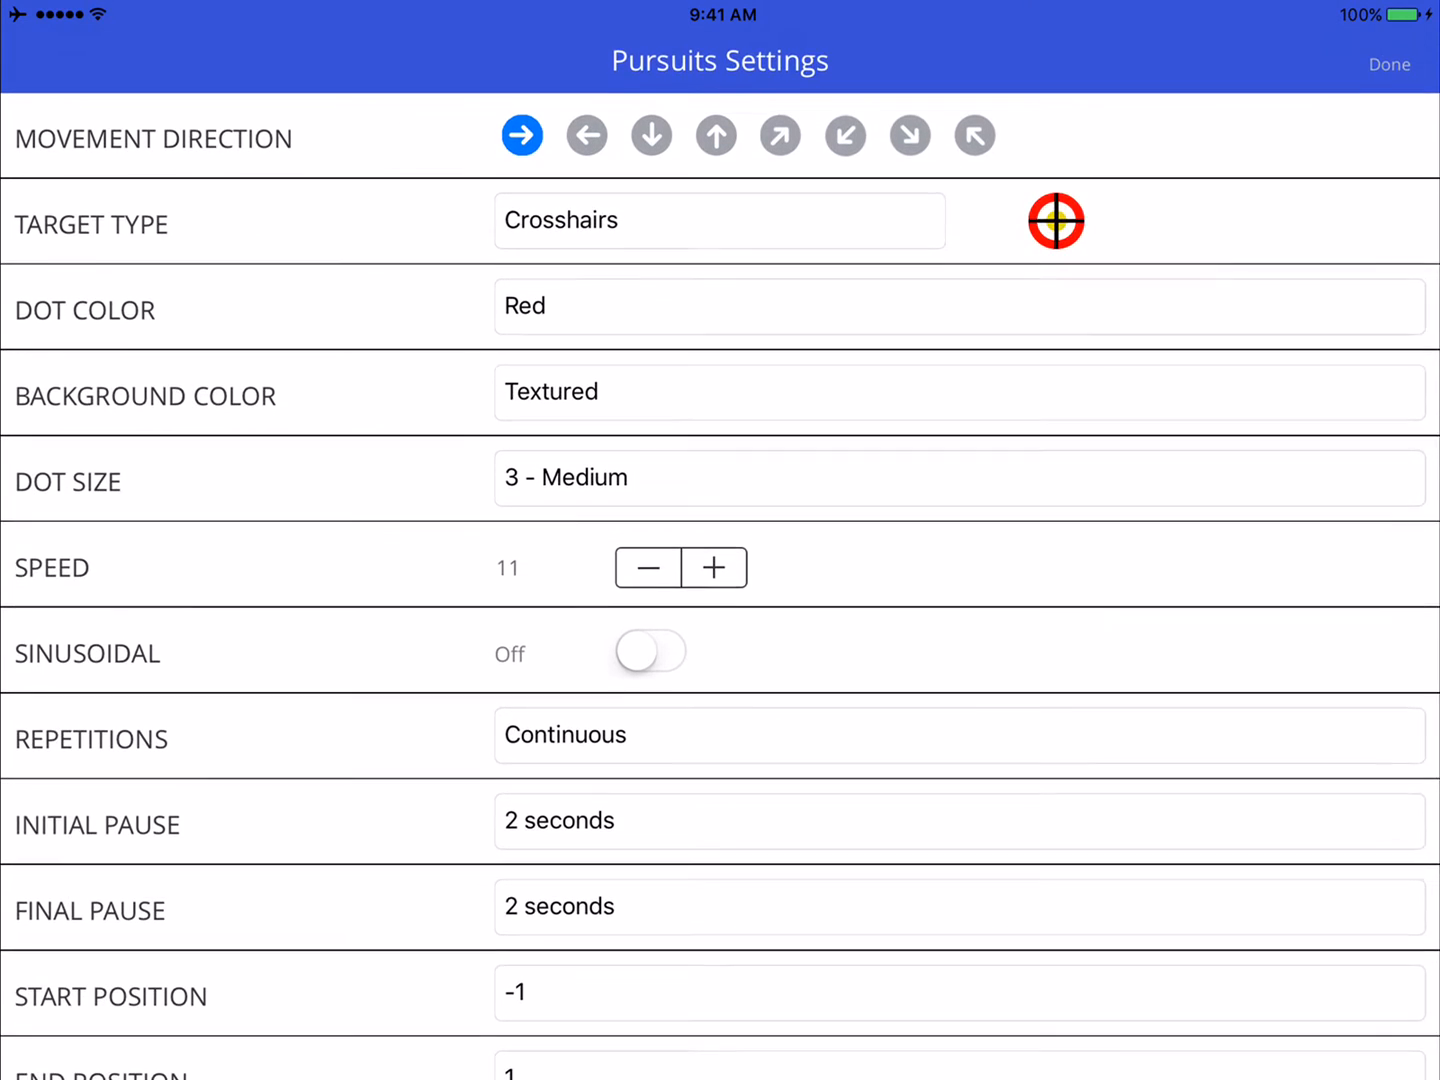
scroll(down, 3)
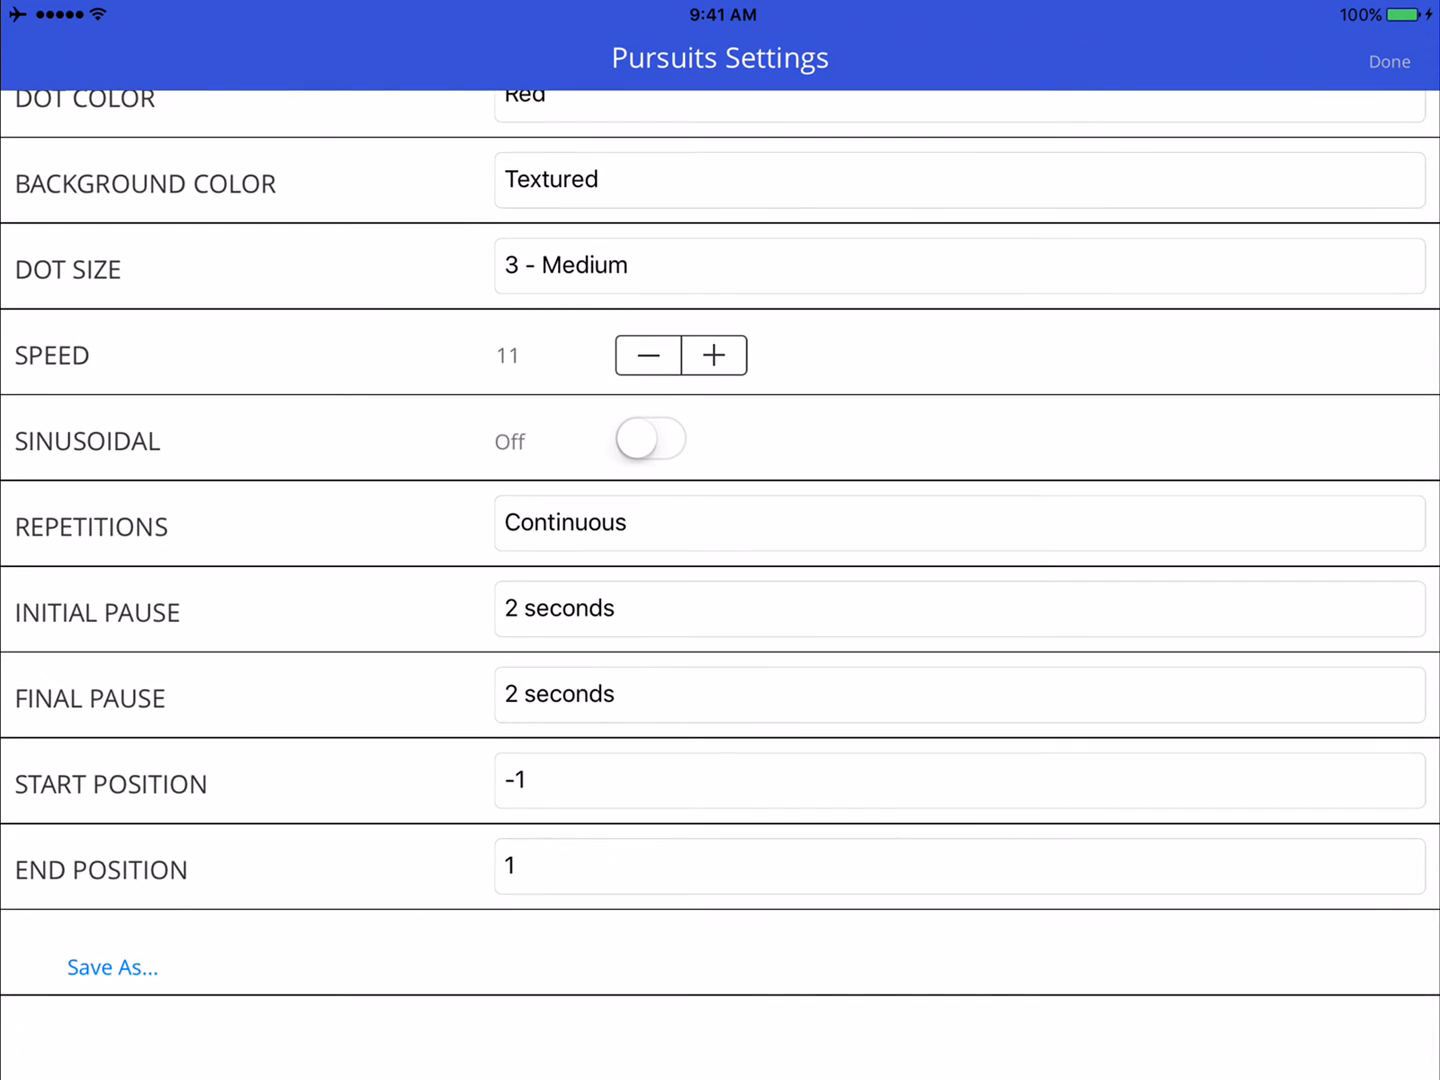
click(959, 694)
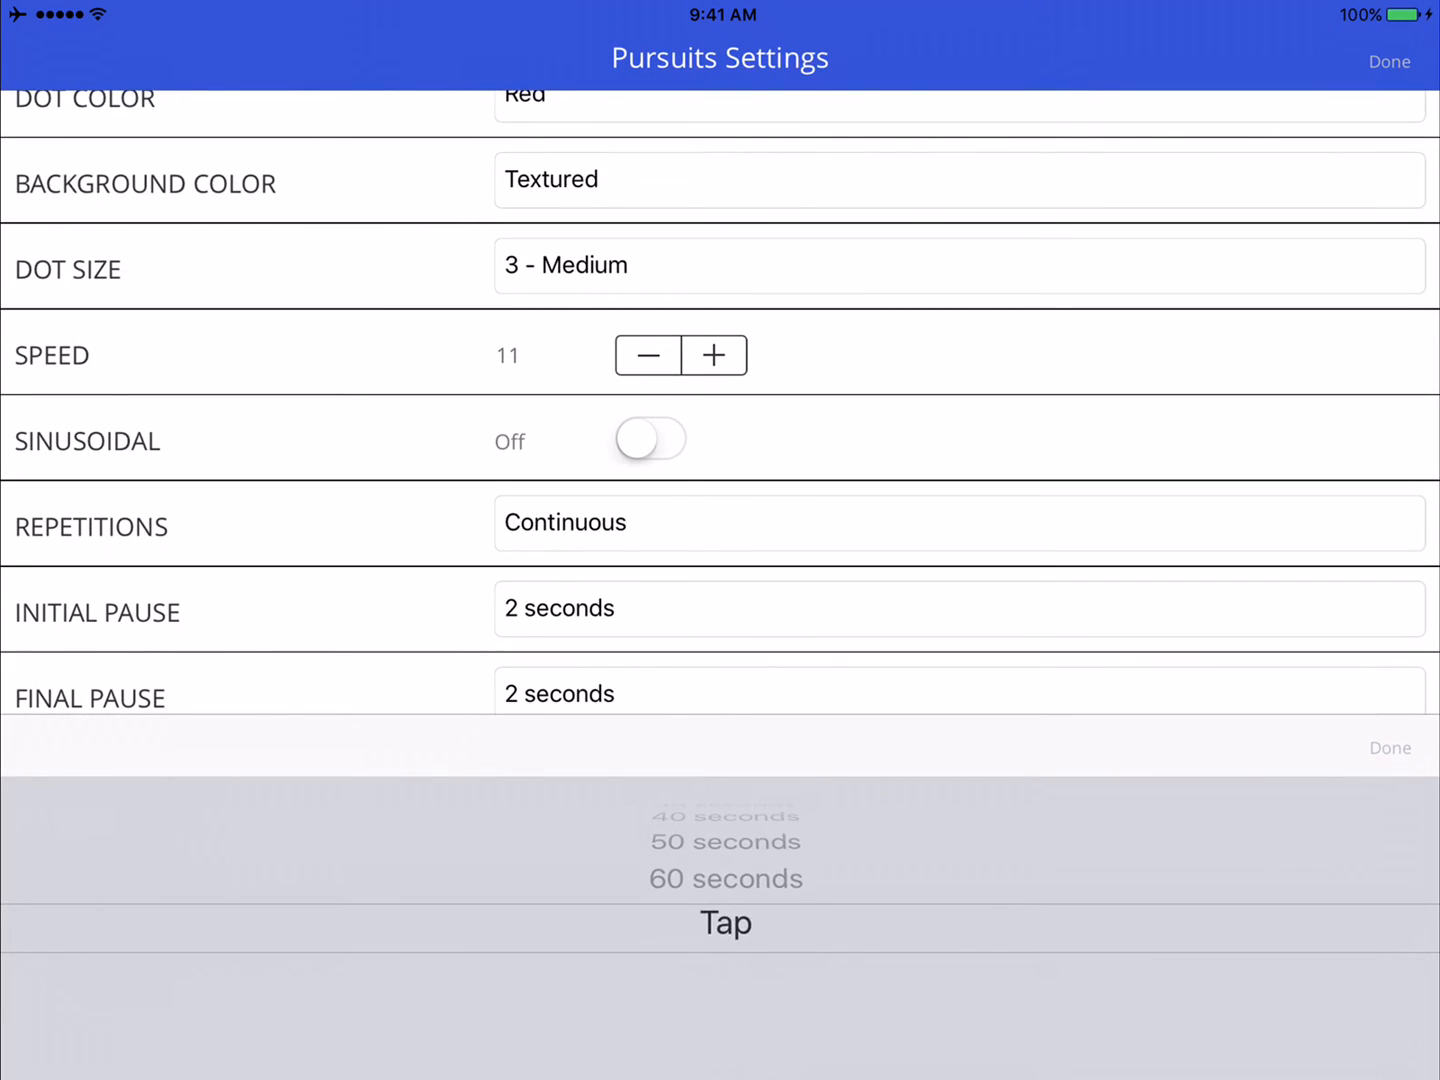
click(1388, 61)
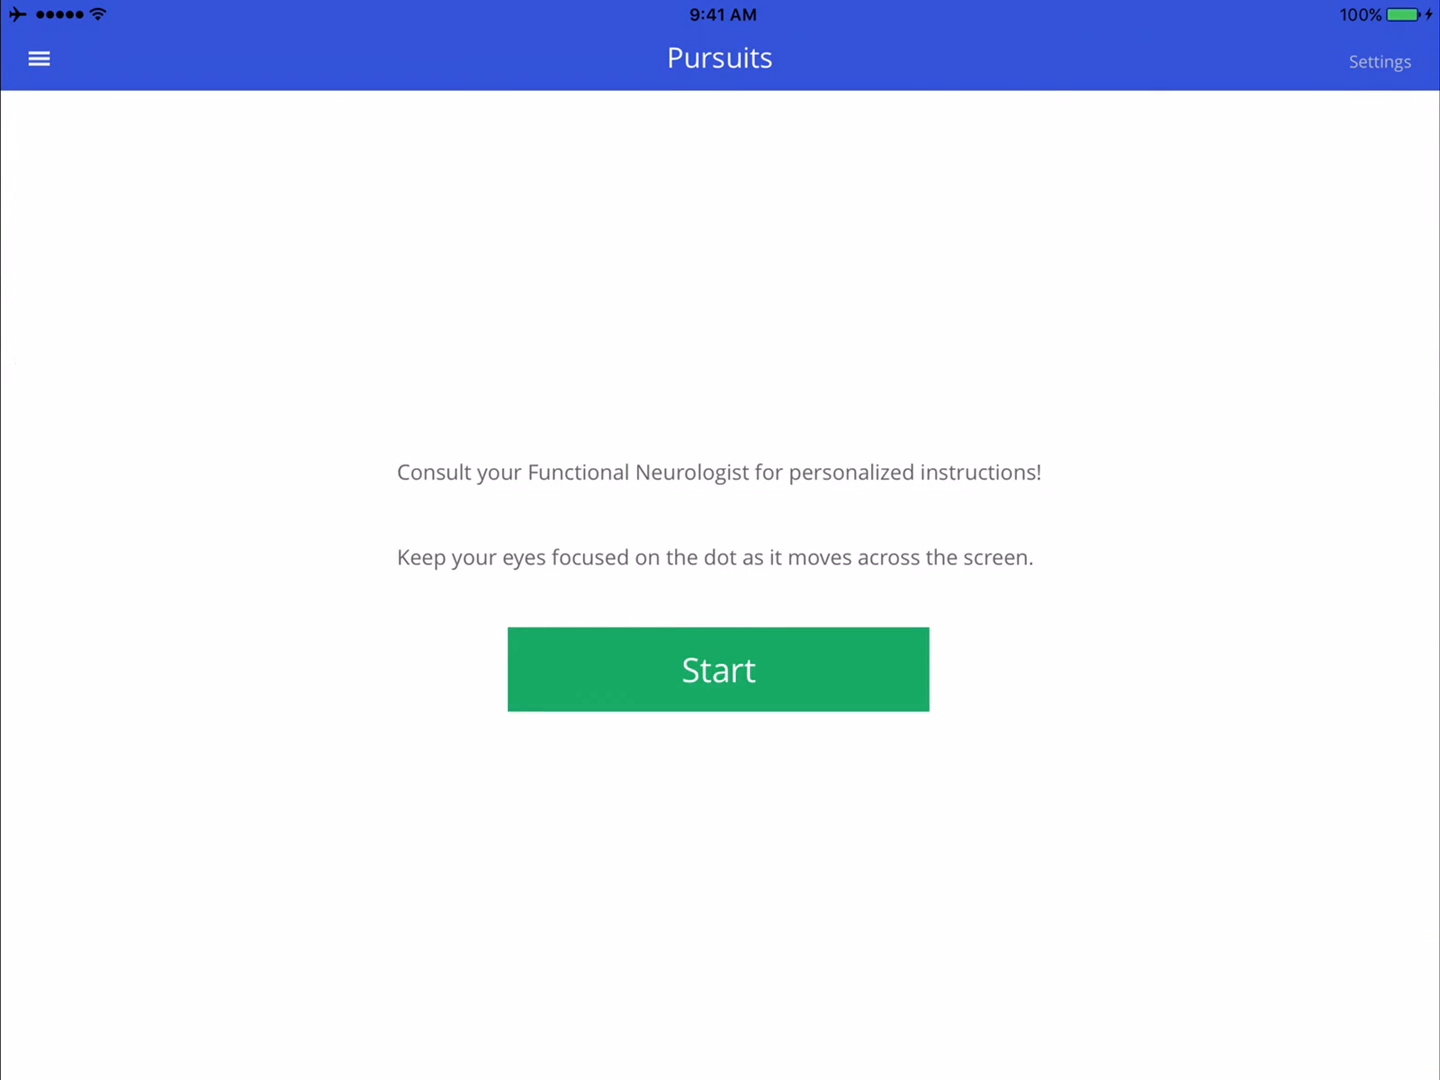
Reopen the Pursuits settings and set start position -4 and end position 0
click(718, 669)
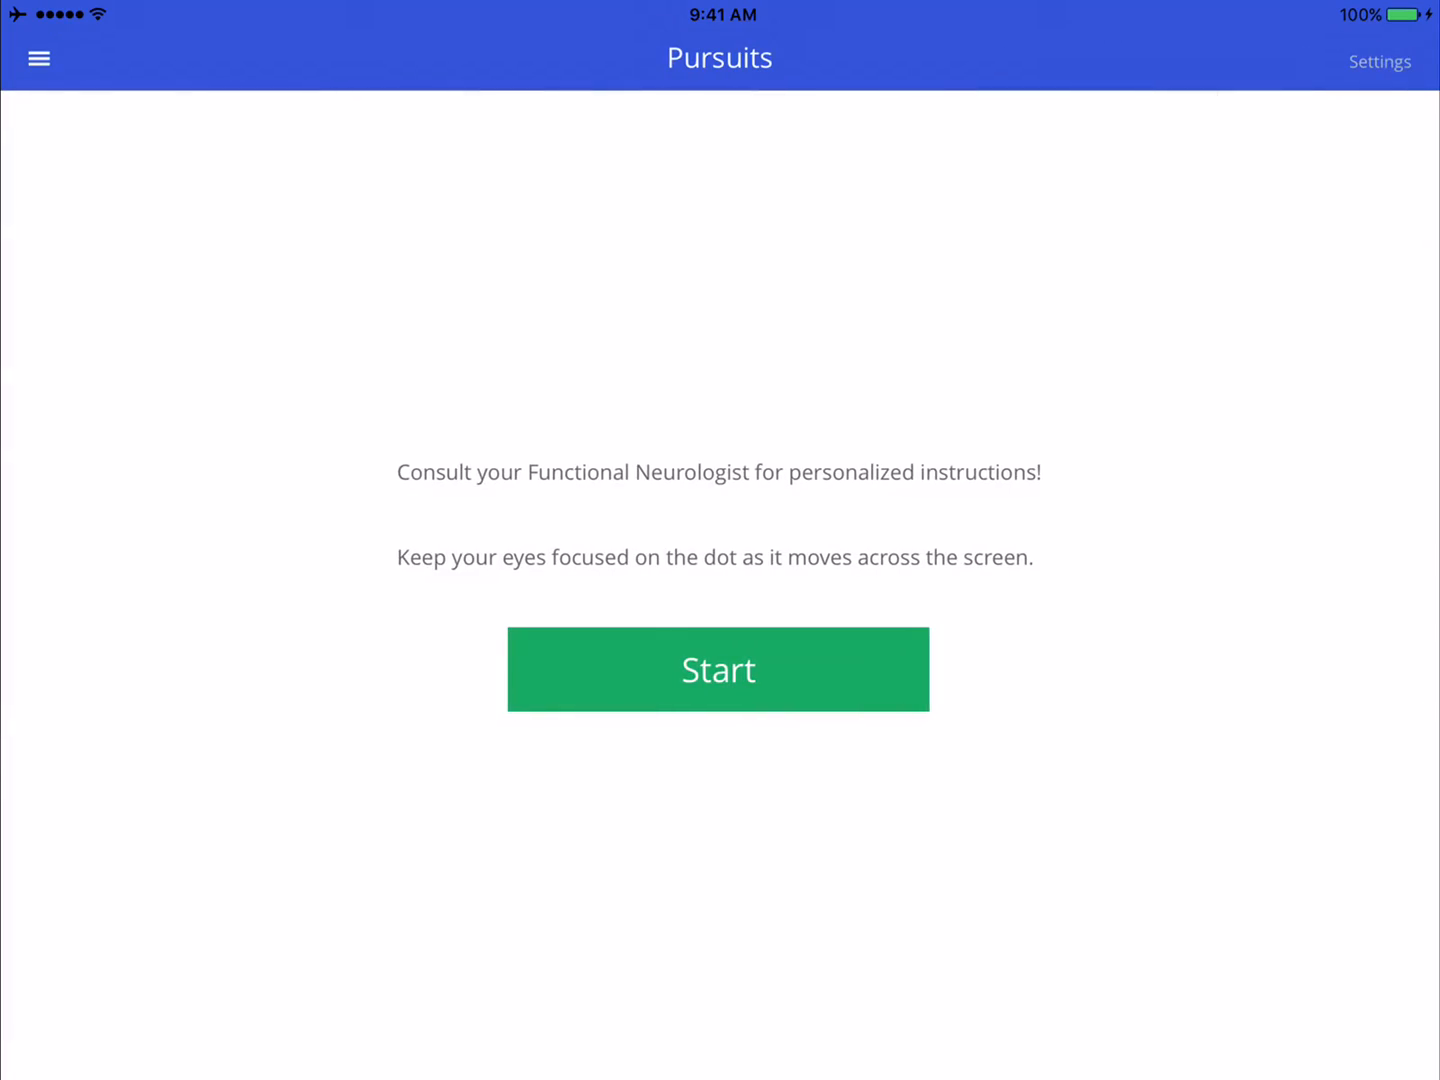
click(1379, 61)
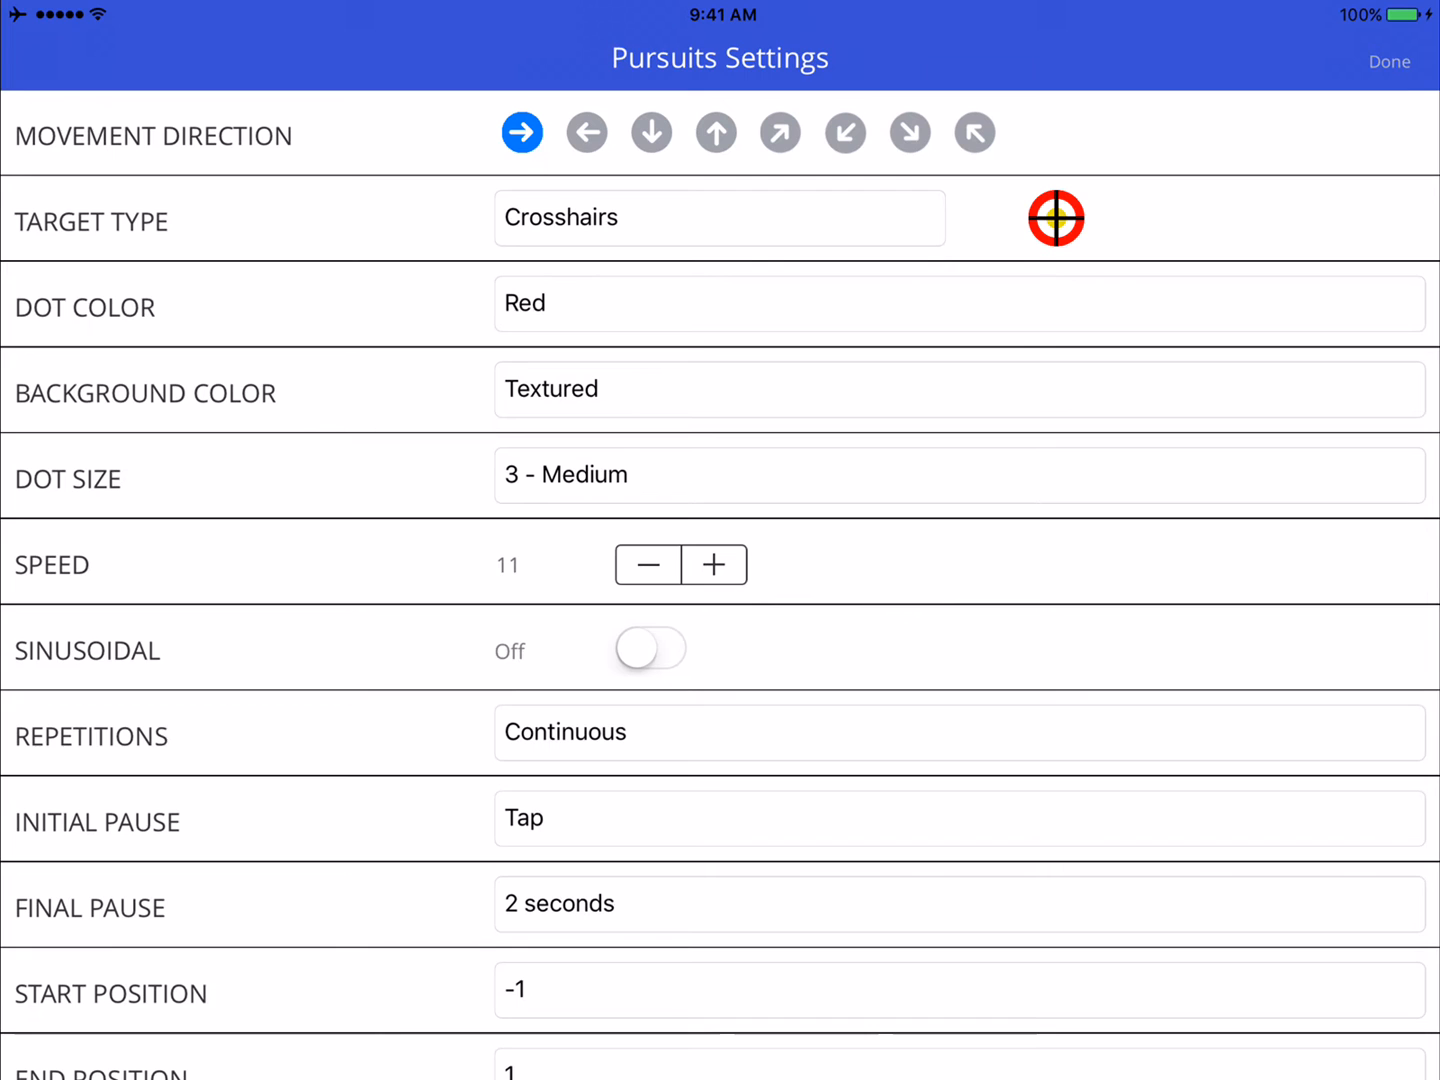
scroll(down, 3)
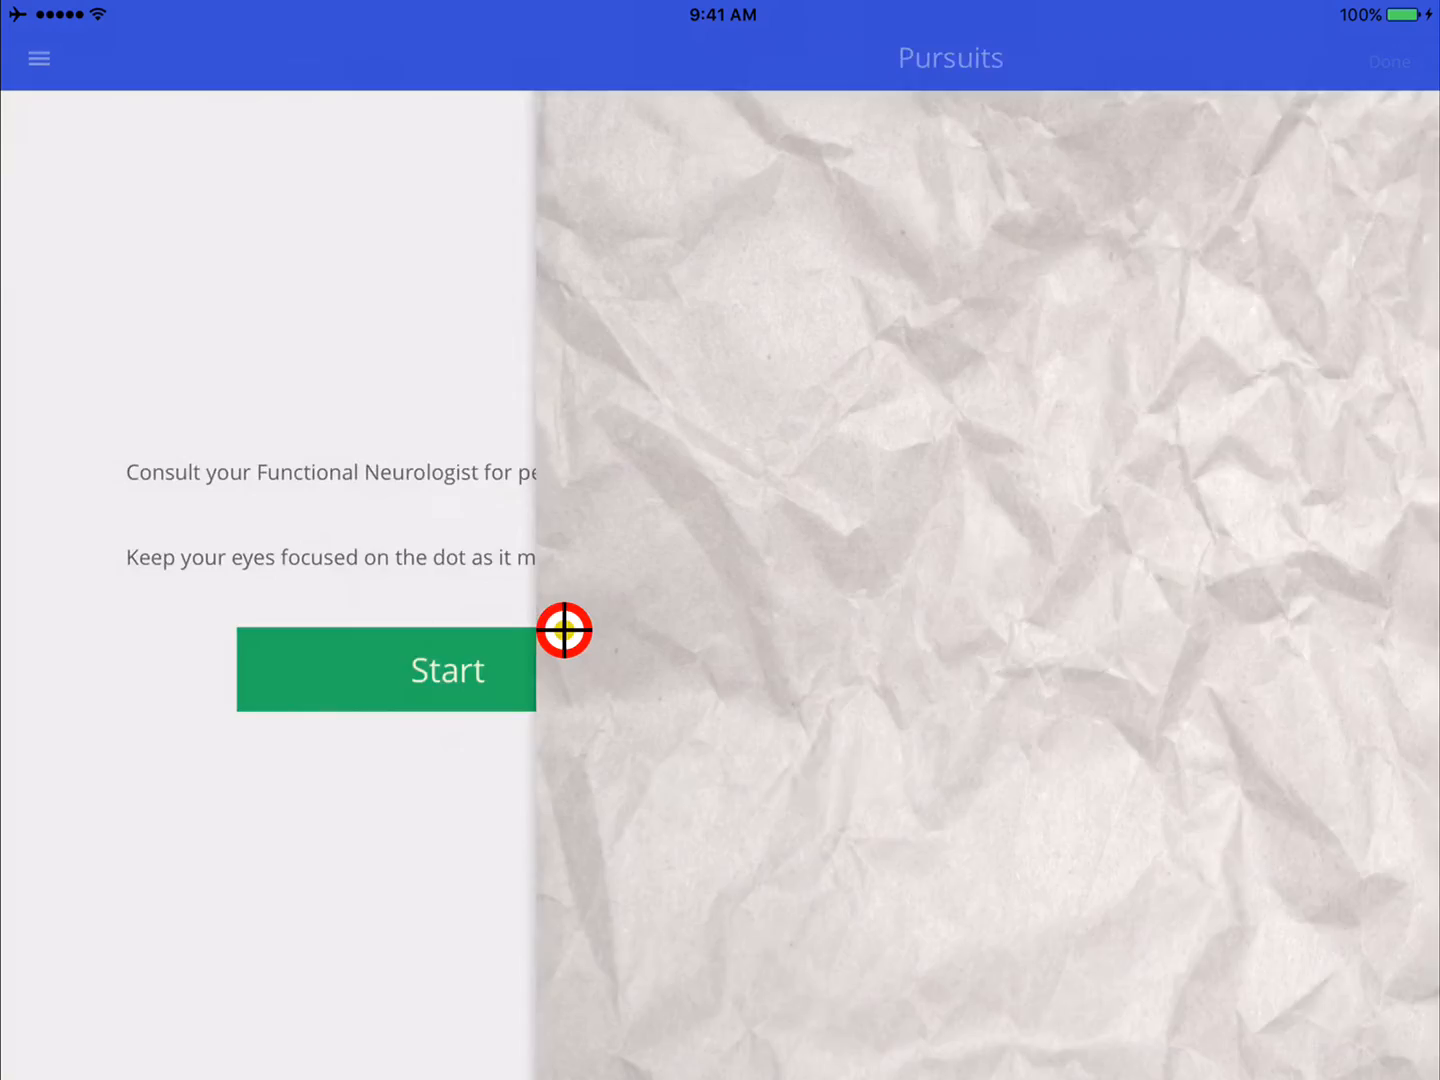
click(39, 58)
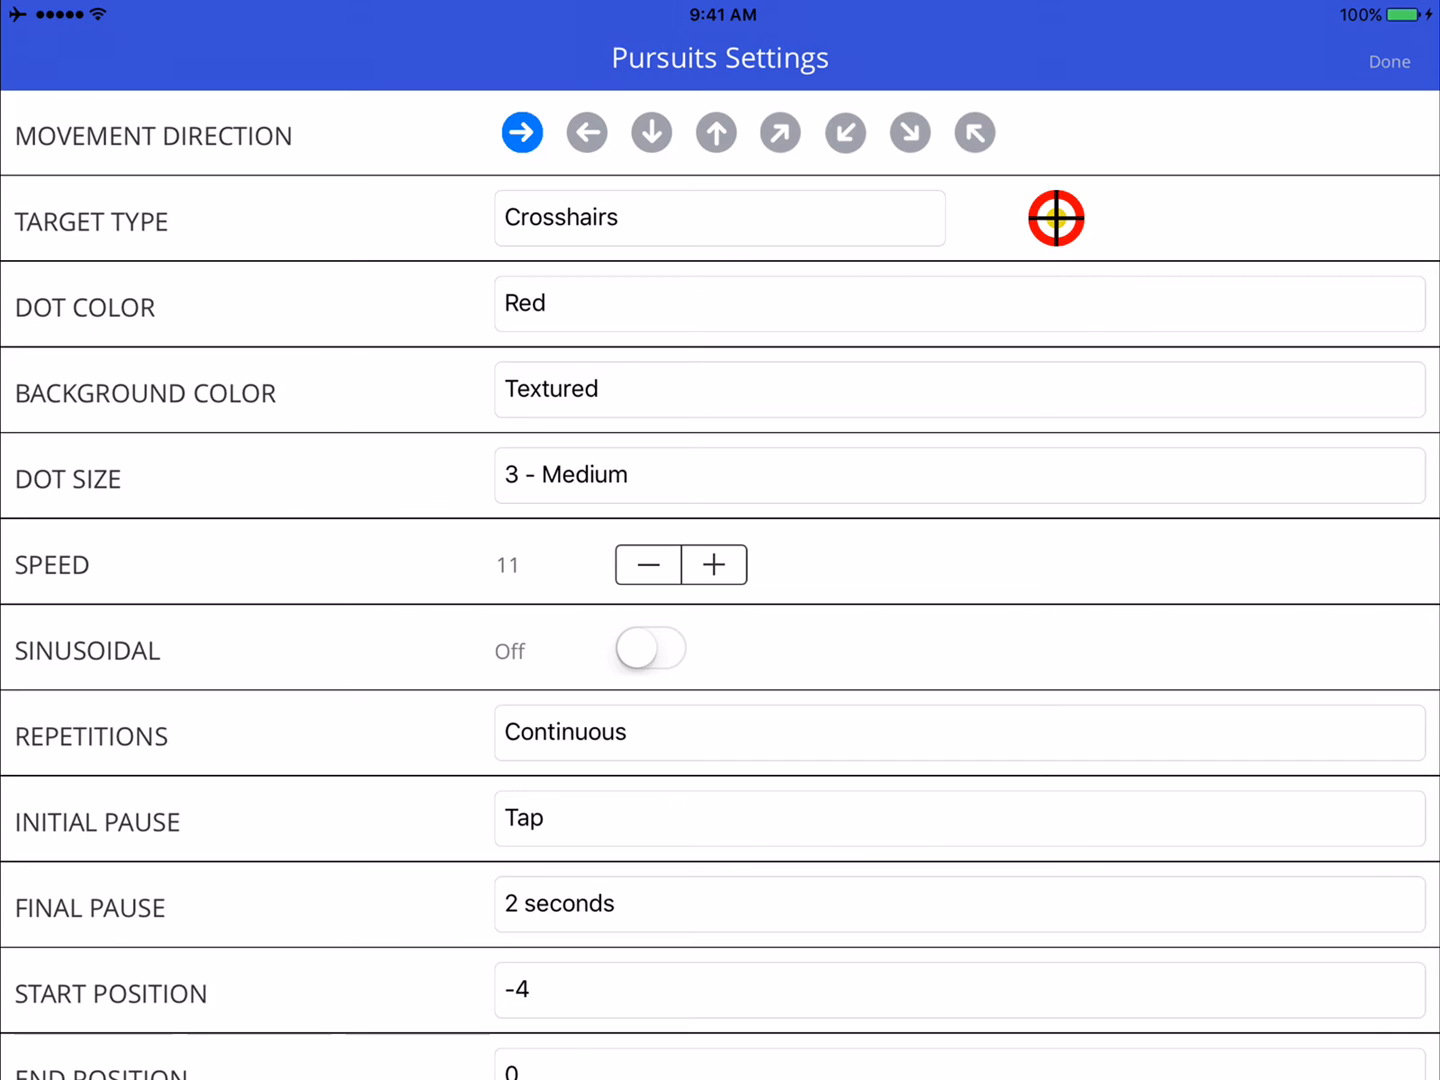
Set up-right diagonal movement, preview a run, then reopen the Pursuits settings
click(780, 132)
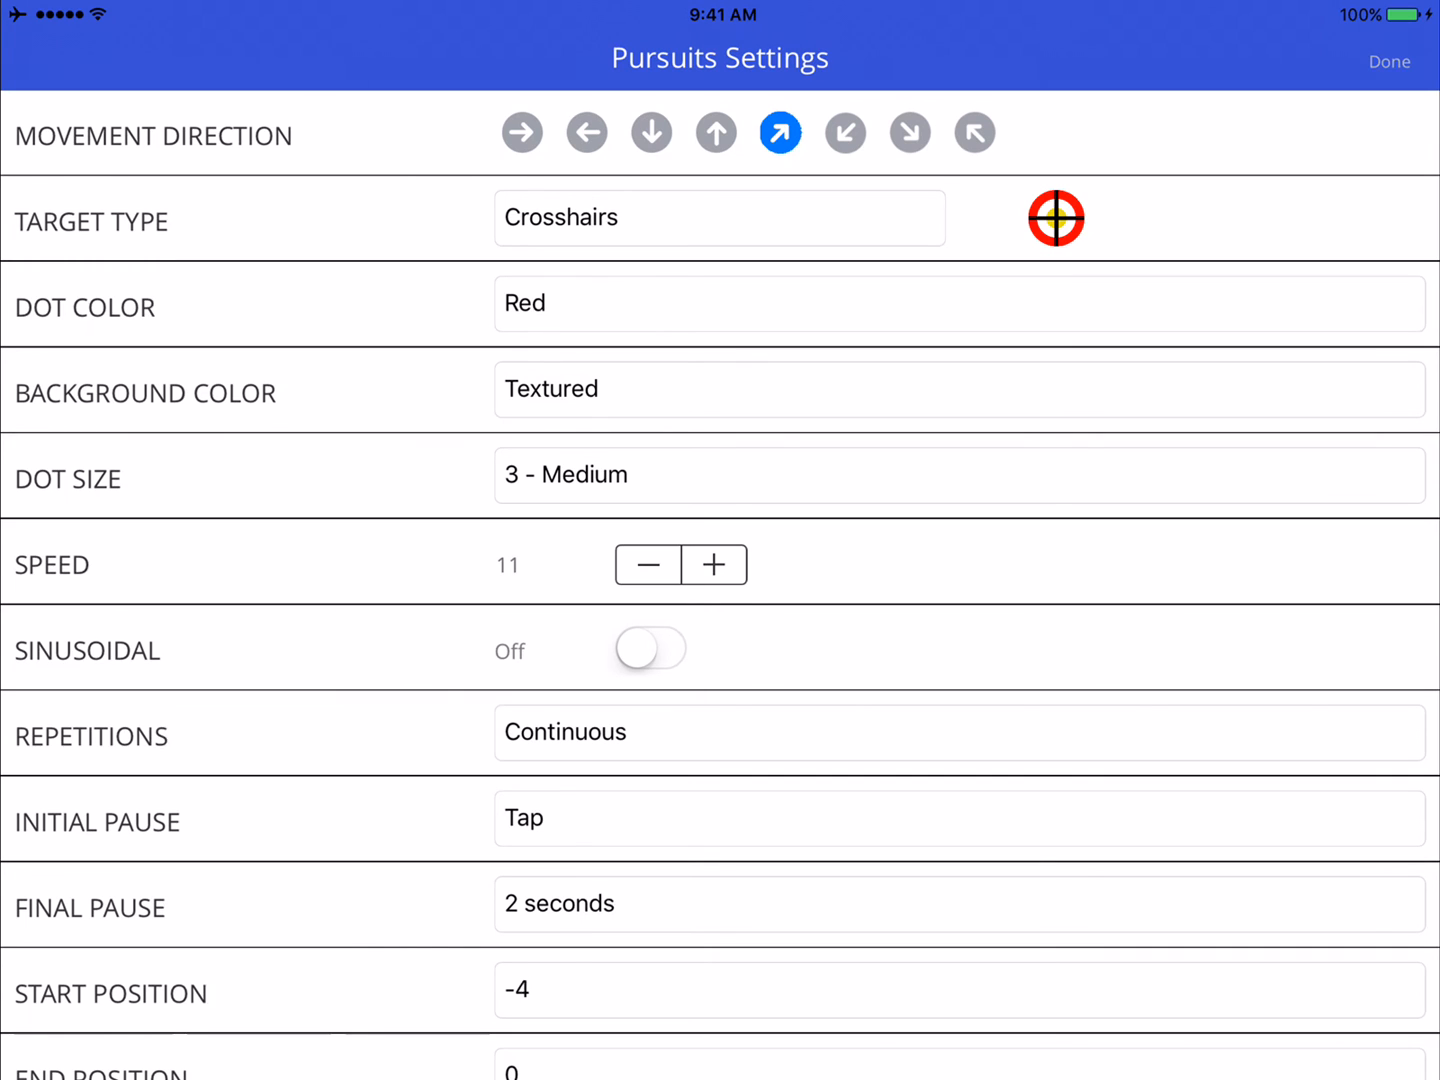
click(1389, 61)
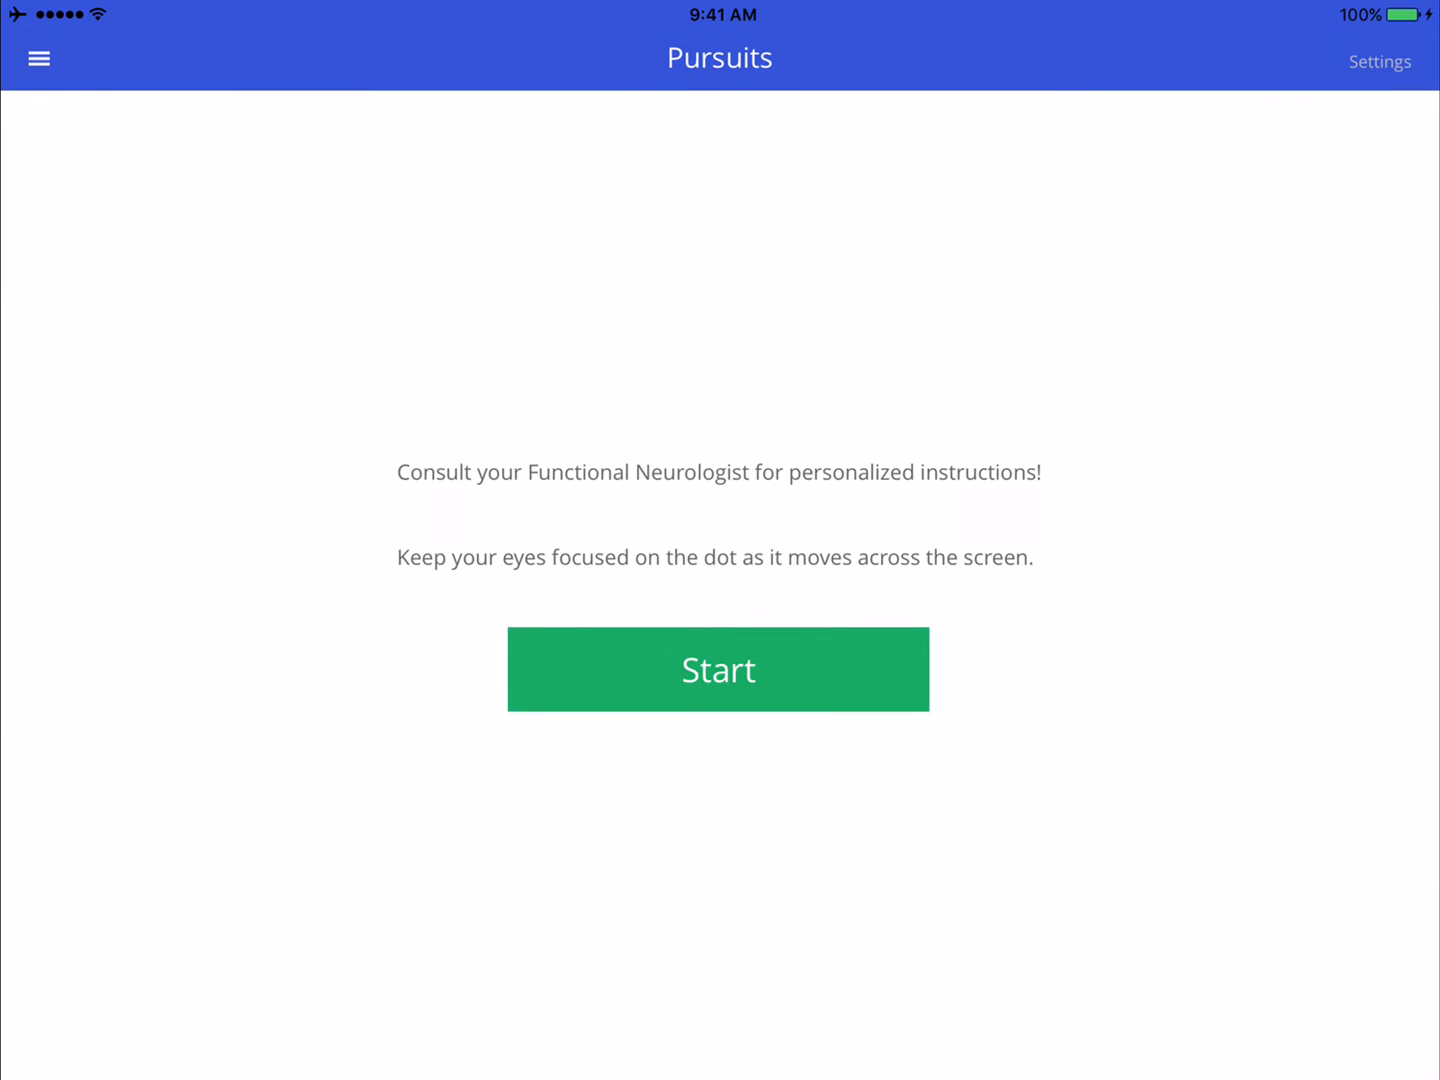
click(718, 669)
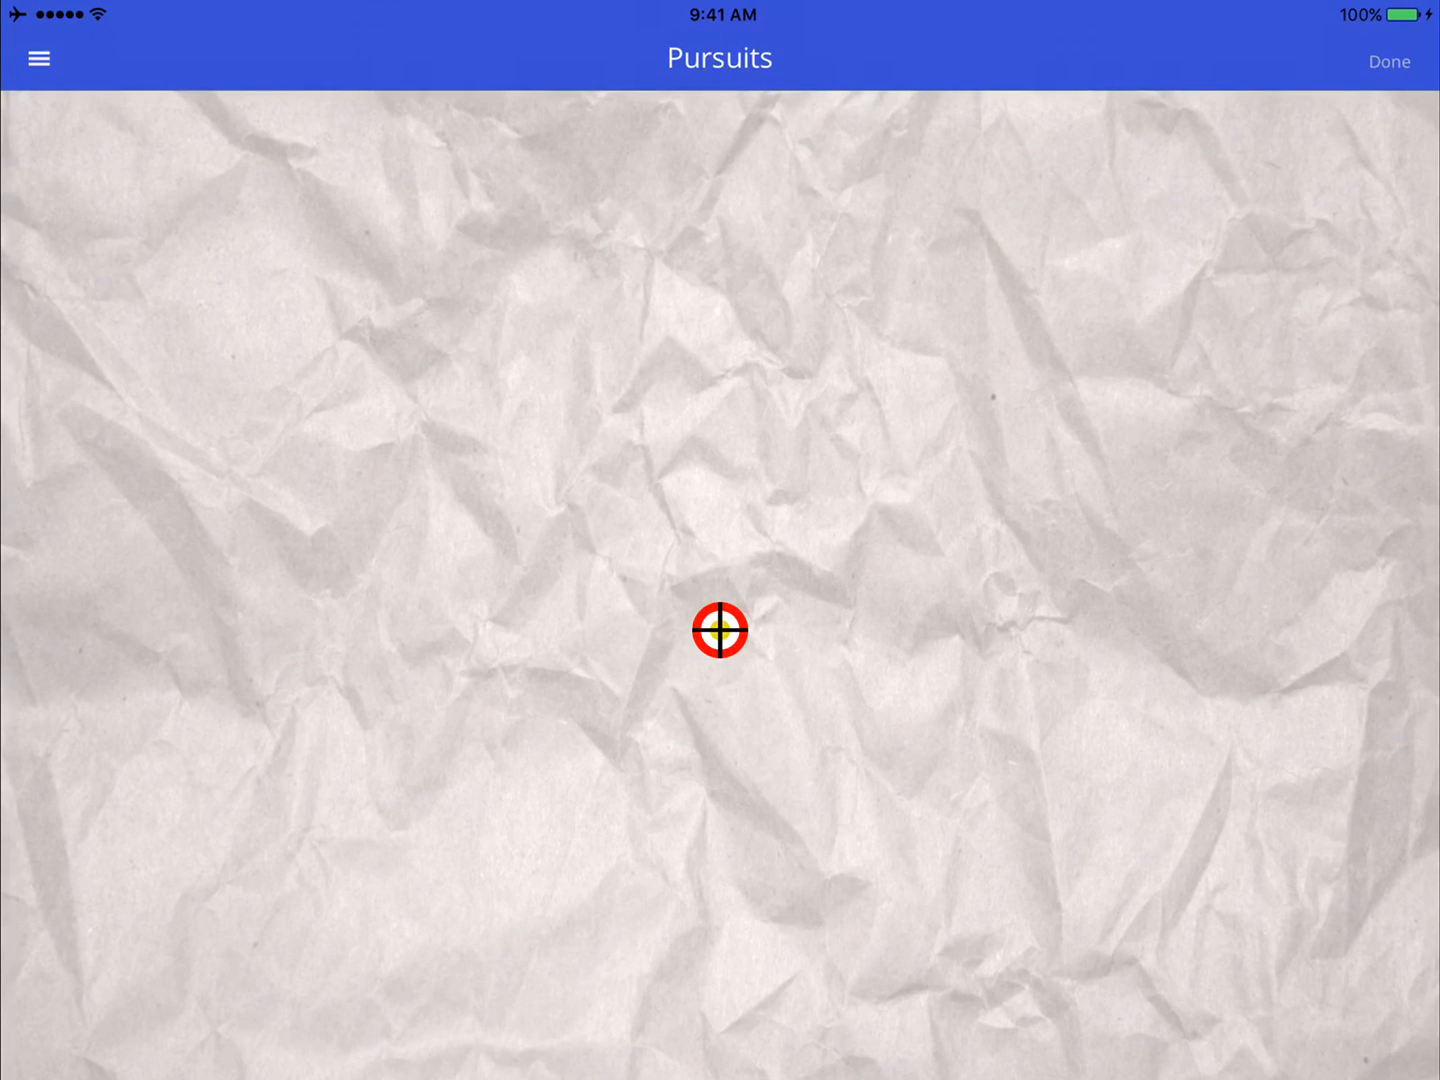
click(1388, 61)
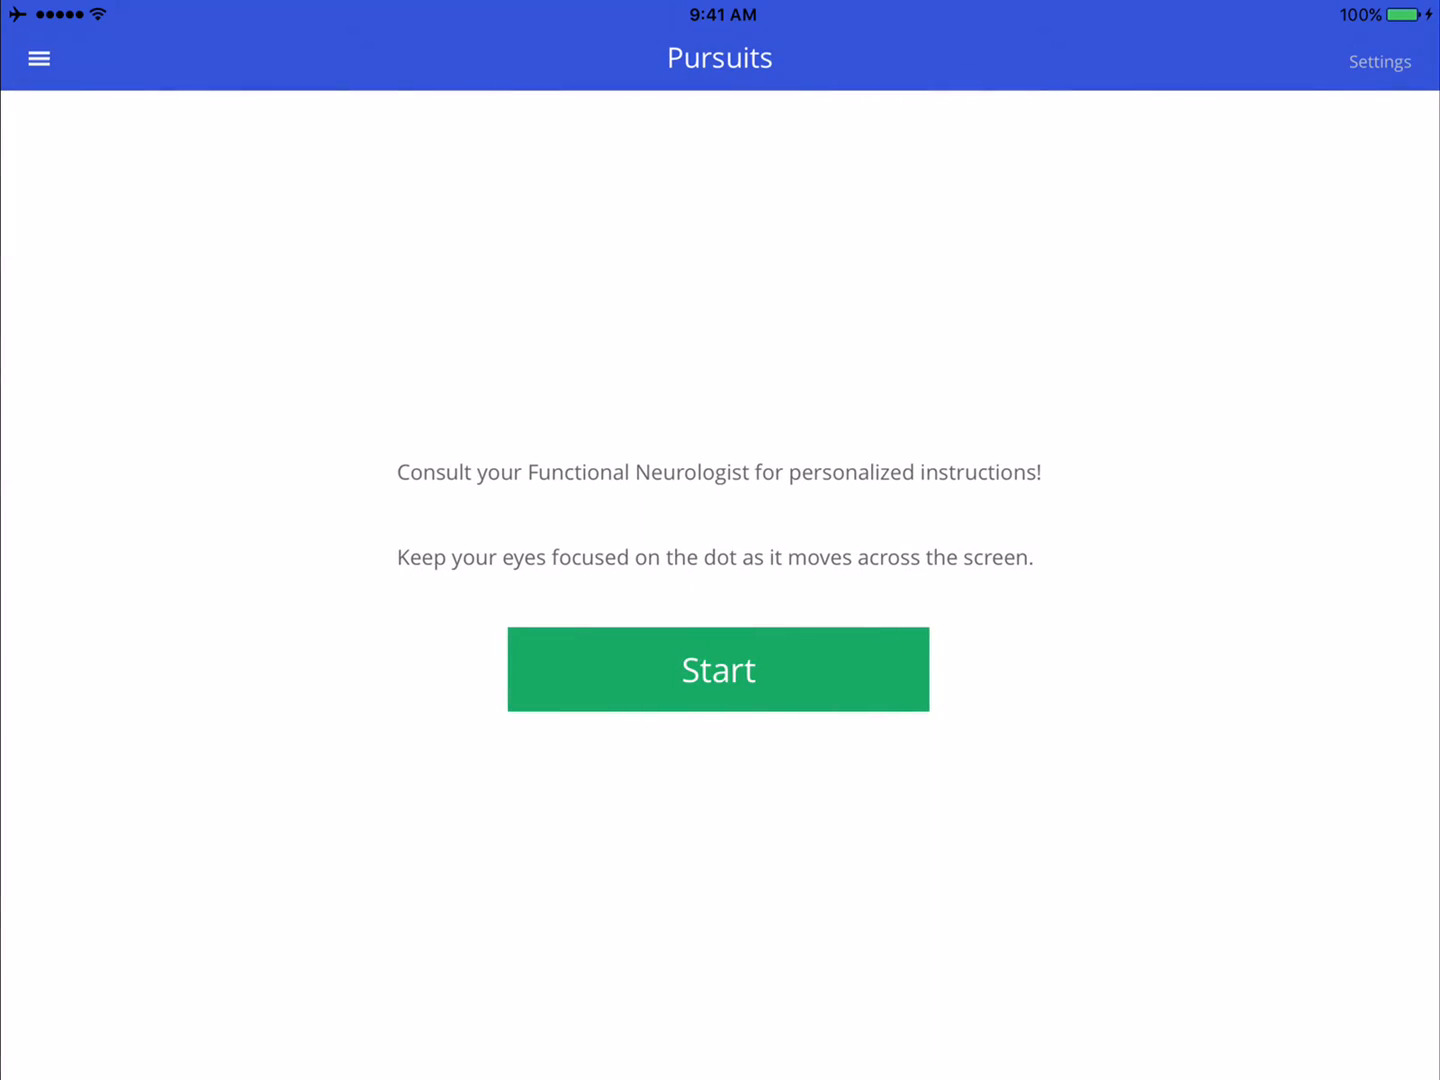
click(1380, 61)
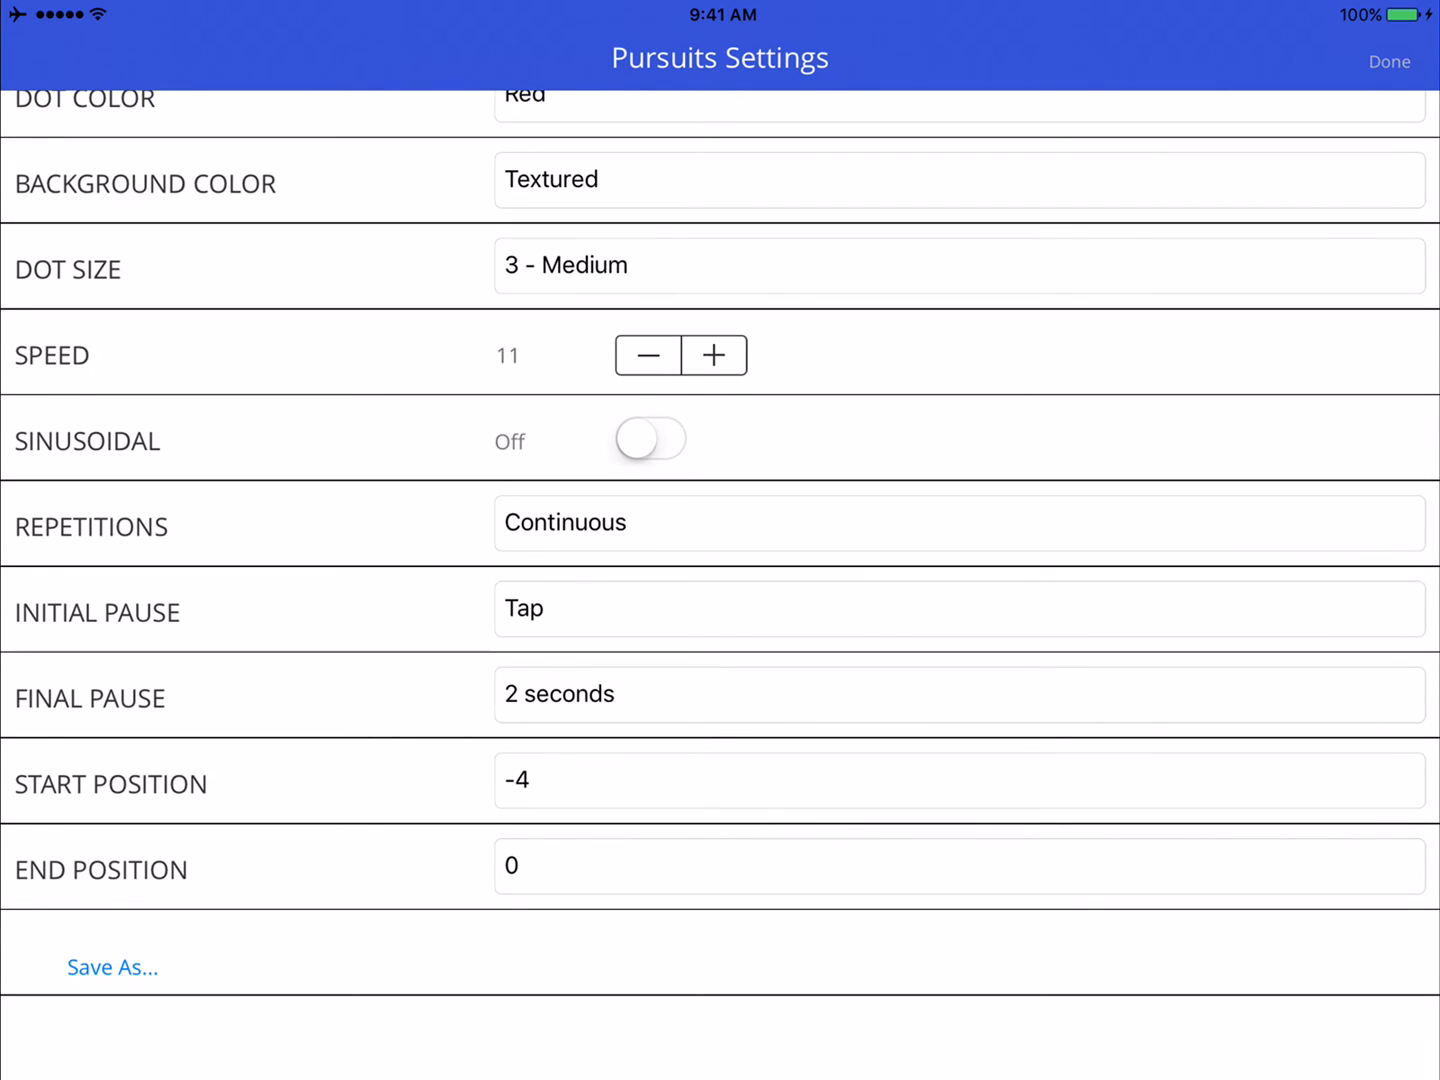
Save the exercise as 'Pursuit' and leave the Pursuits settings
click(112, 966)
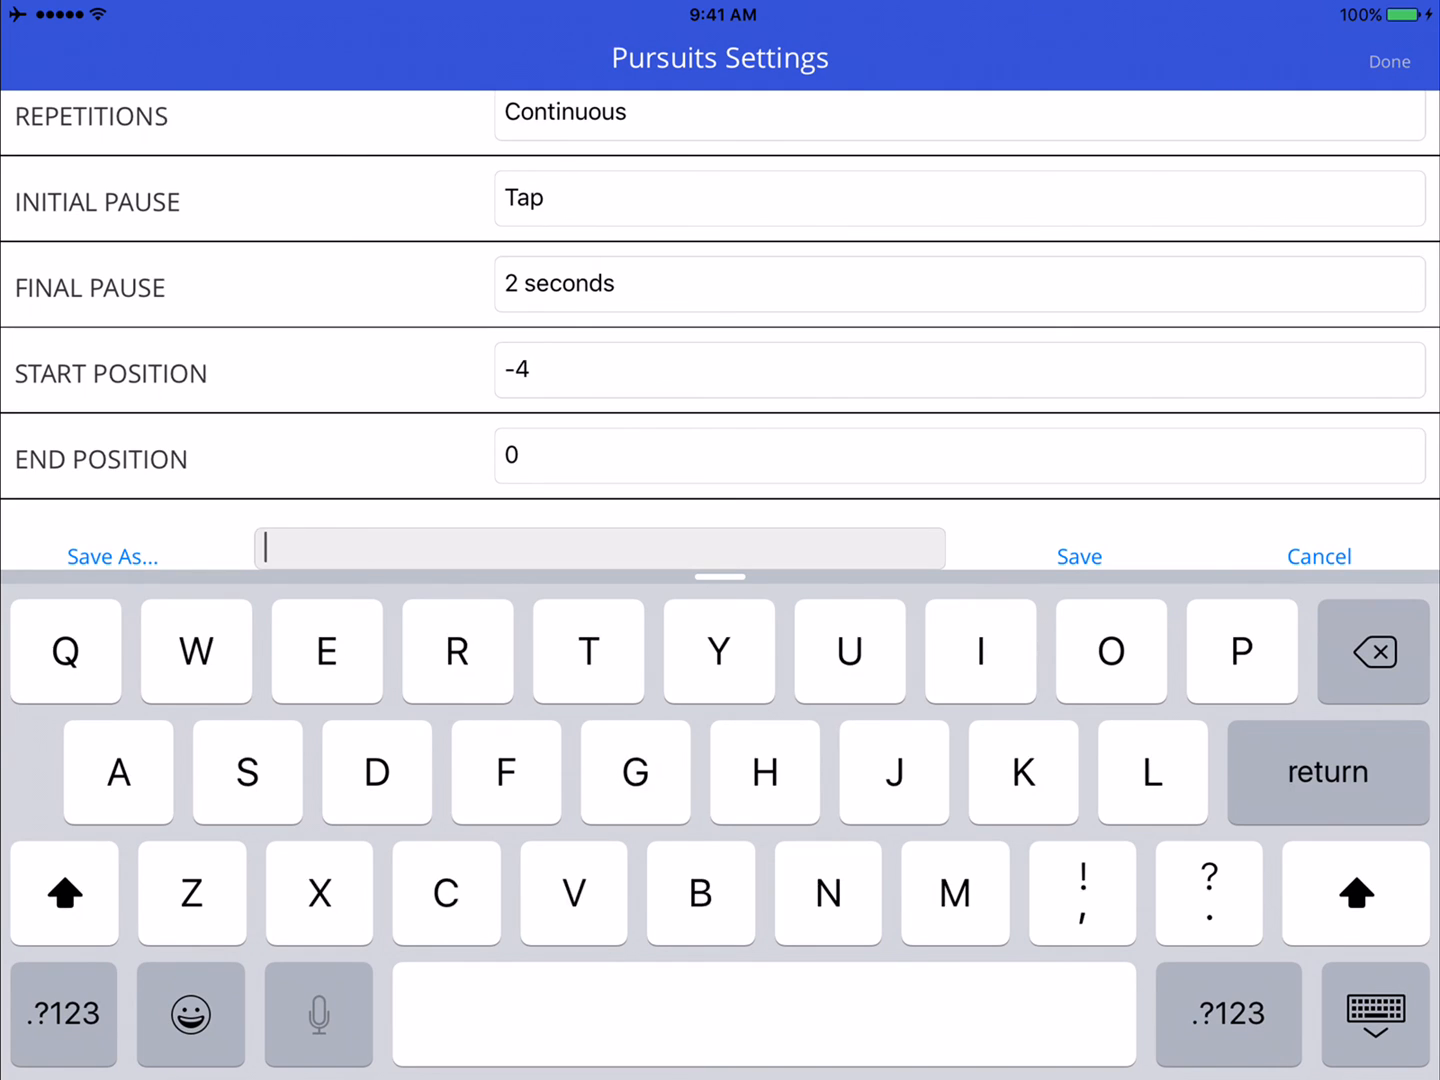
text(Purs)
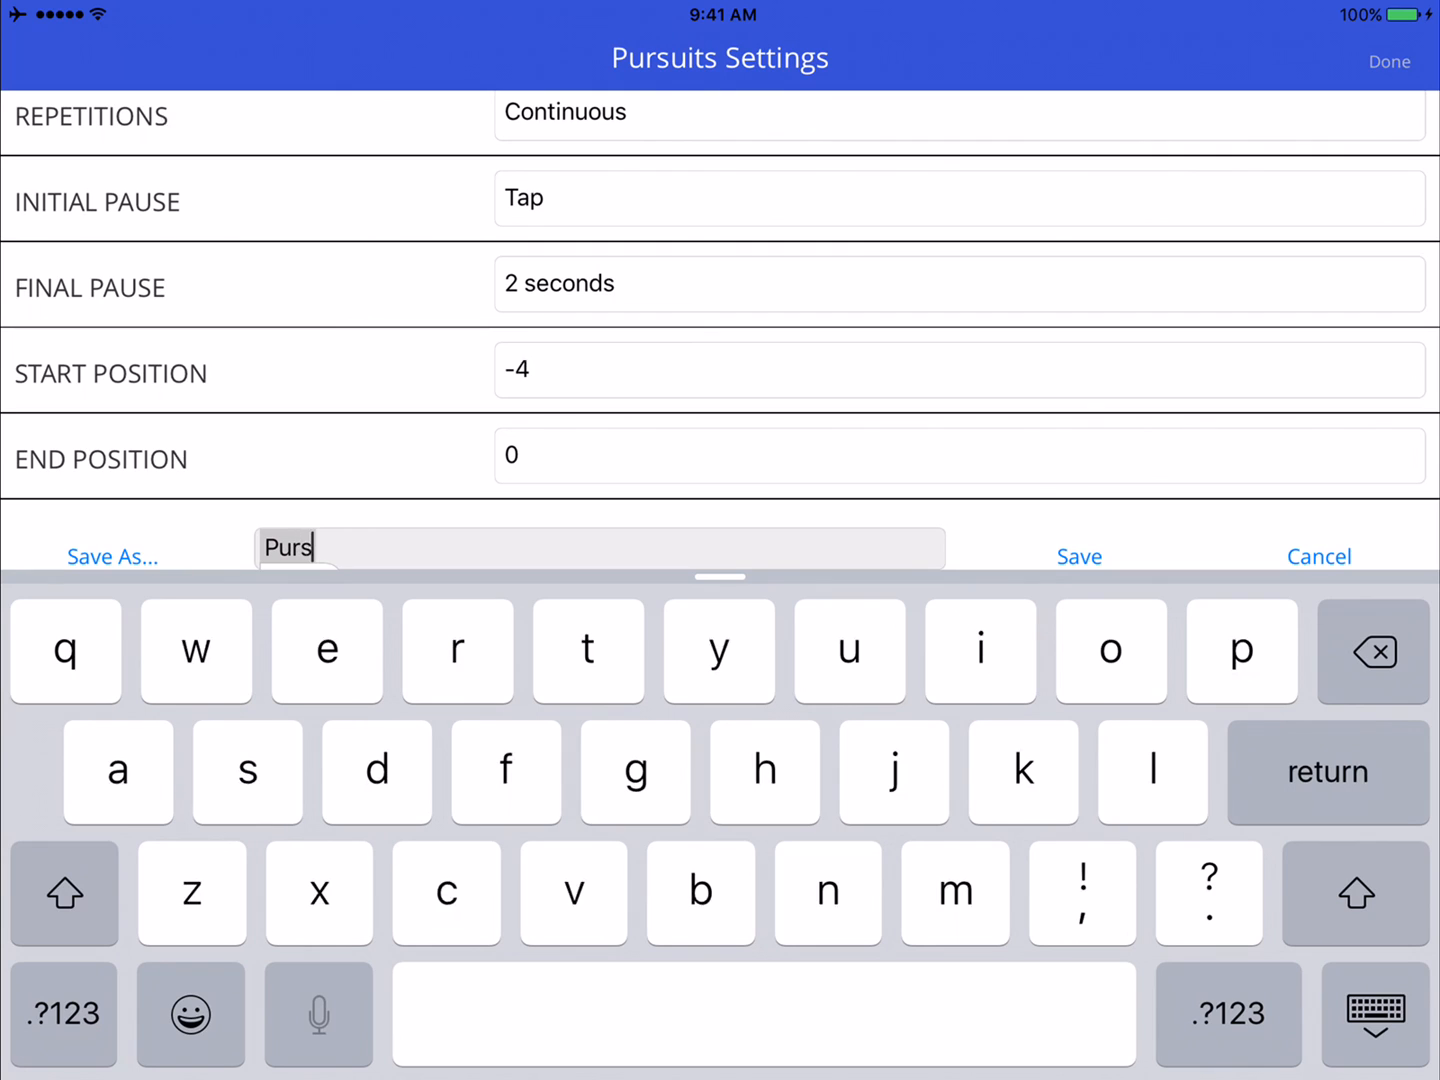
text(uit)
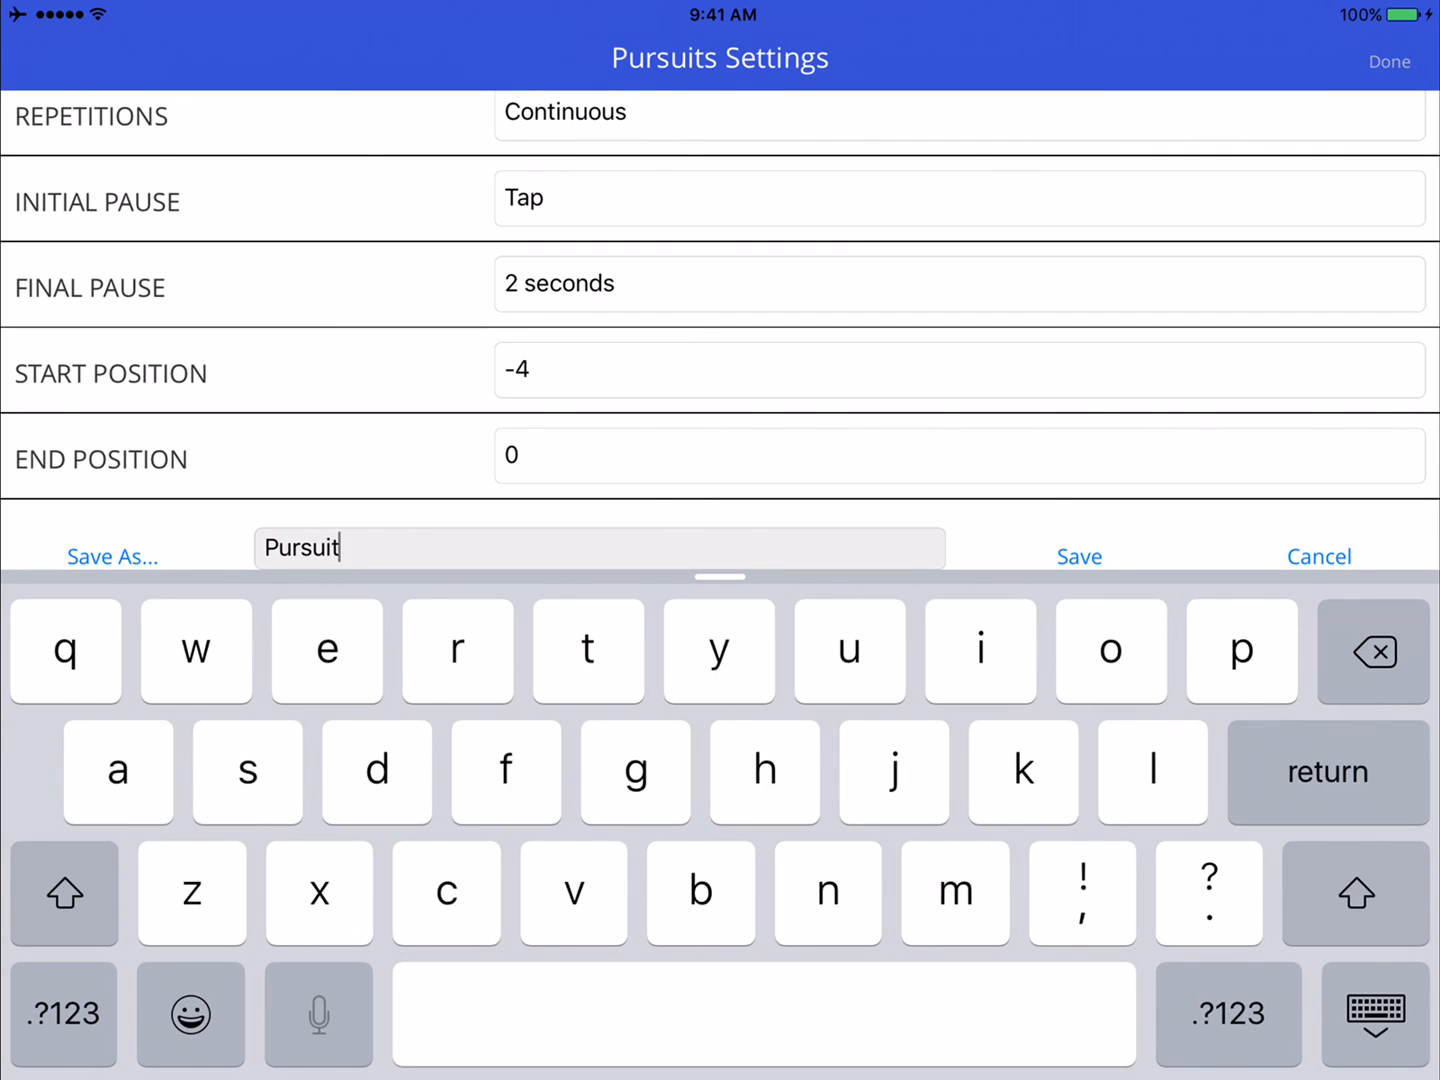
click(1079, 556)
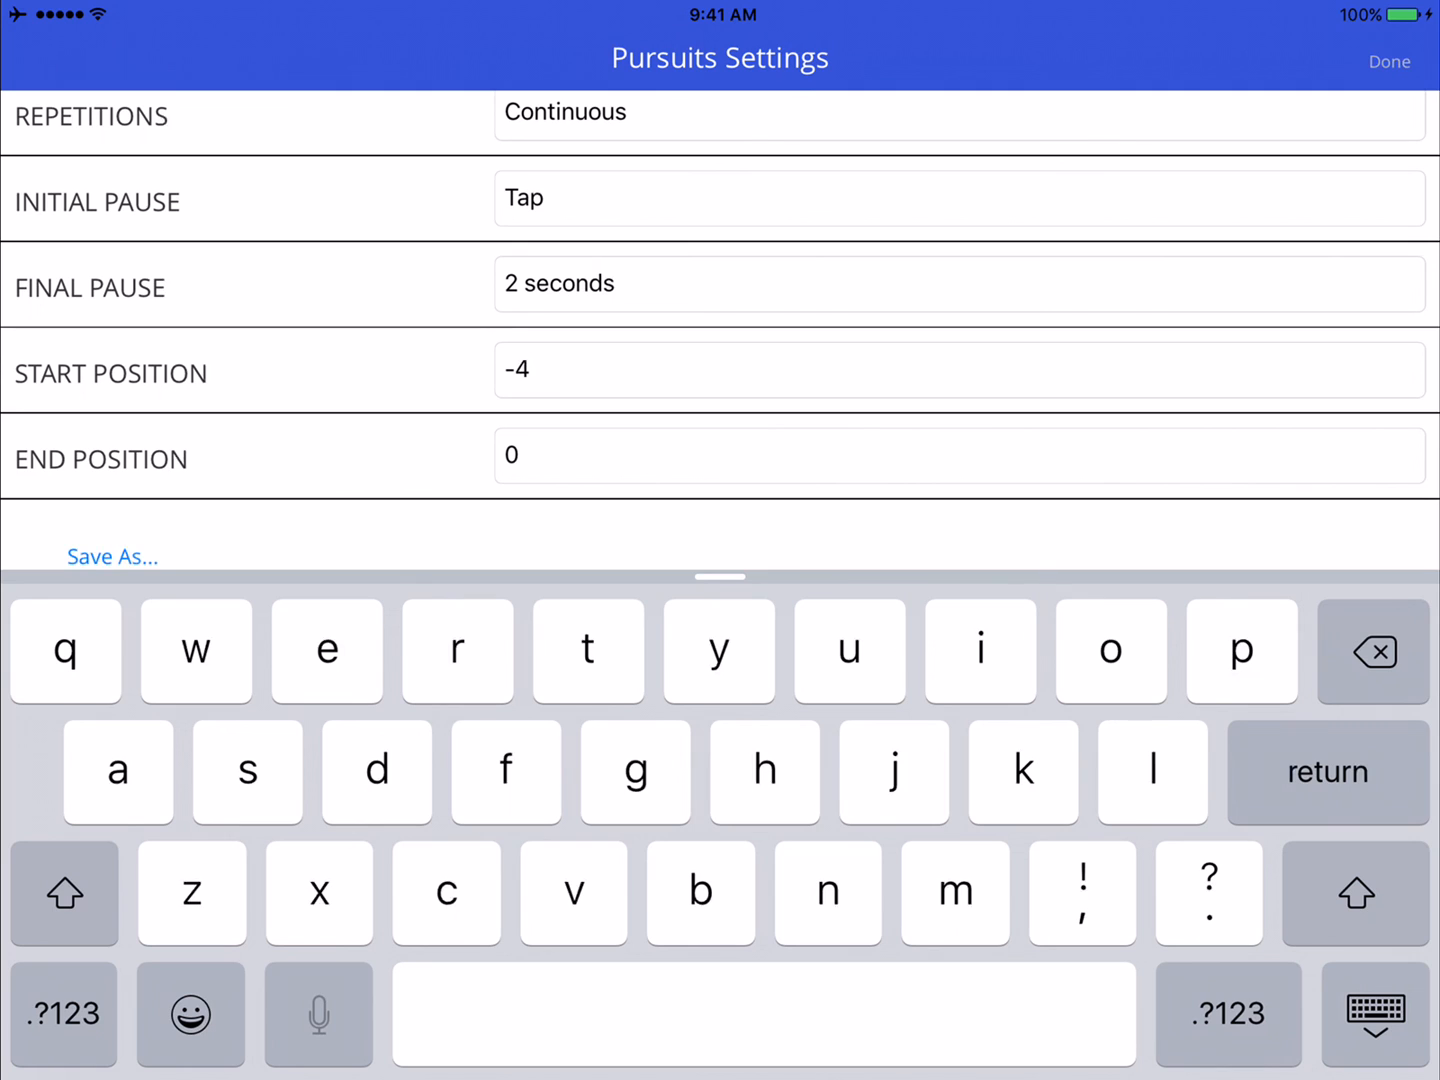
click(1388, 61)
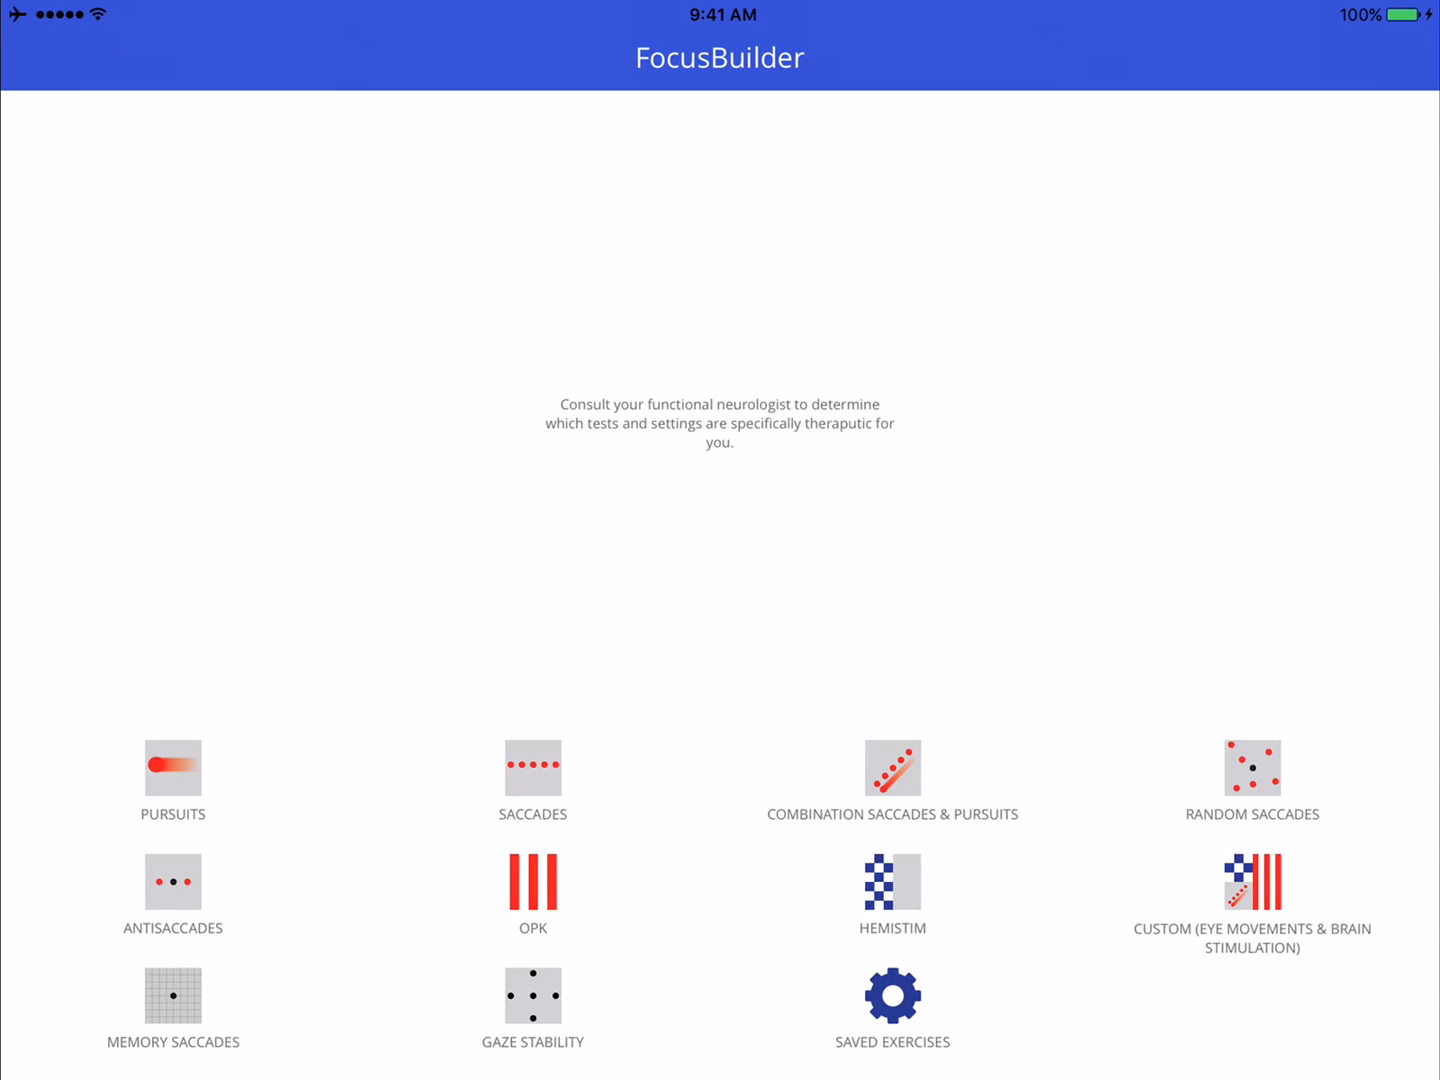
Find PURSUIT at the top of Saved Exercises, then start deleting that entry
click(891, 996)
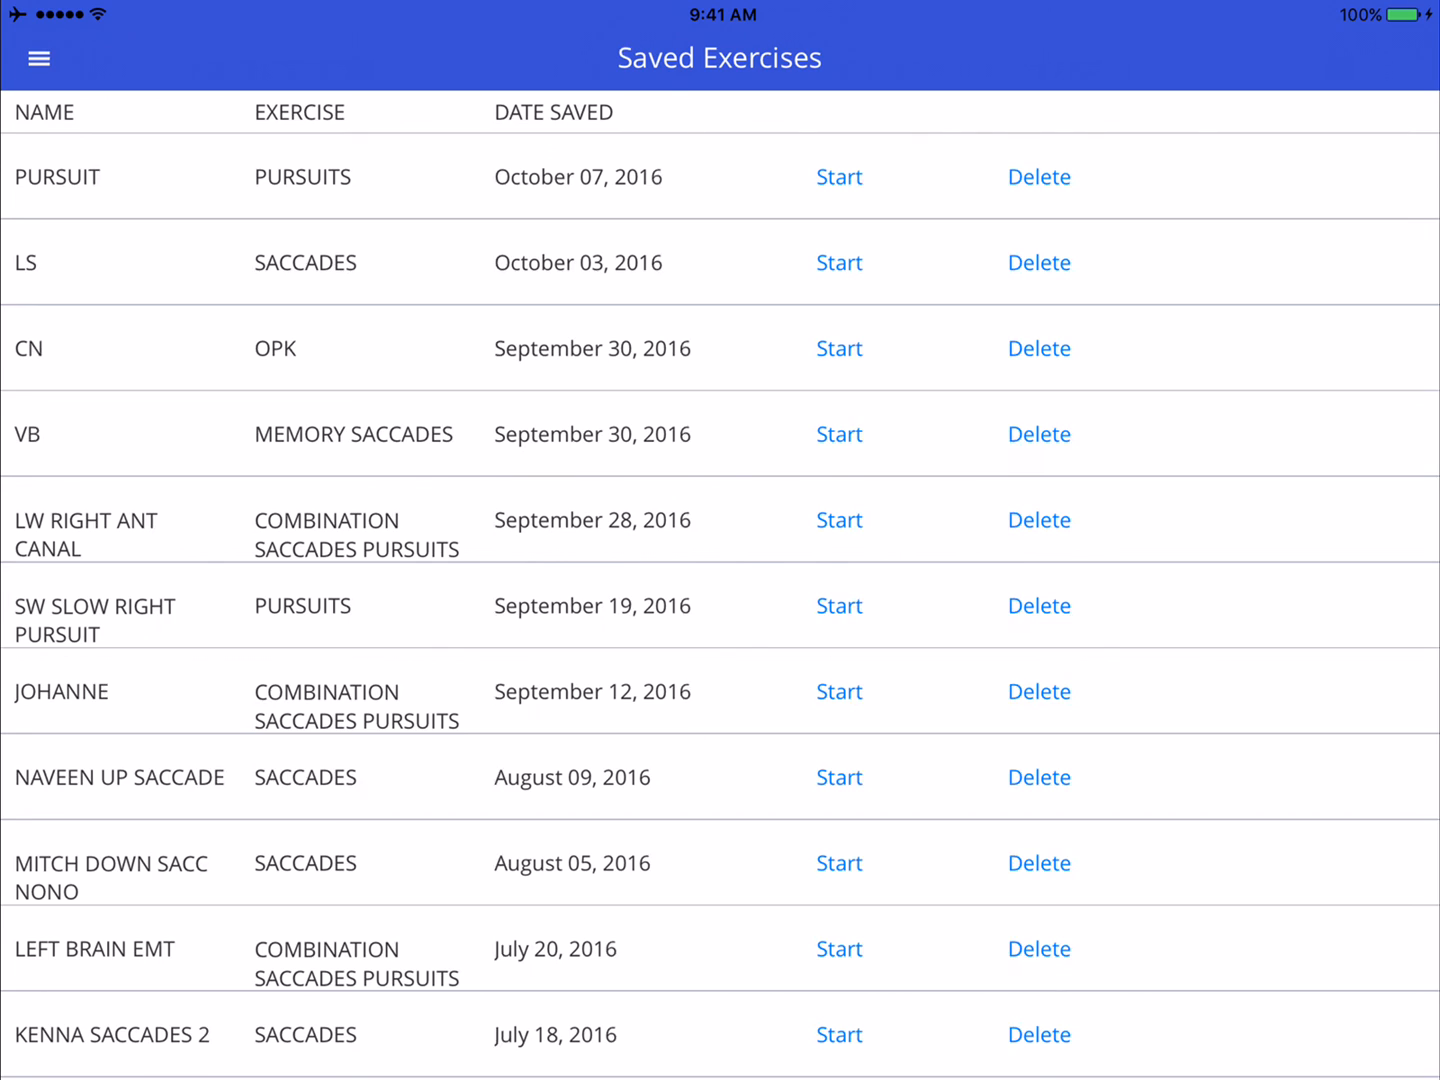
click(38, 57)
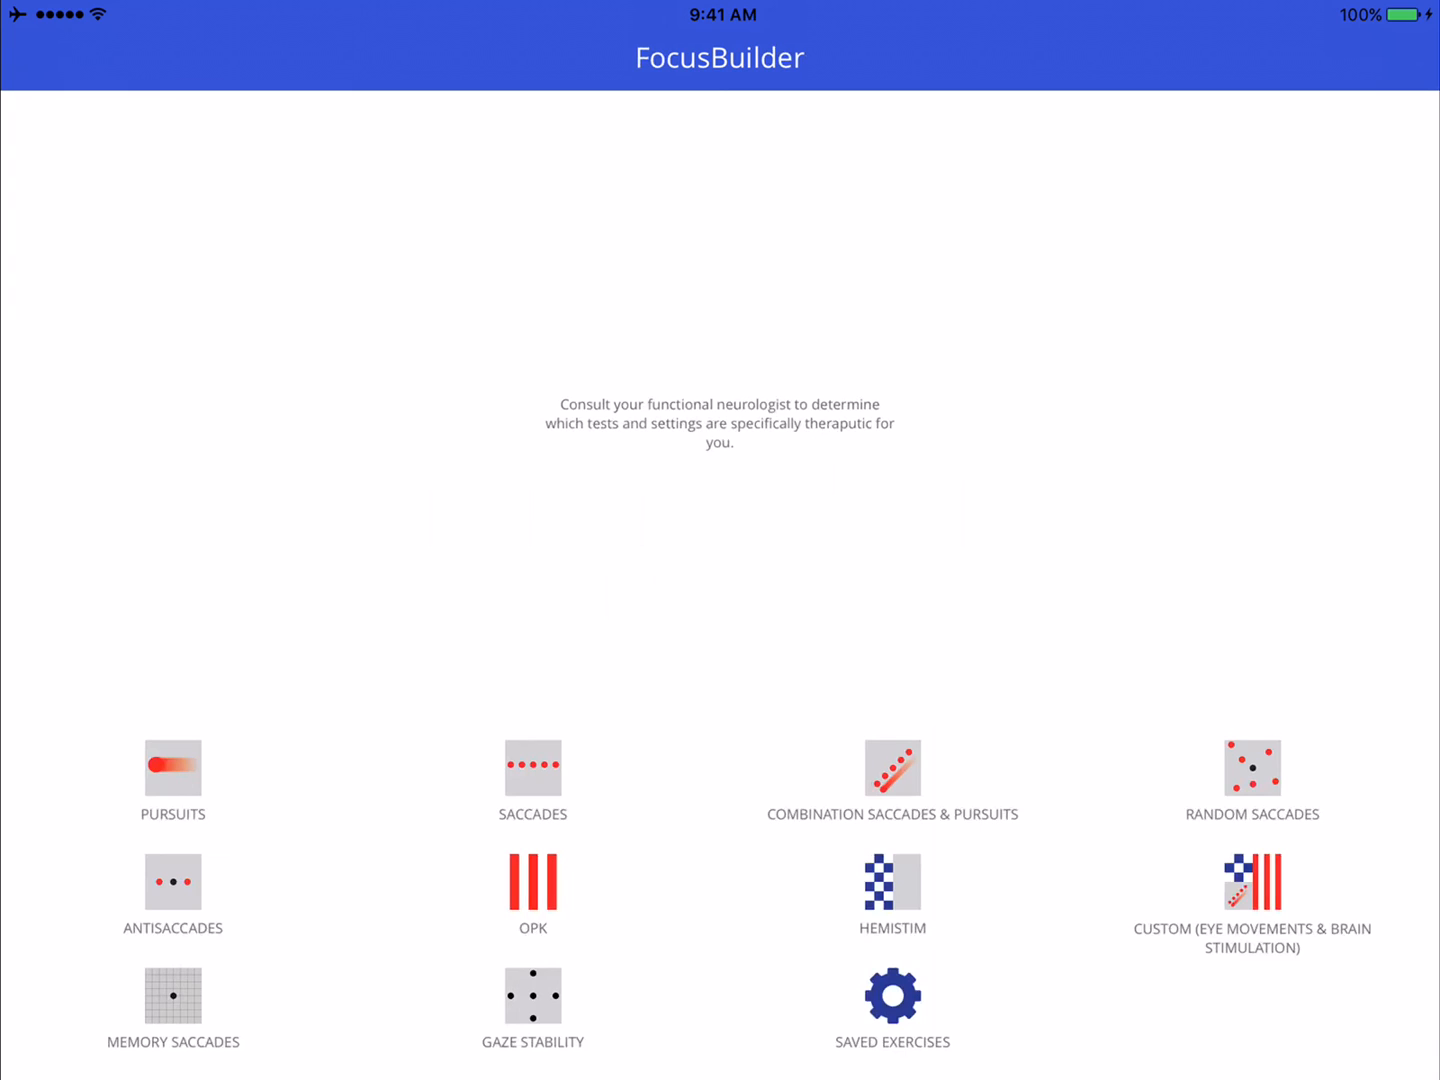
click(891, 997)
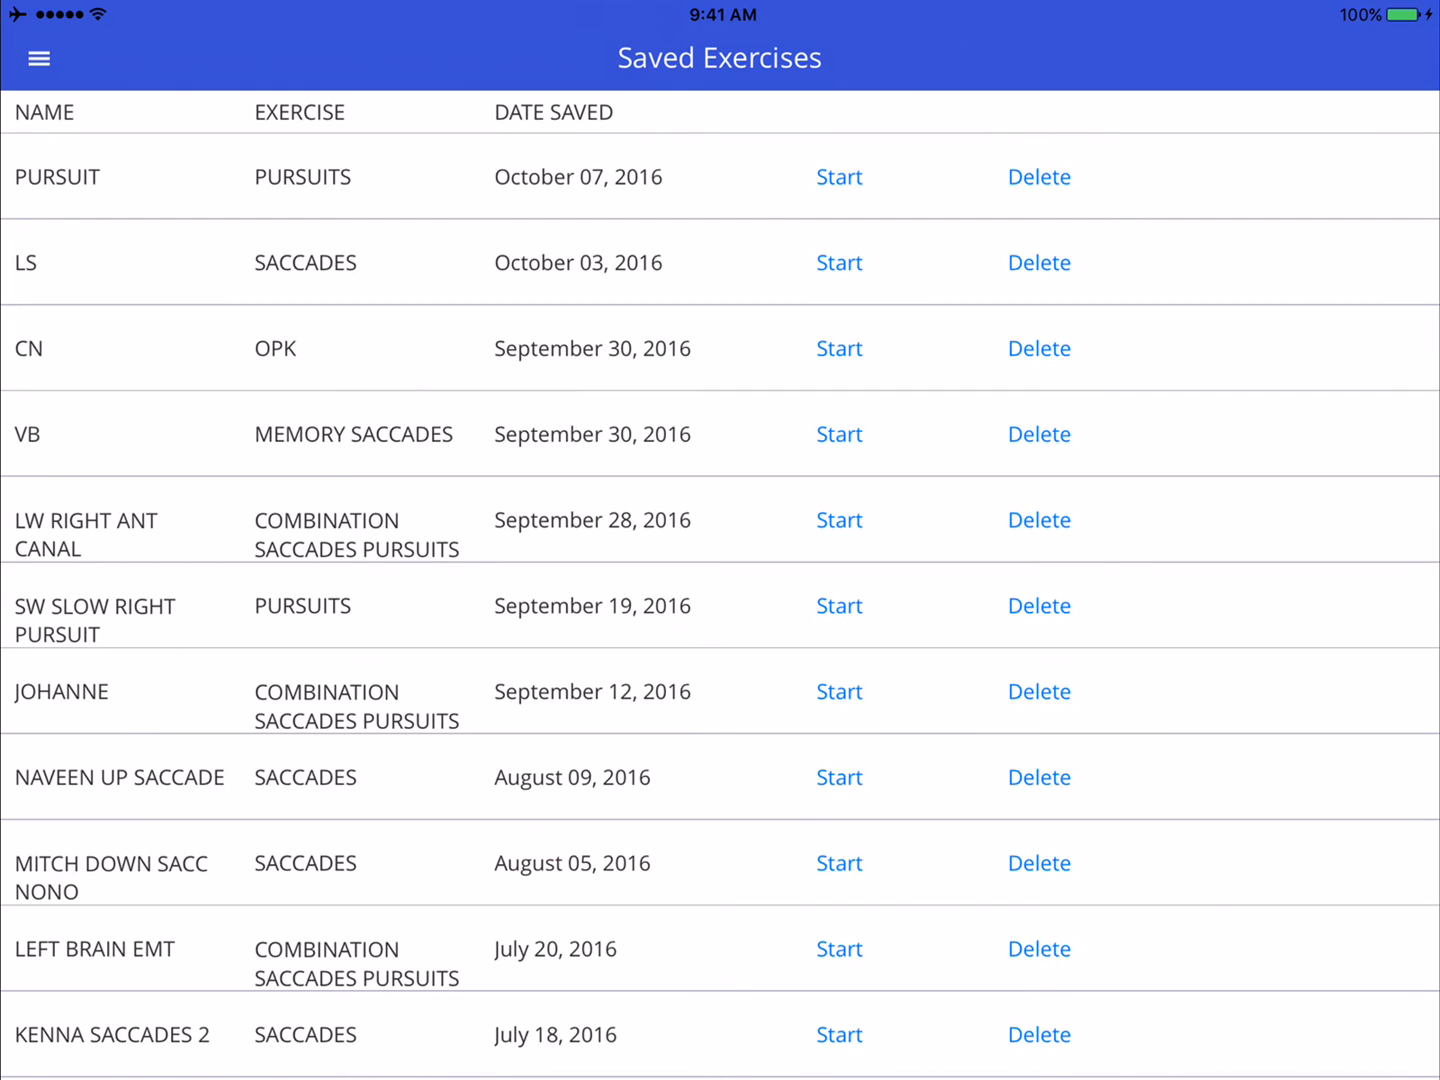
click(1038, 176)
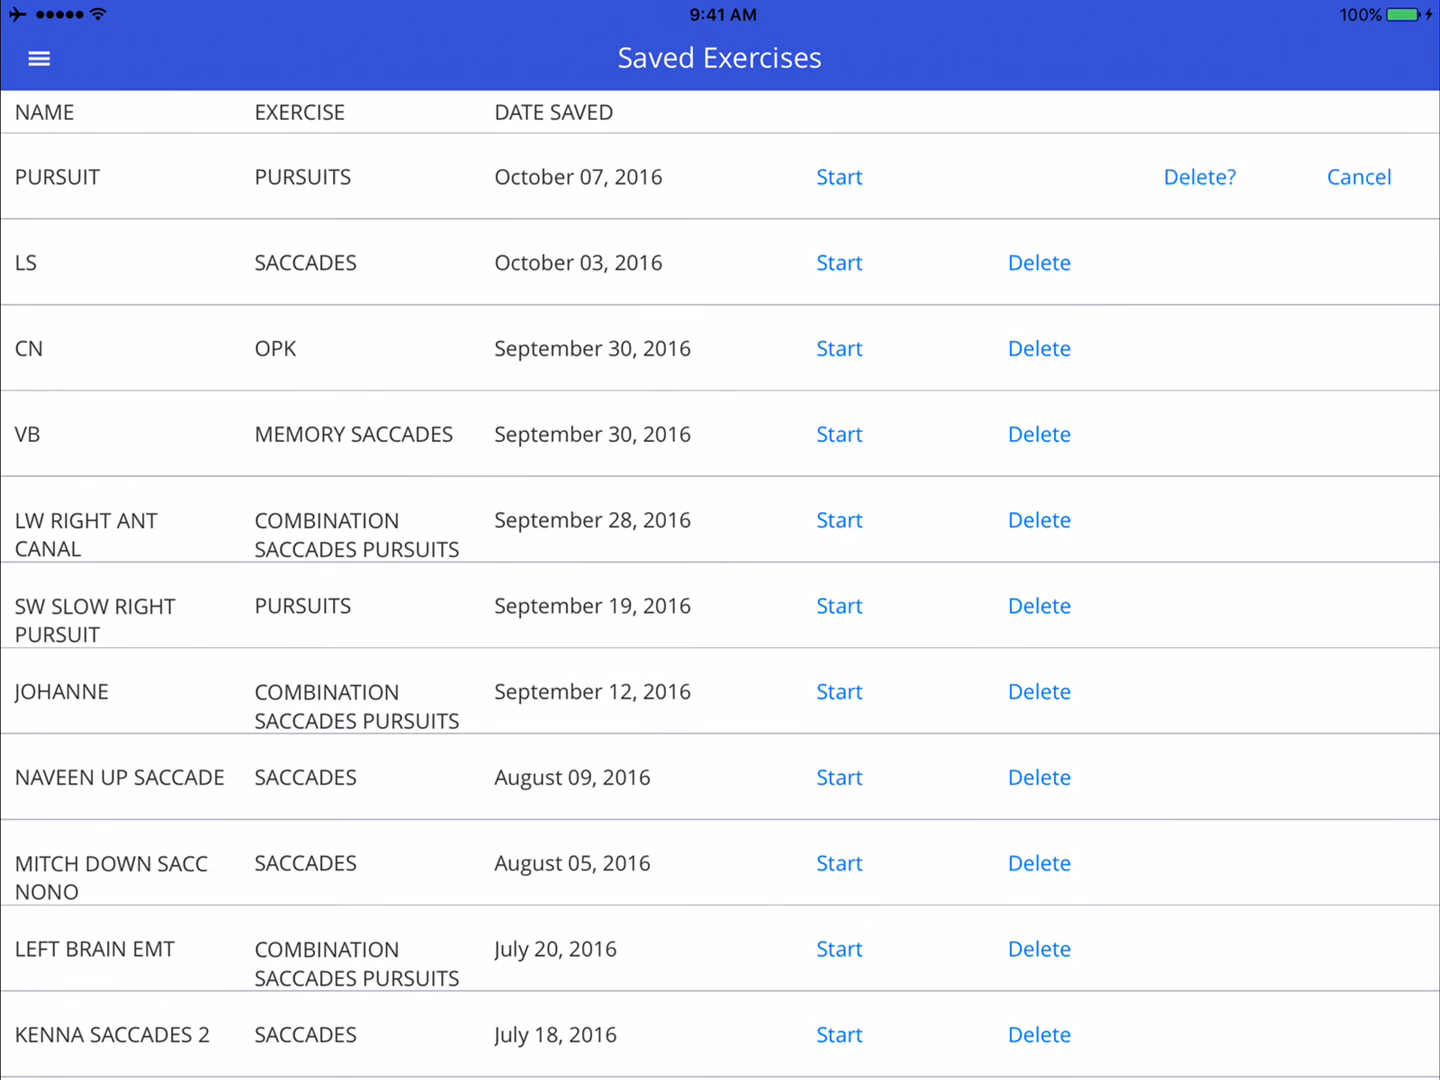